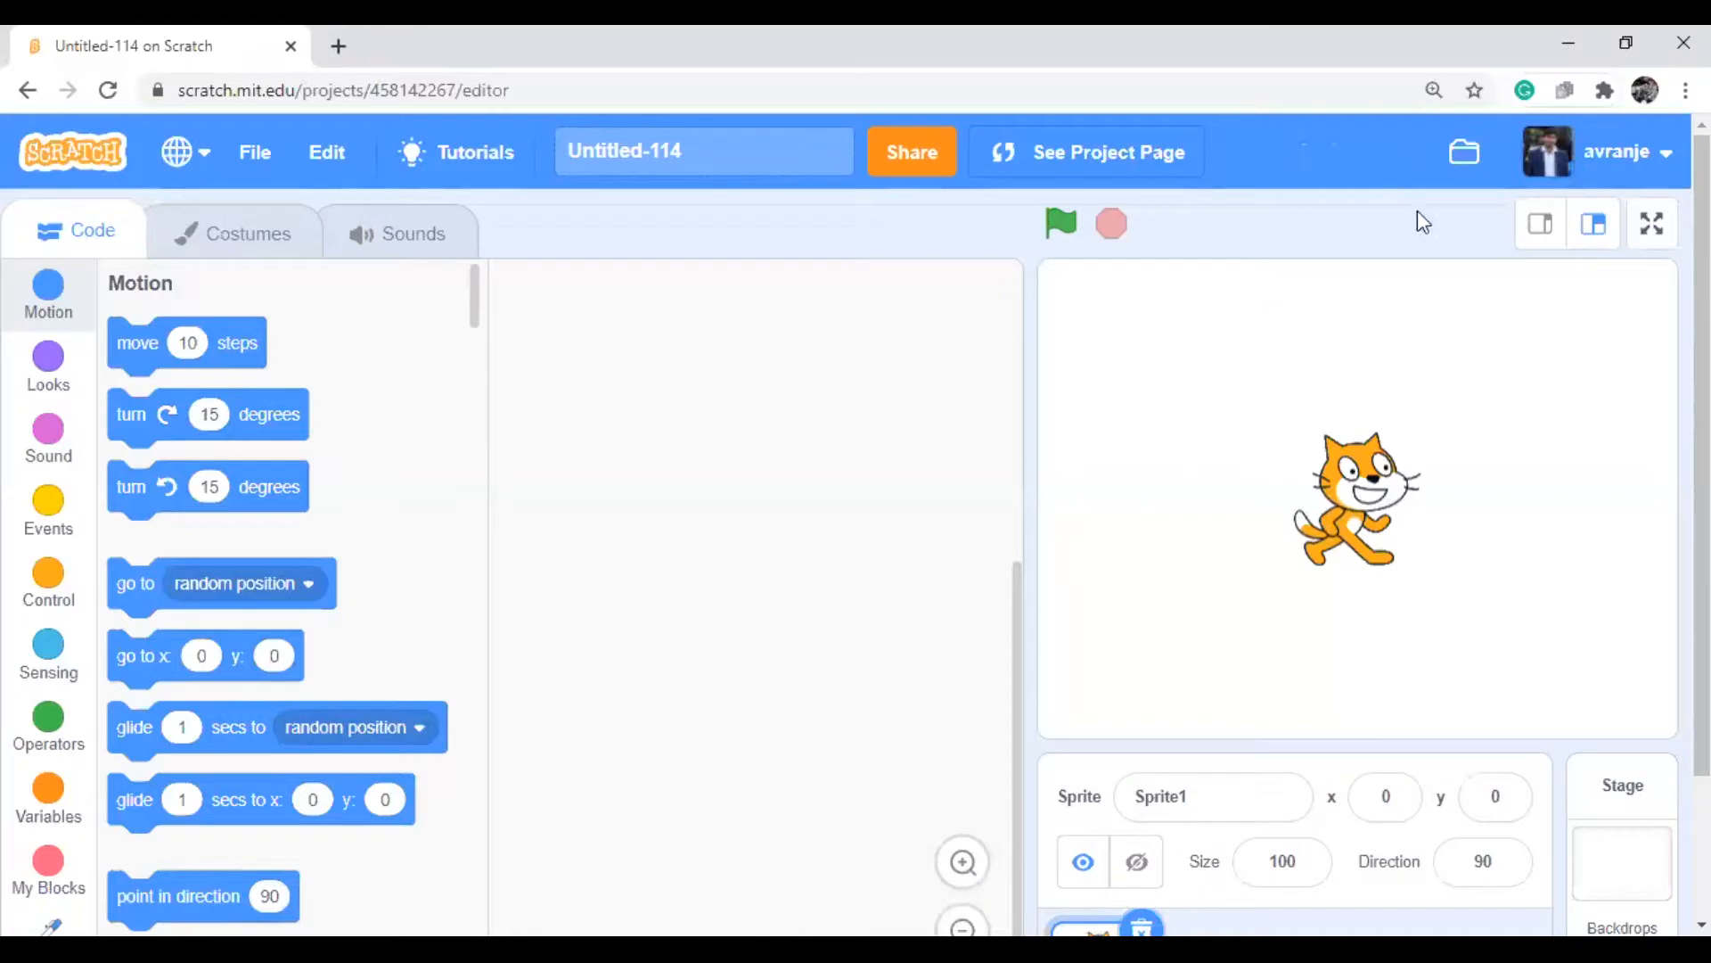
mouse_move(1498, 401)
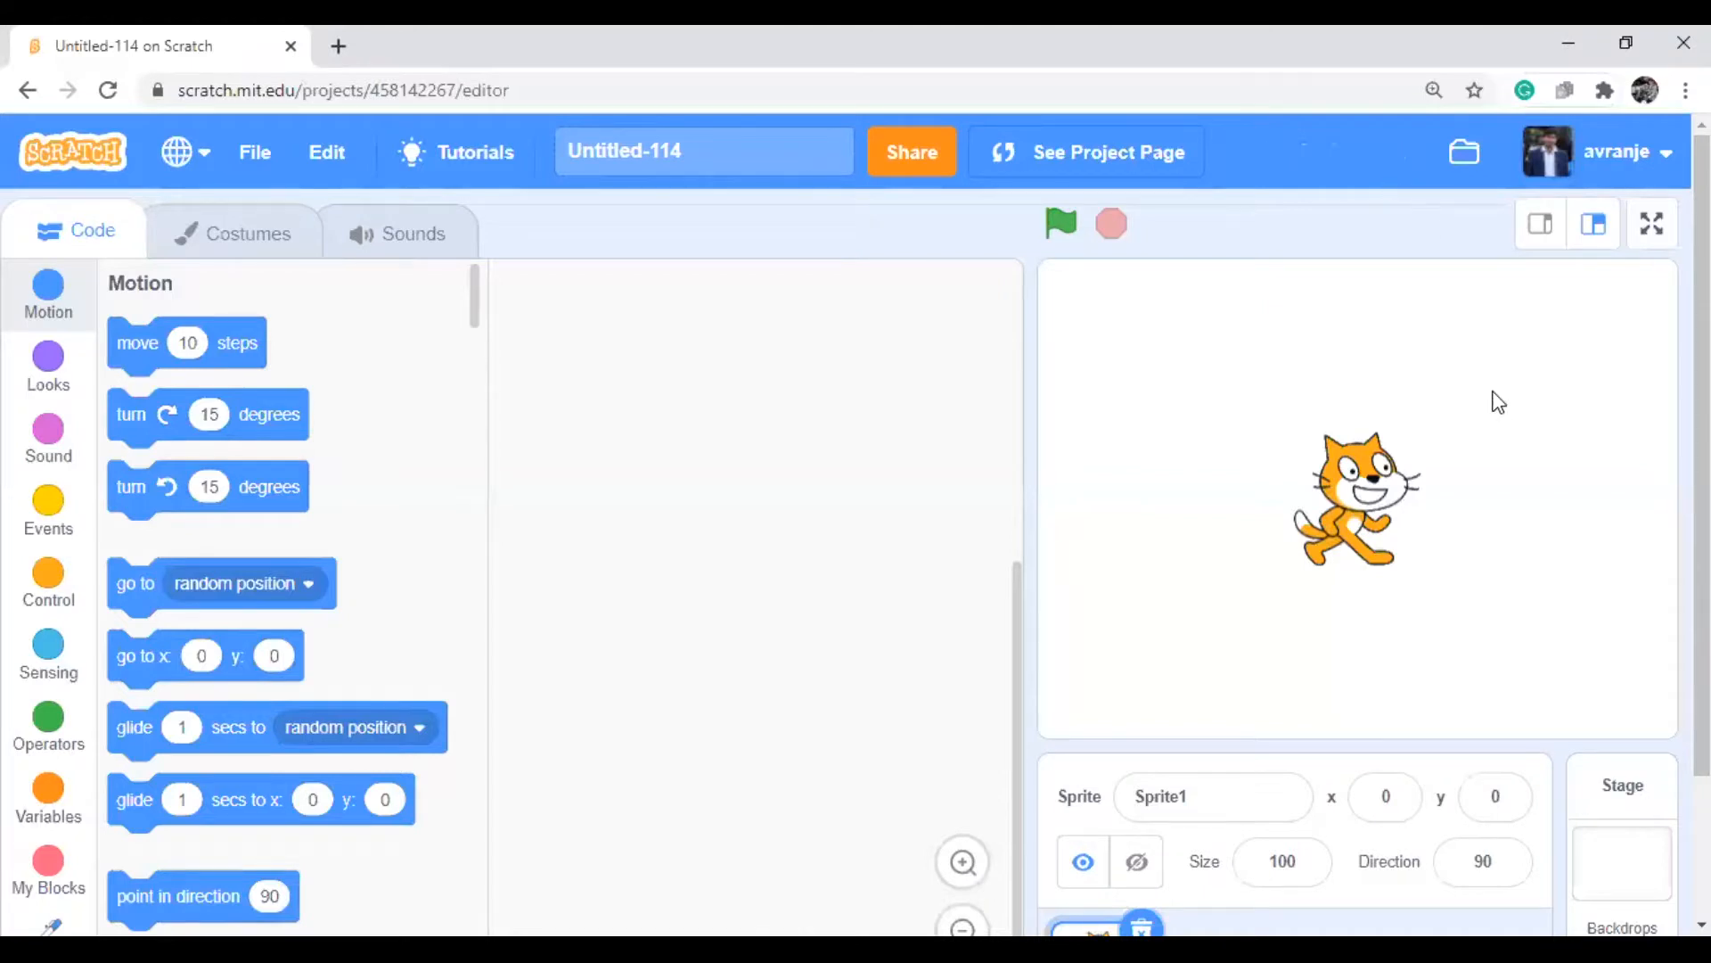
mouse_move(1653, 225)
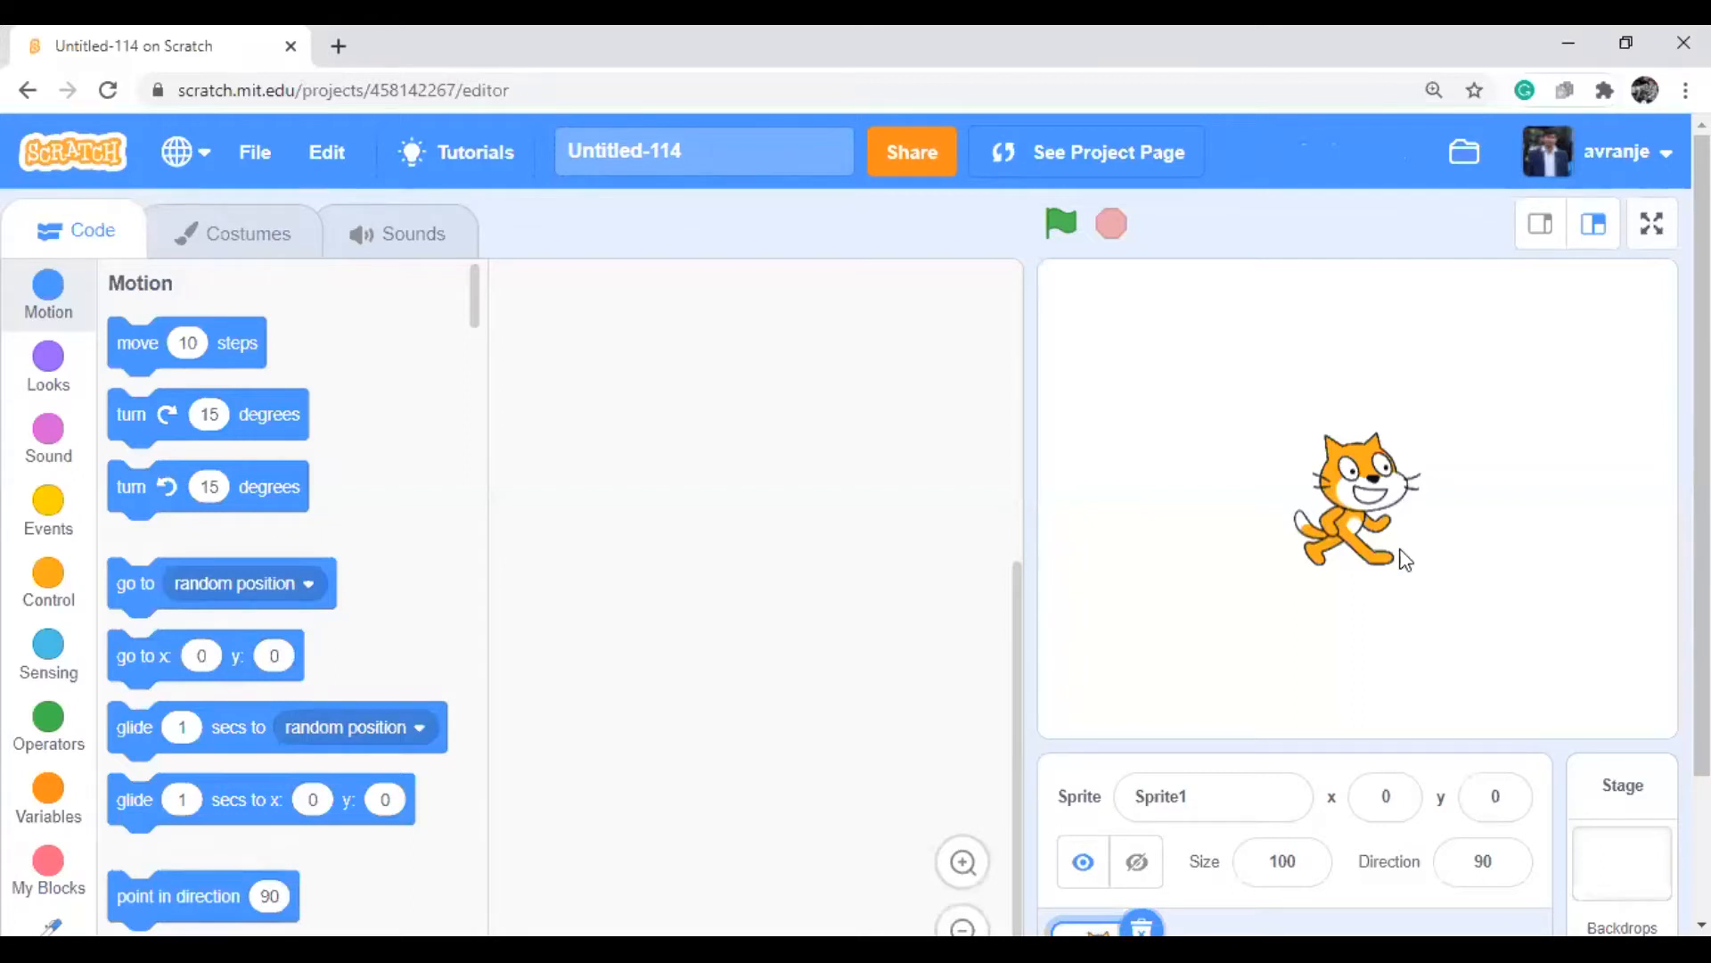
mouse_move(982, 224)
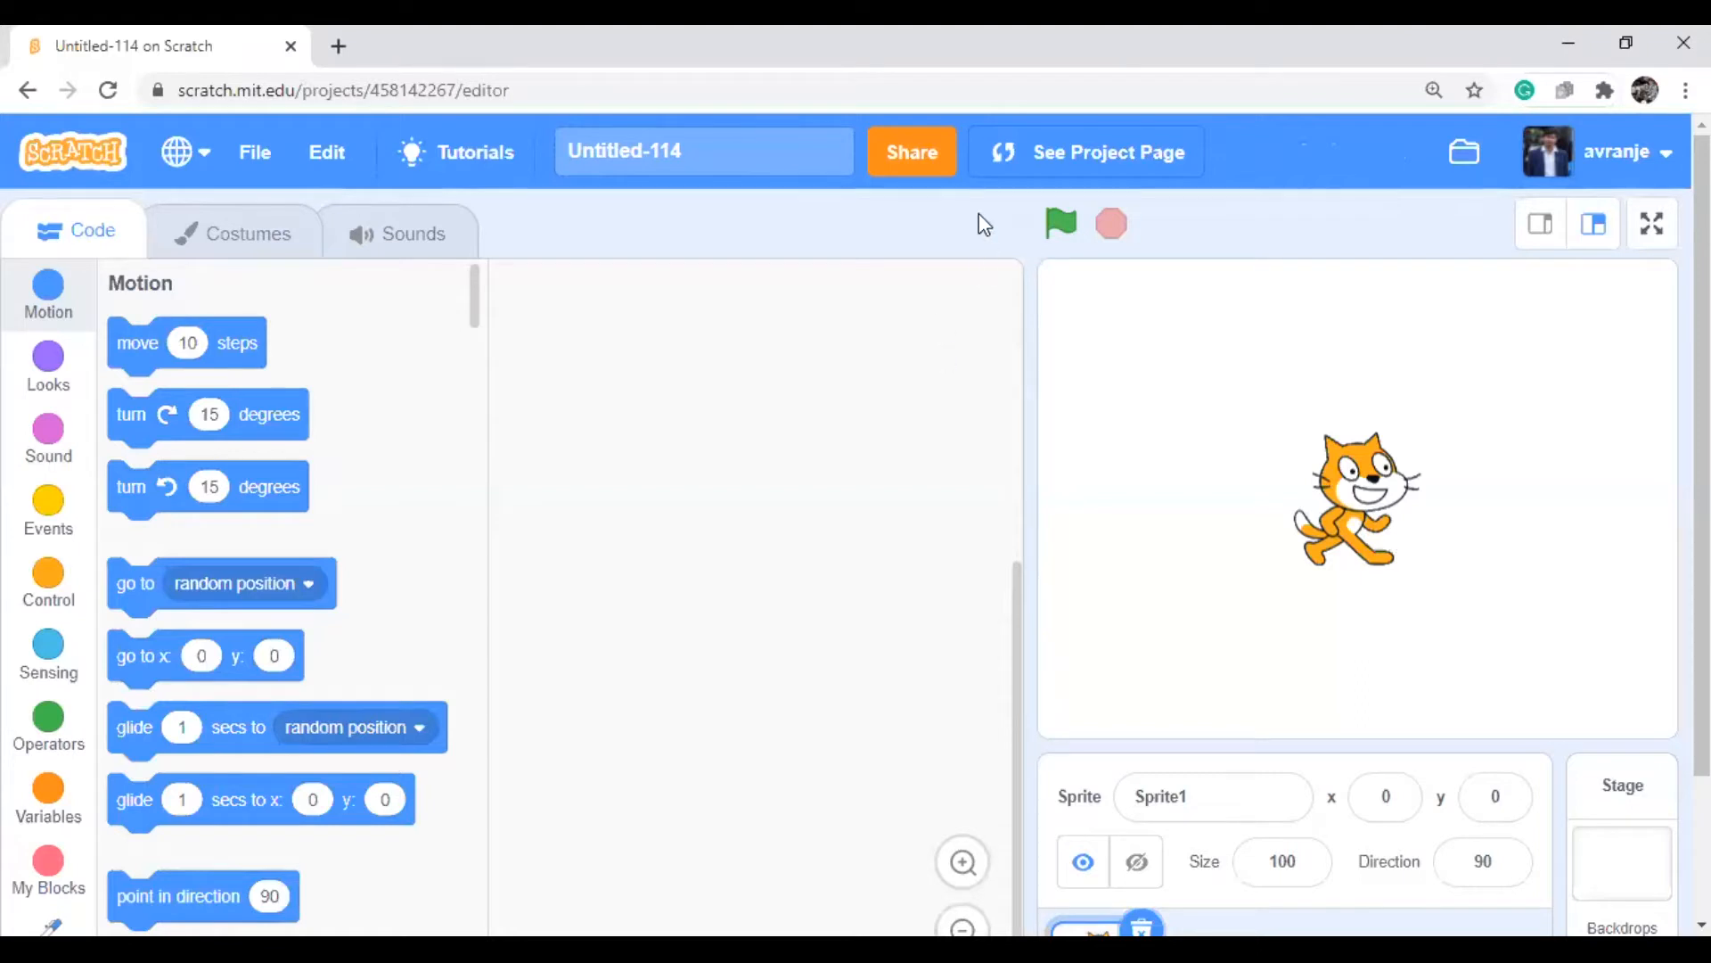
mouse_move(1007, 514)
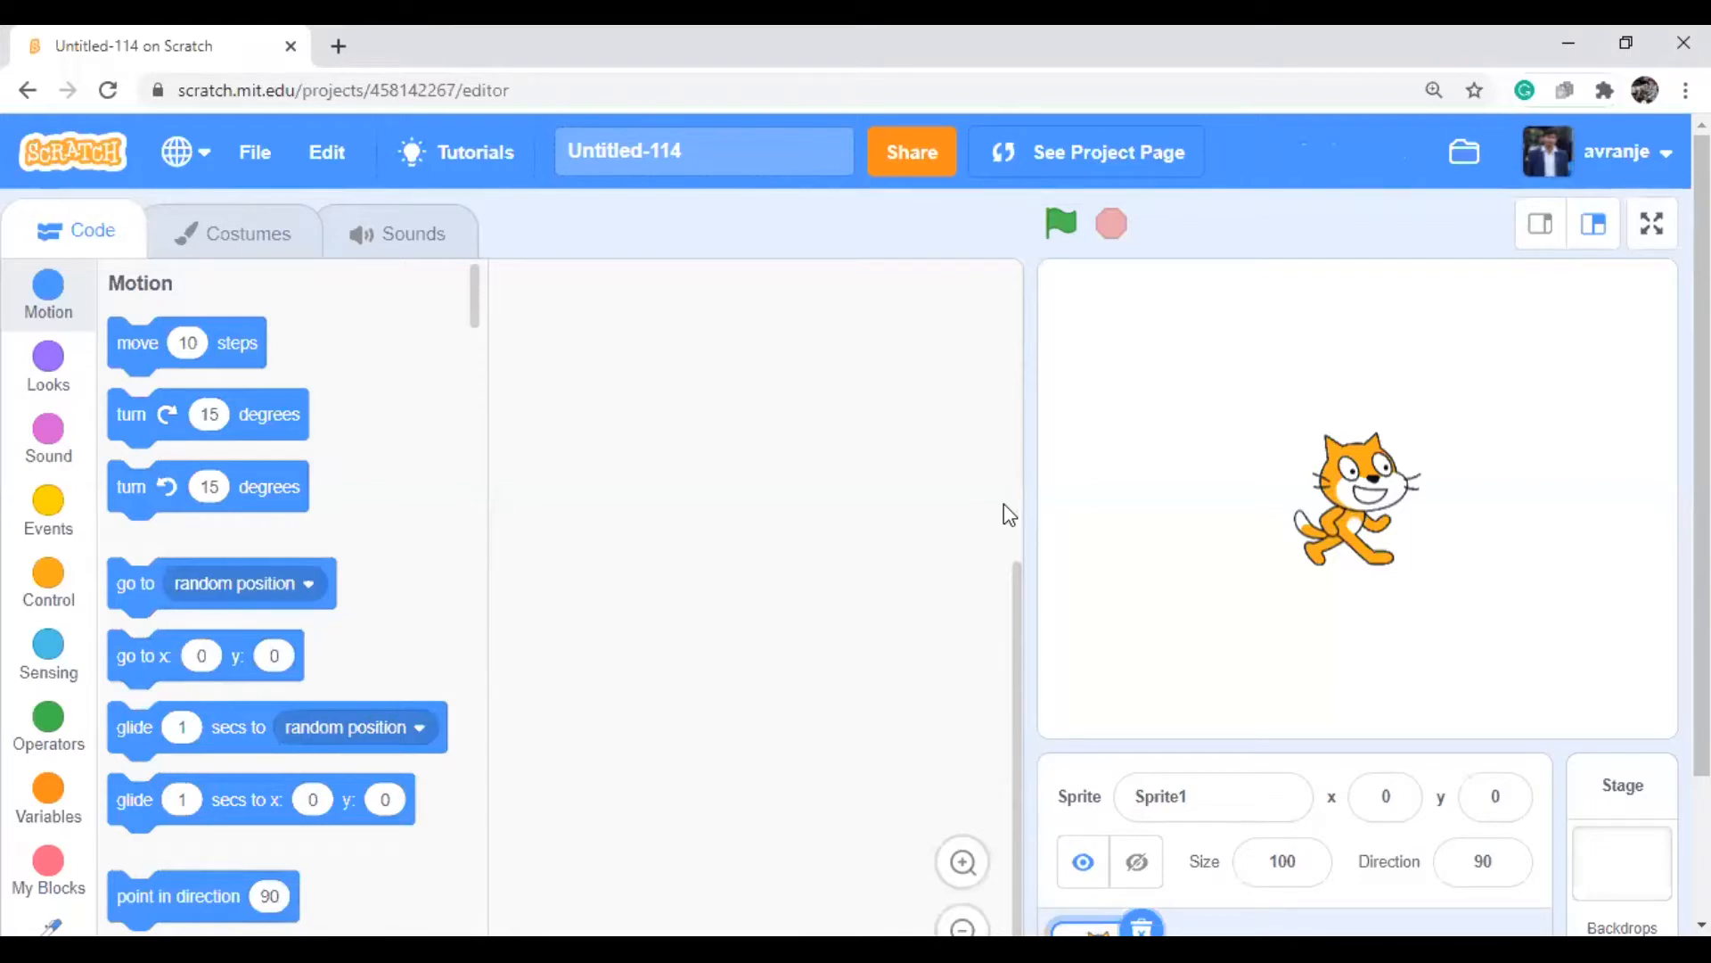
mouse_move(1010, 311)
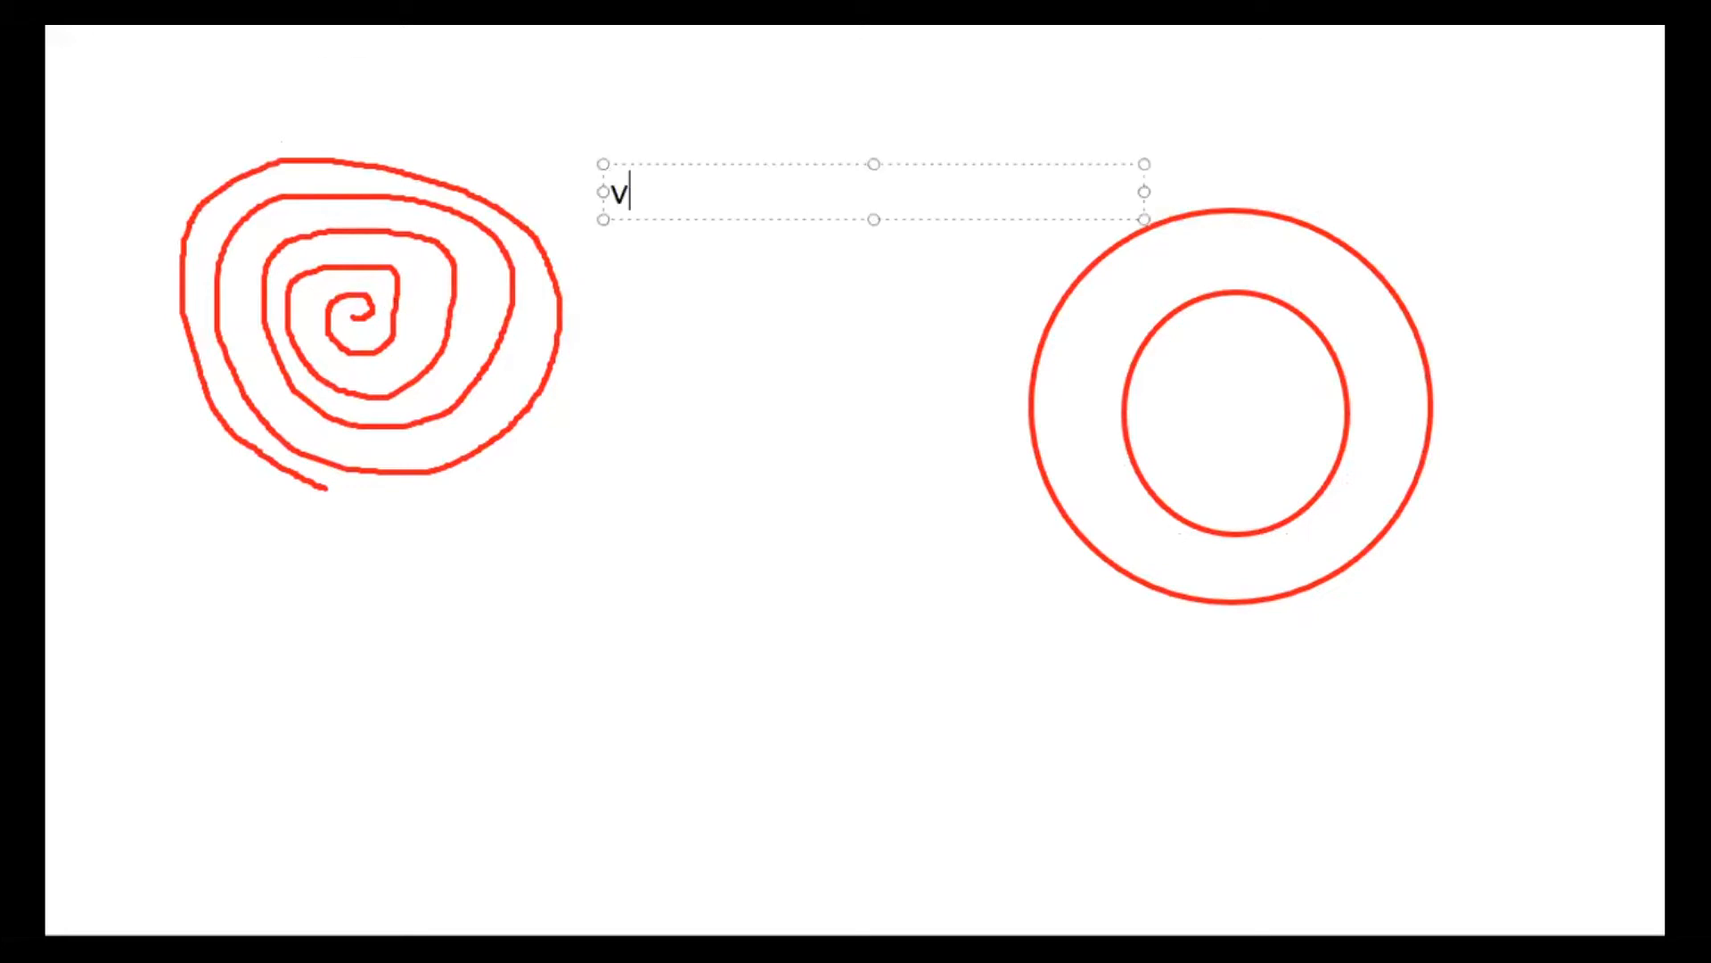
Type the text 'aribal' into the whiteboard's variable note
text(aribal)
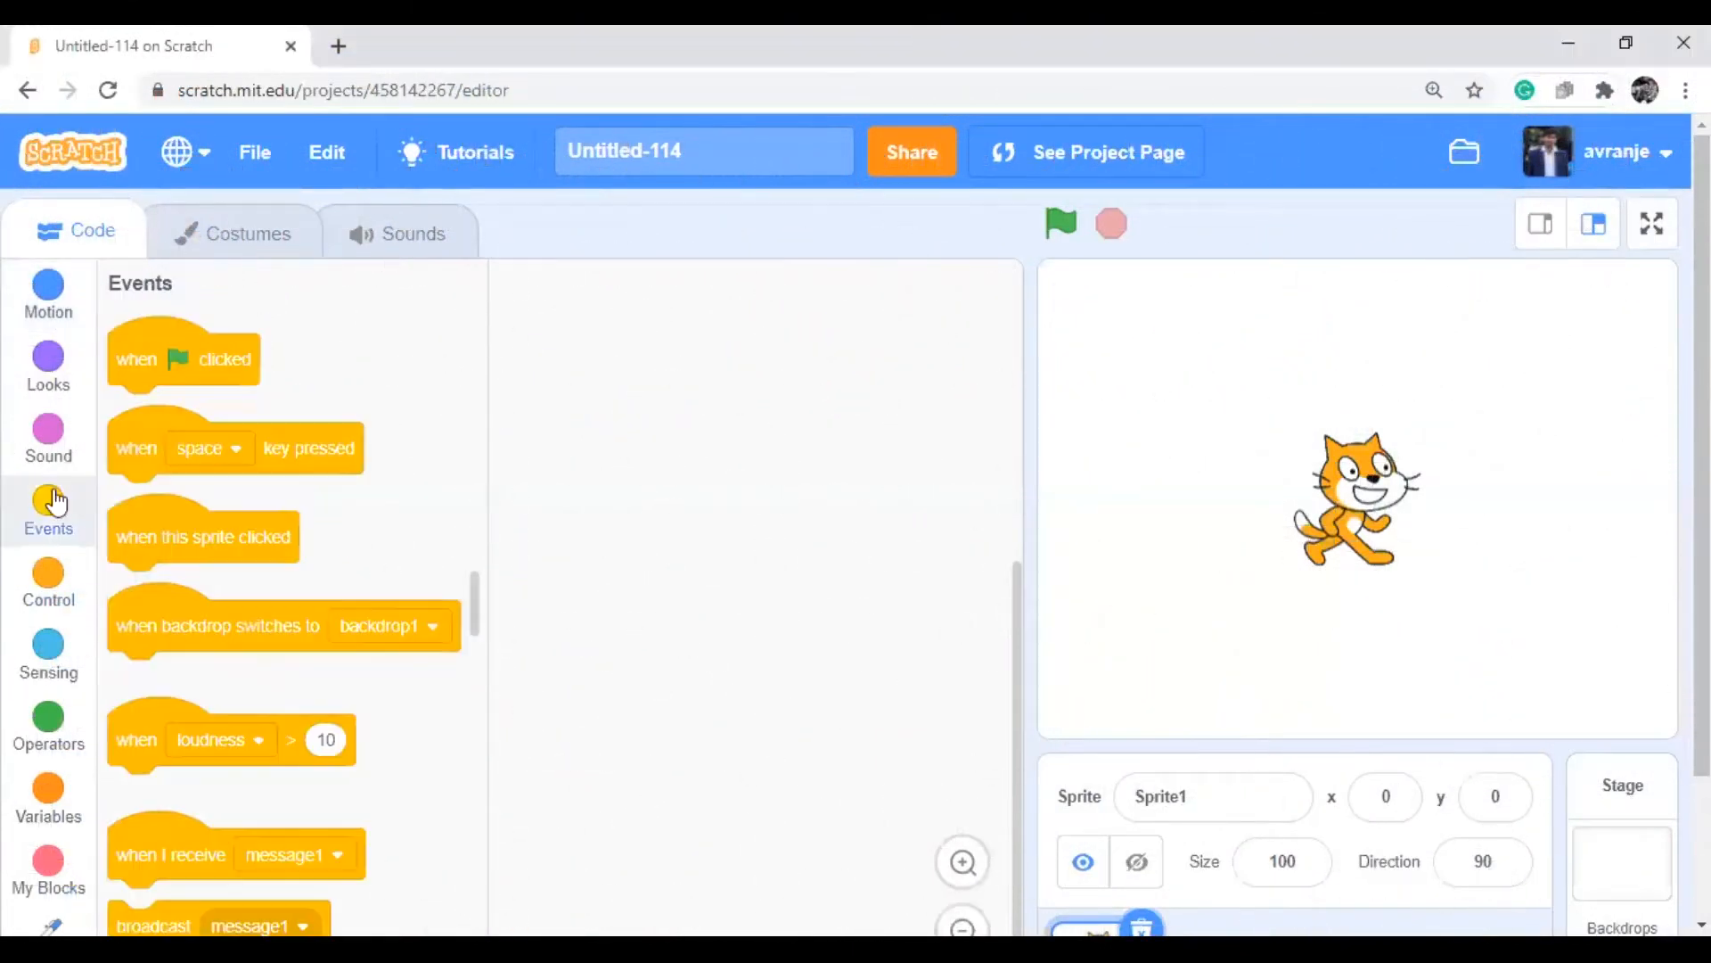
mouse_move(749, 567)
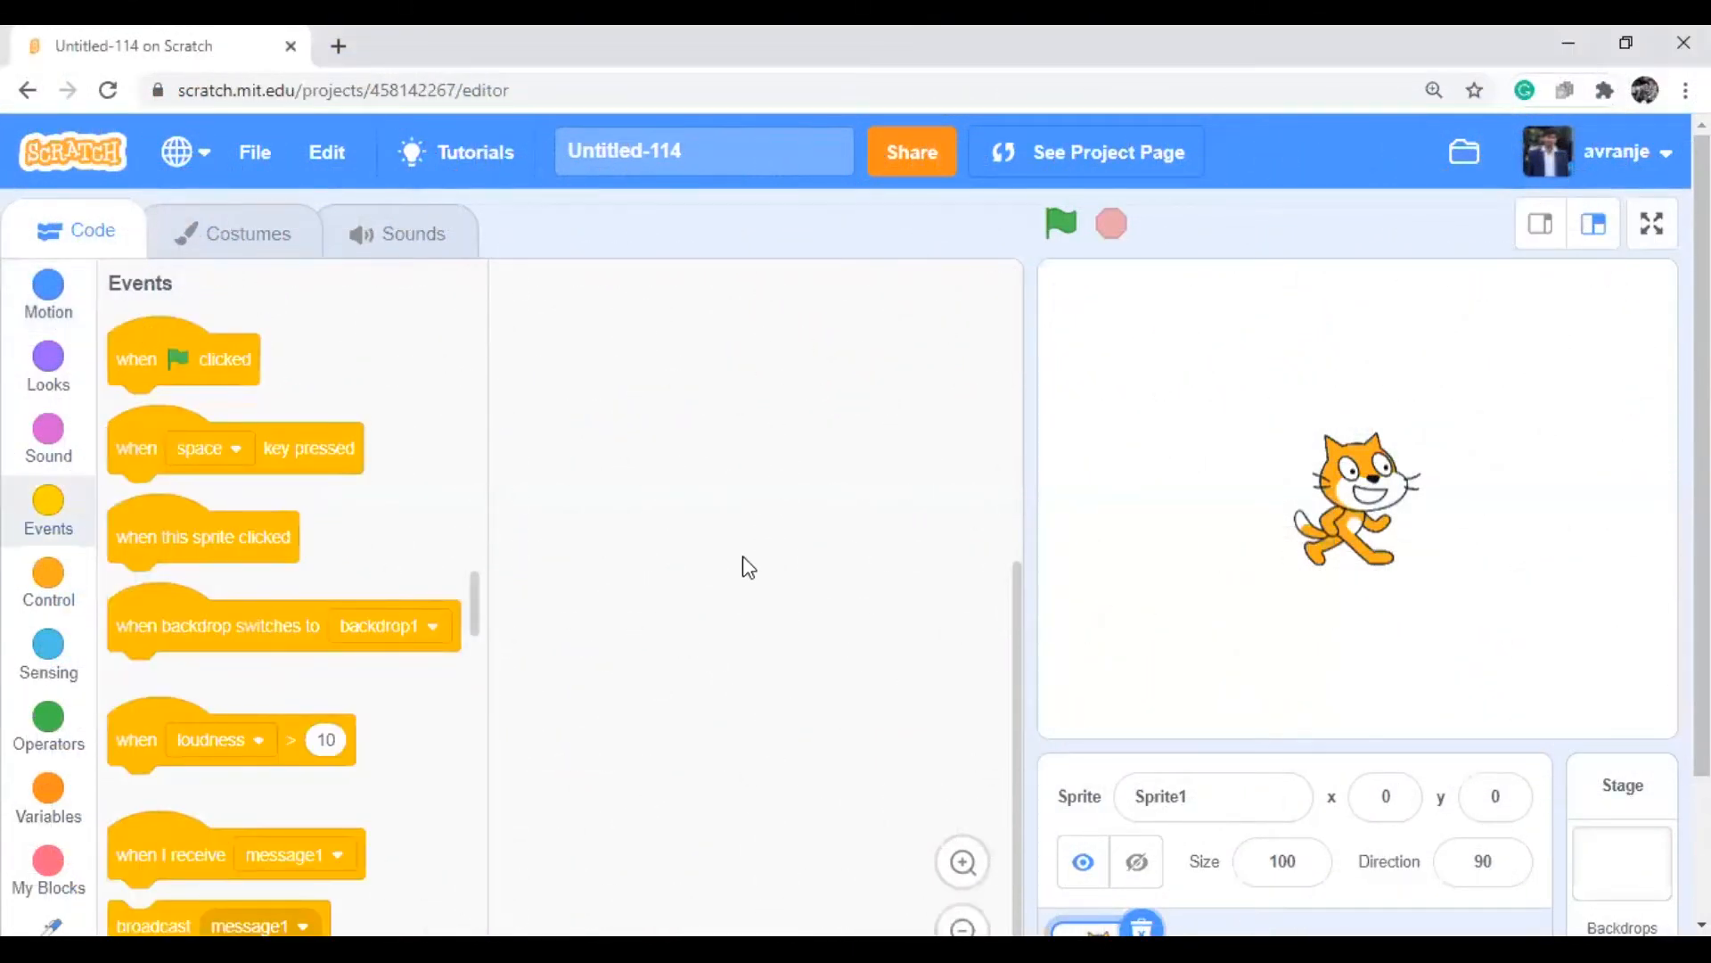
Choose a starry backdrop from the Space category of the backdrop library
scroll(down, 3)
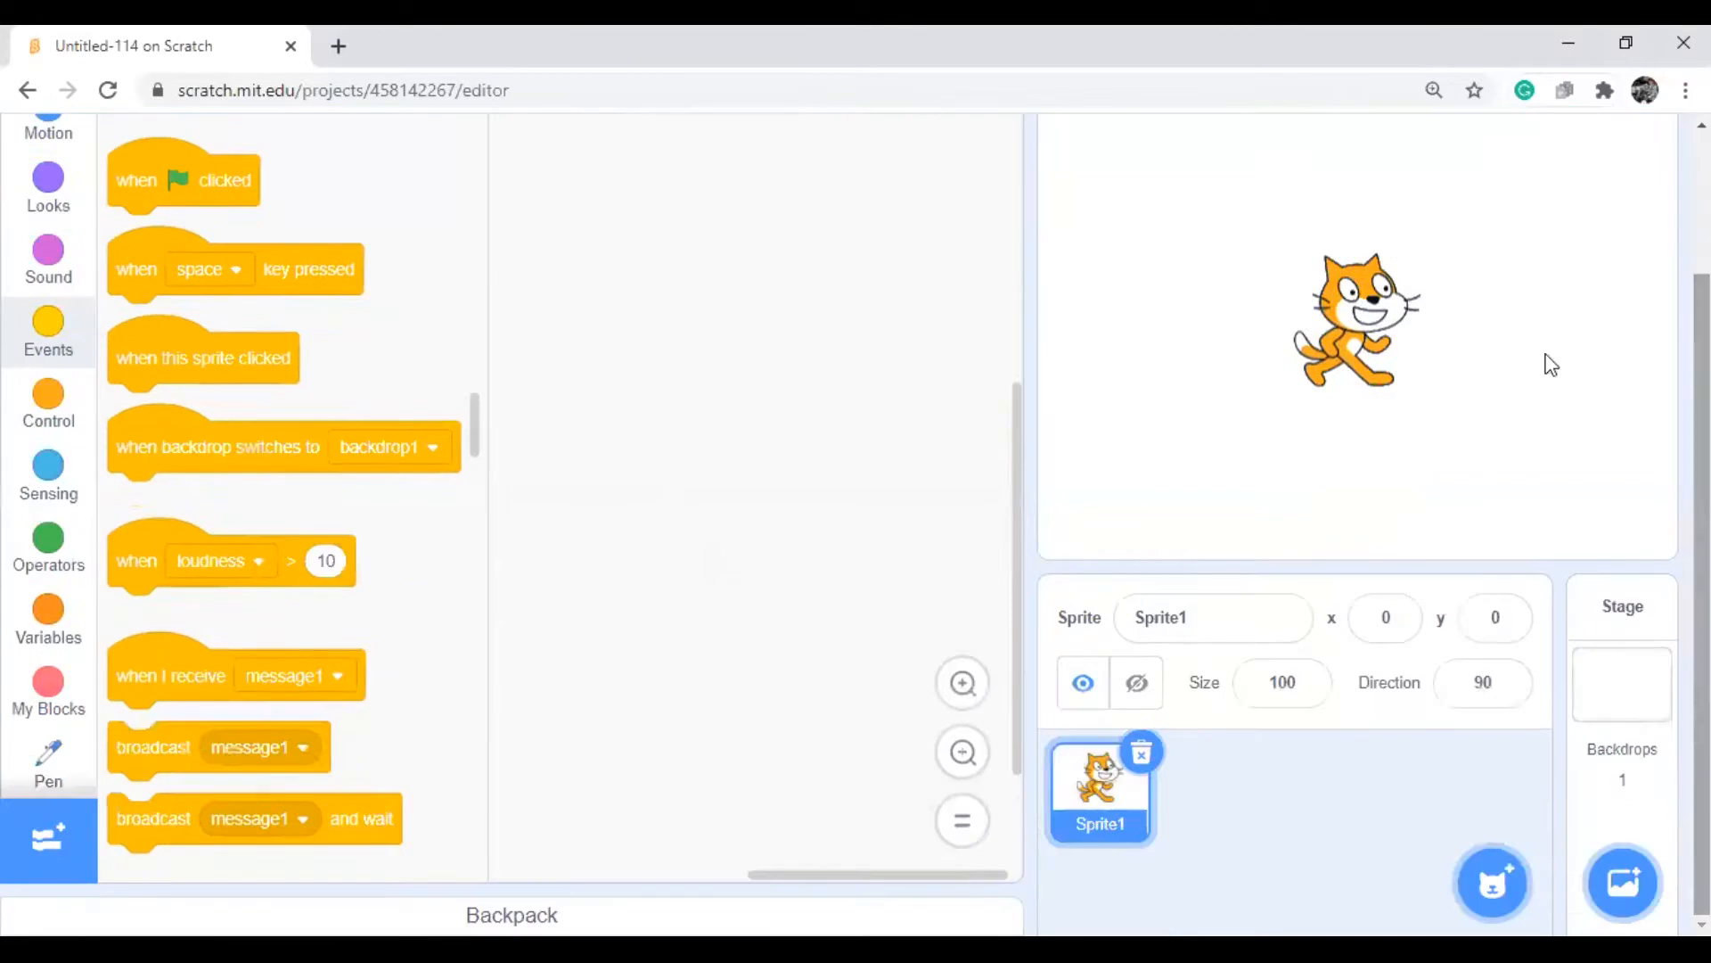
mouse_move(1530, 814)
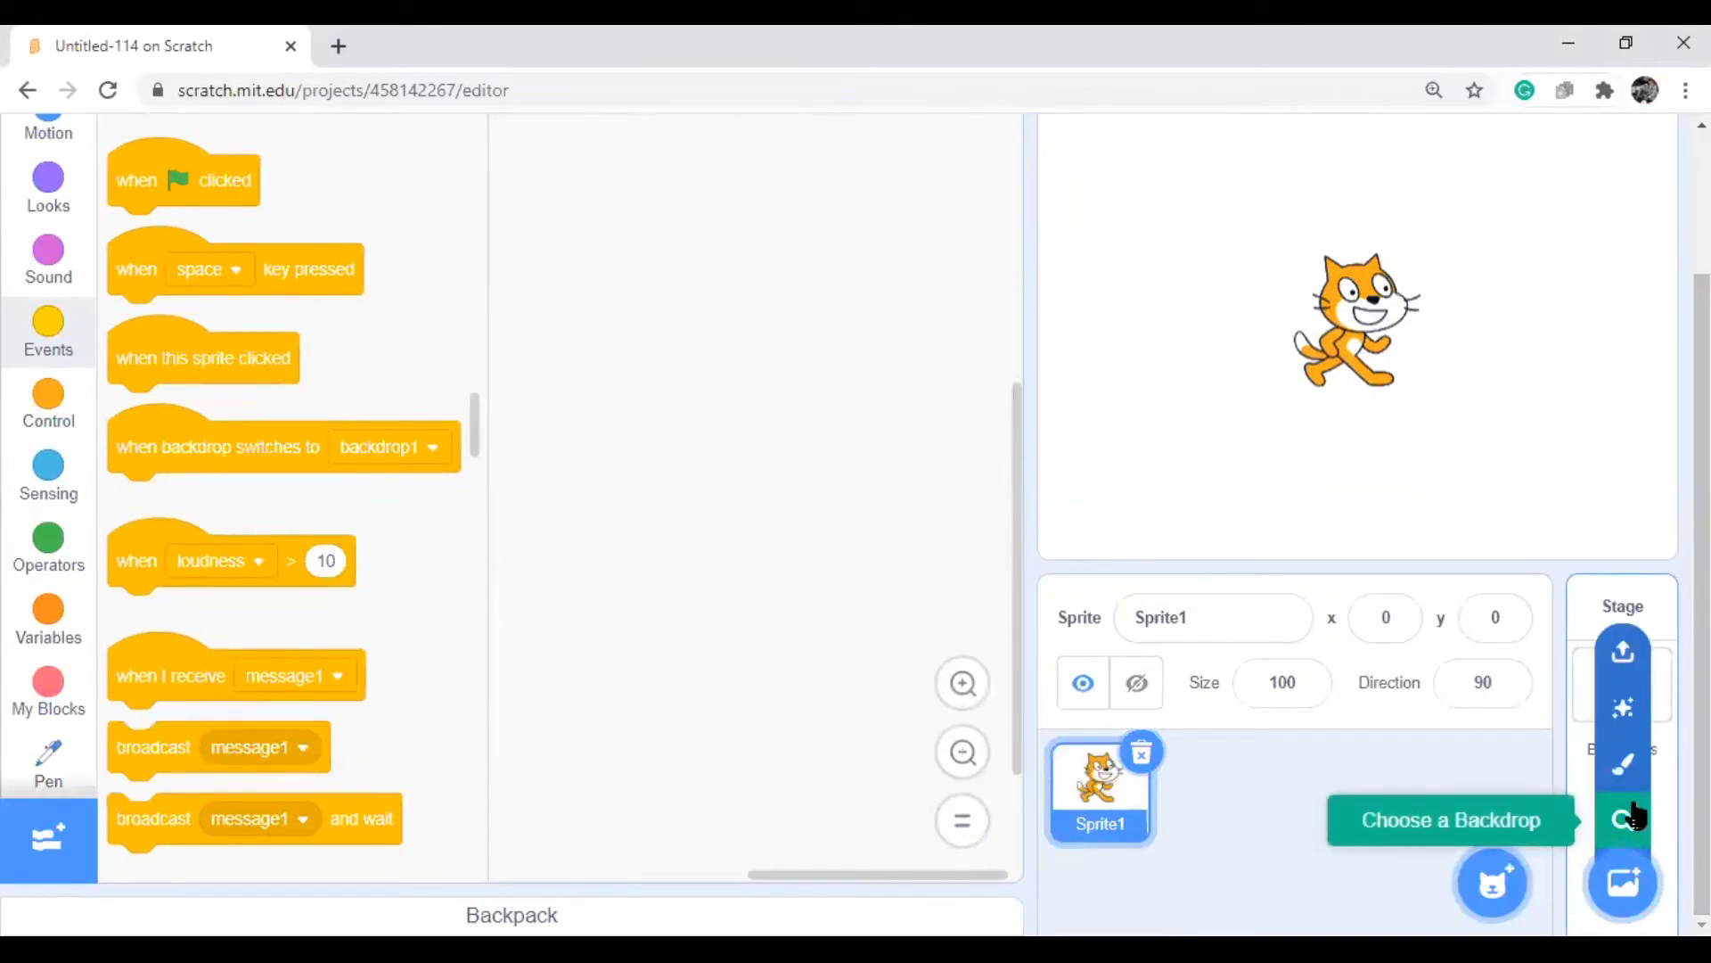
click(1449, 820)
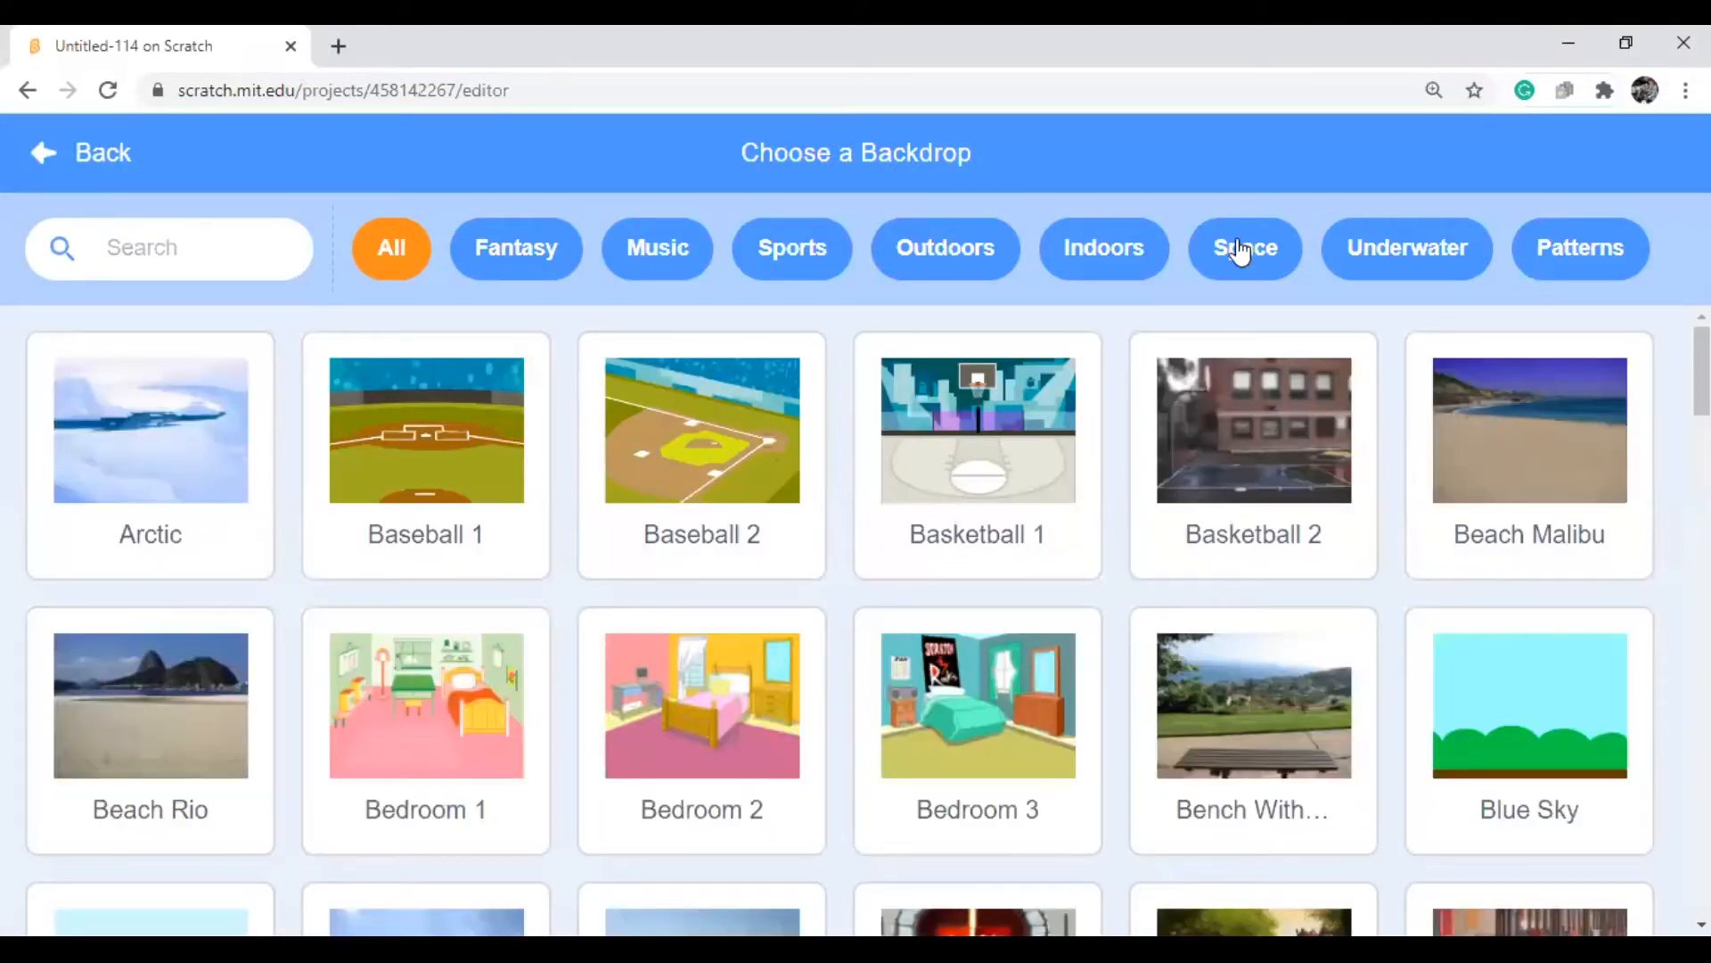
click(79, 152)
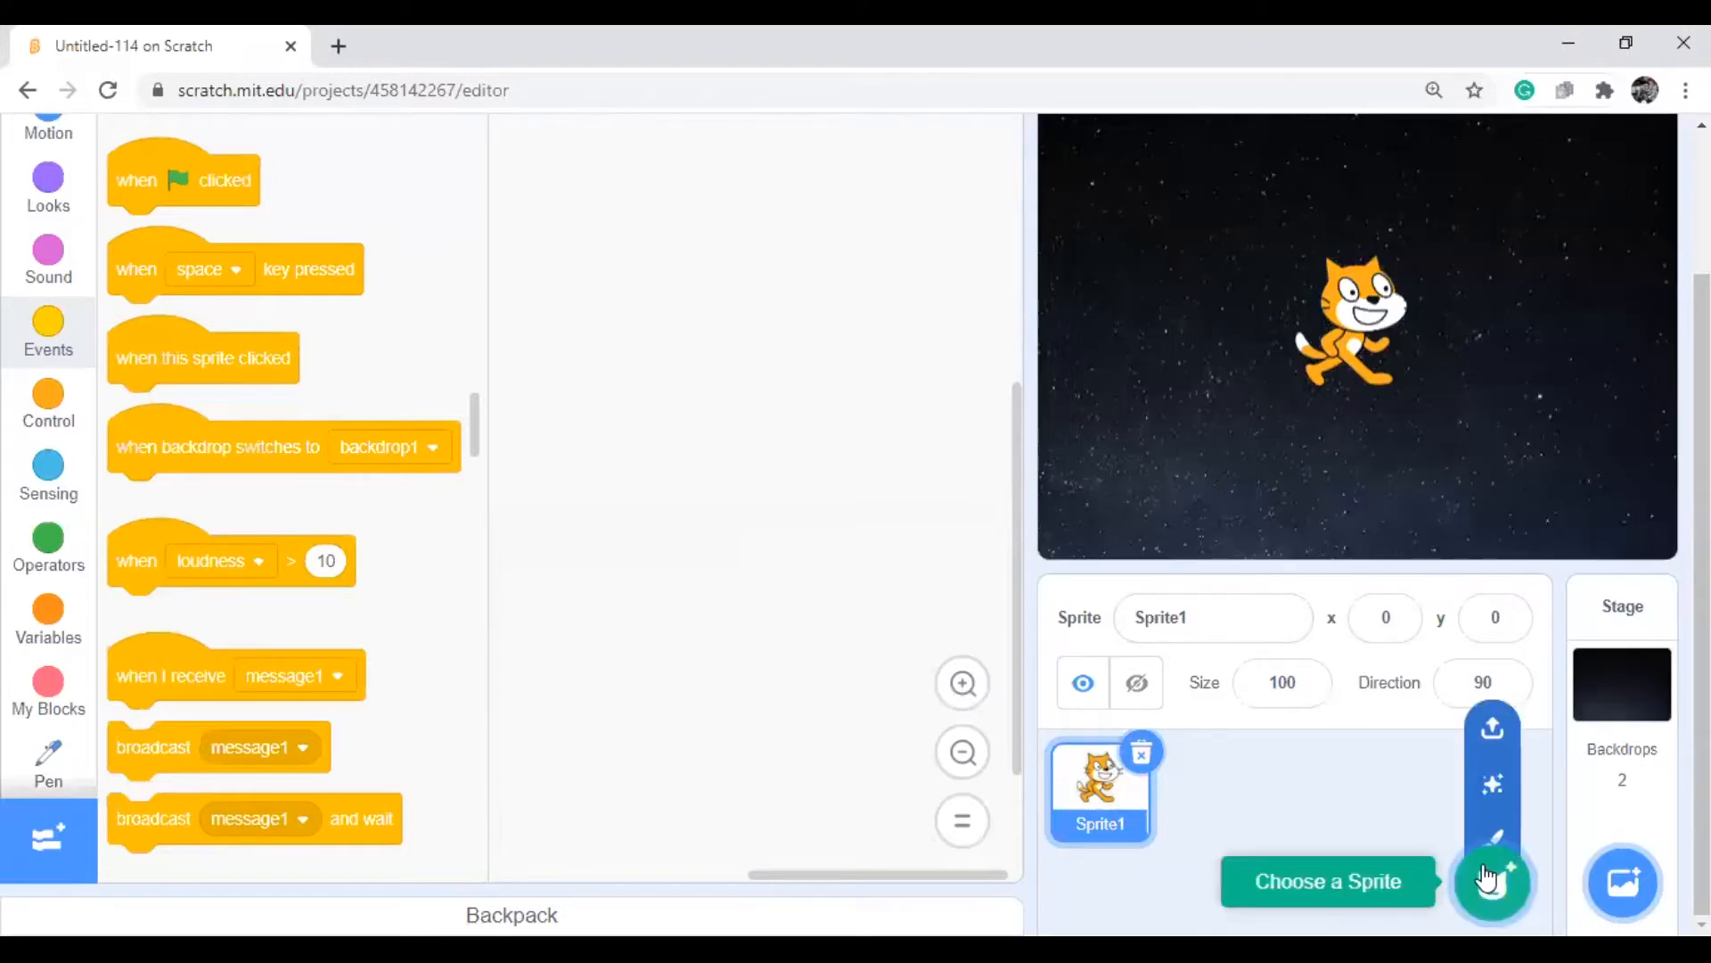
Delete the cat sprite and paint a small purple circle as a new dot sprite
click(1139, 750)
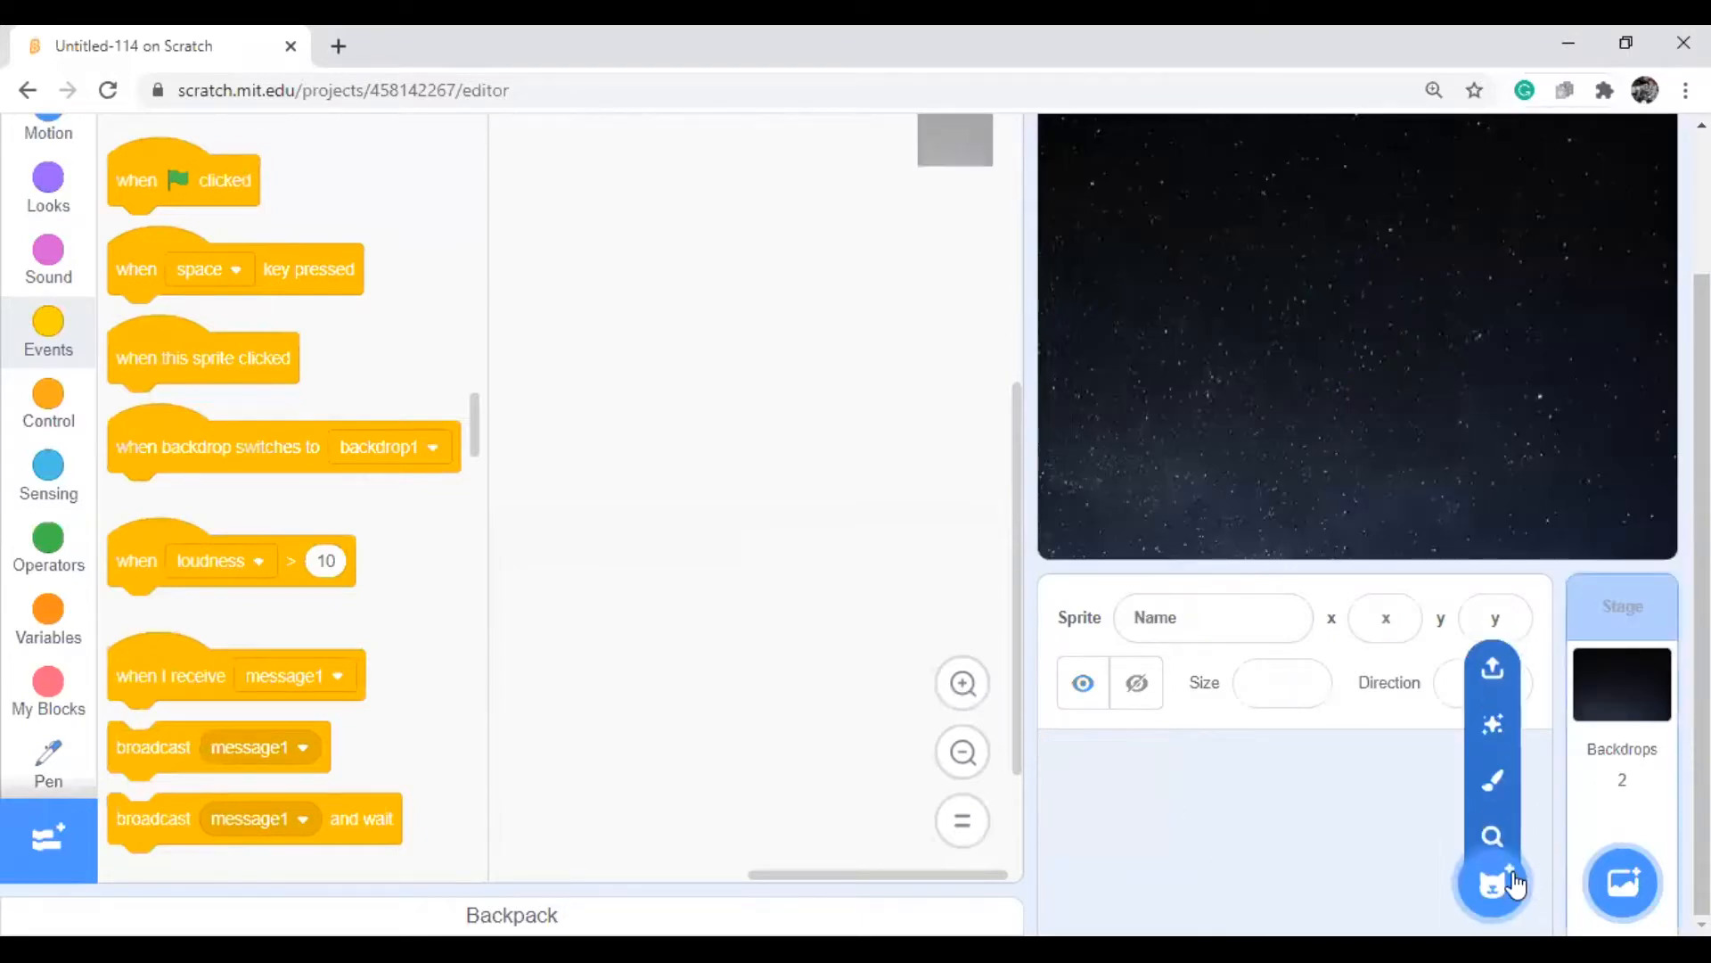
click(1492, 882)
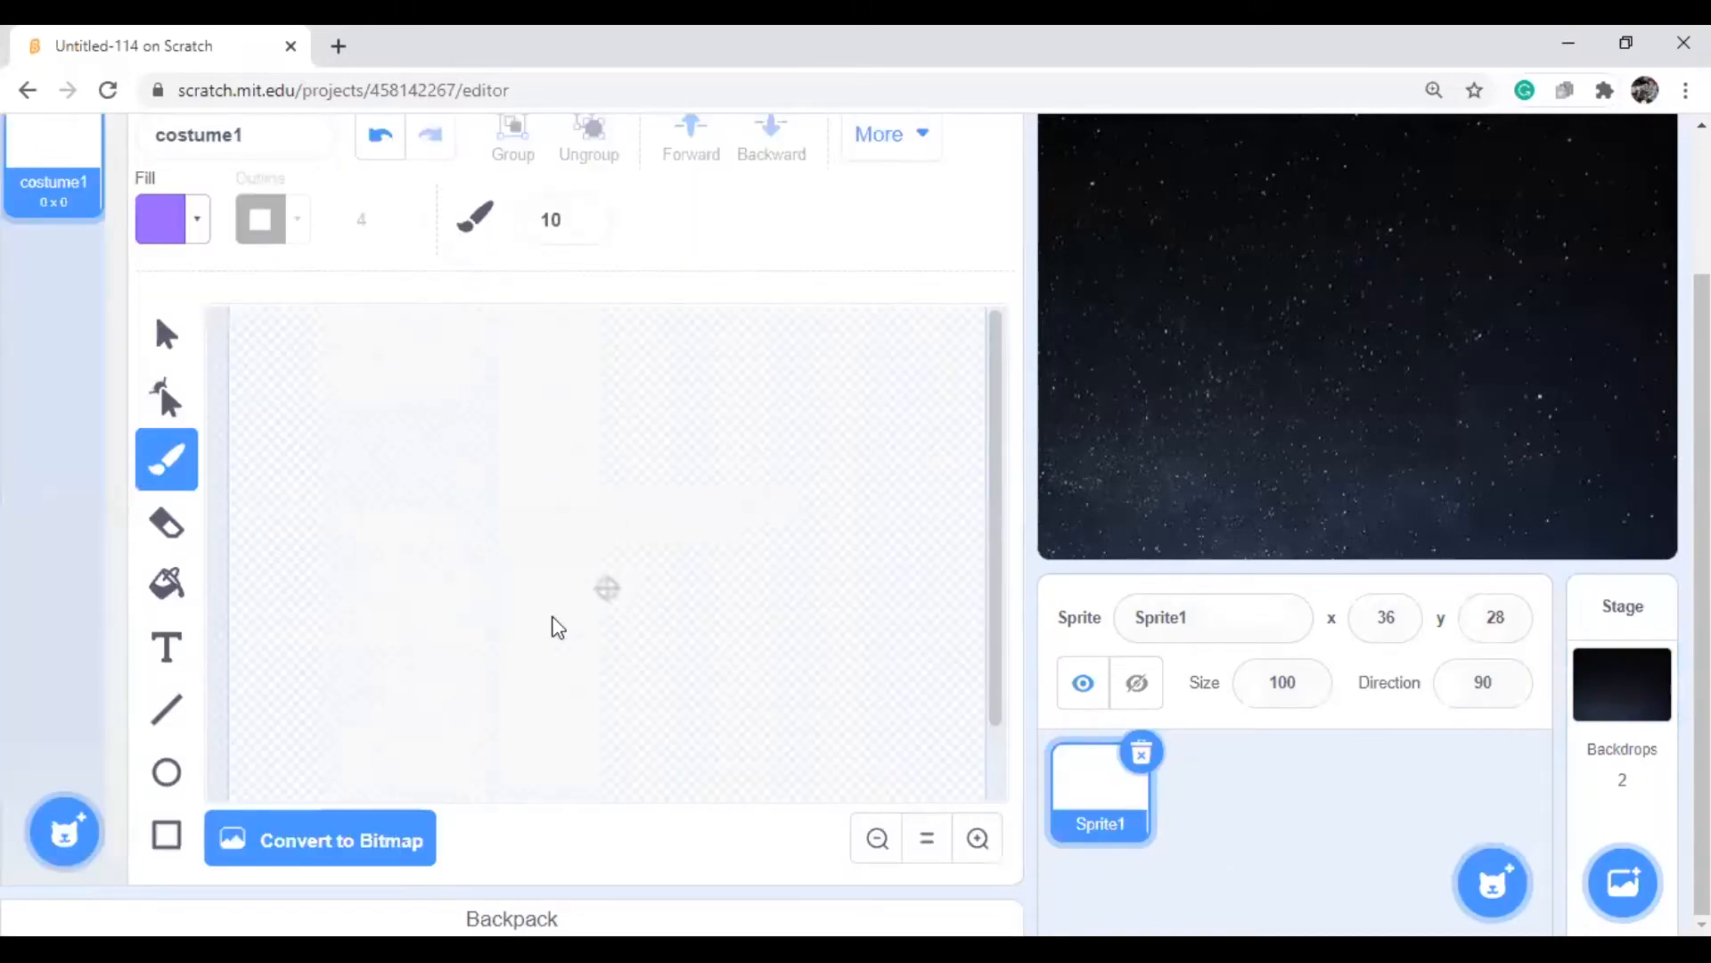
click(166, 772)
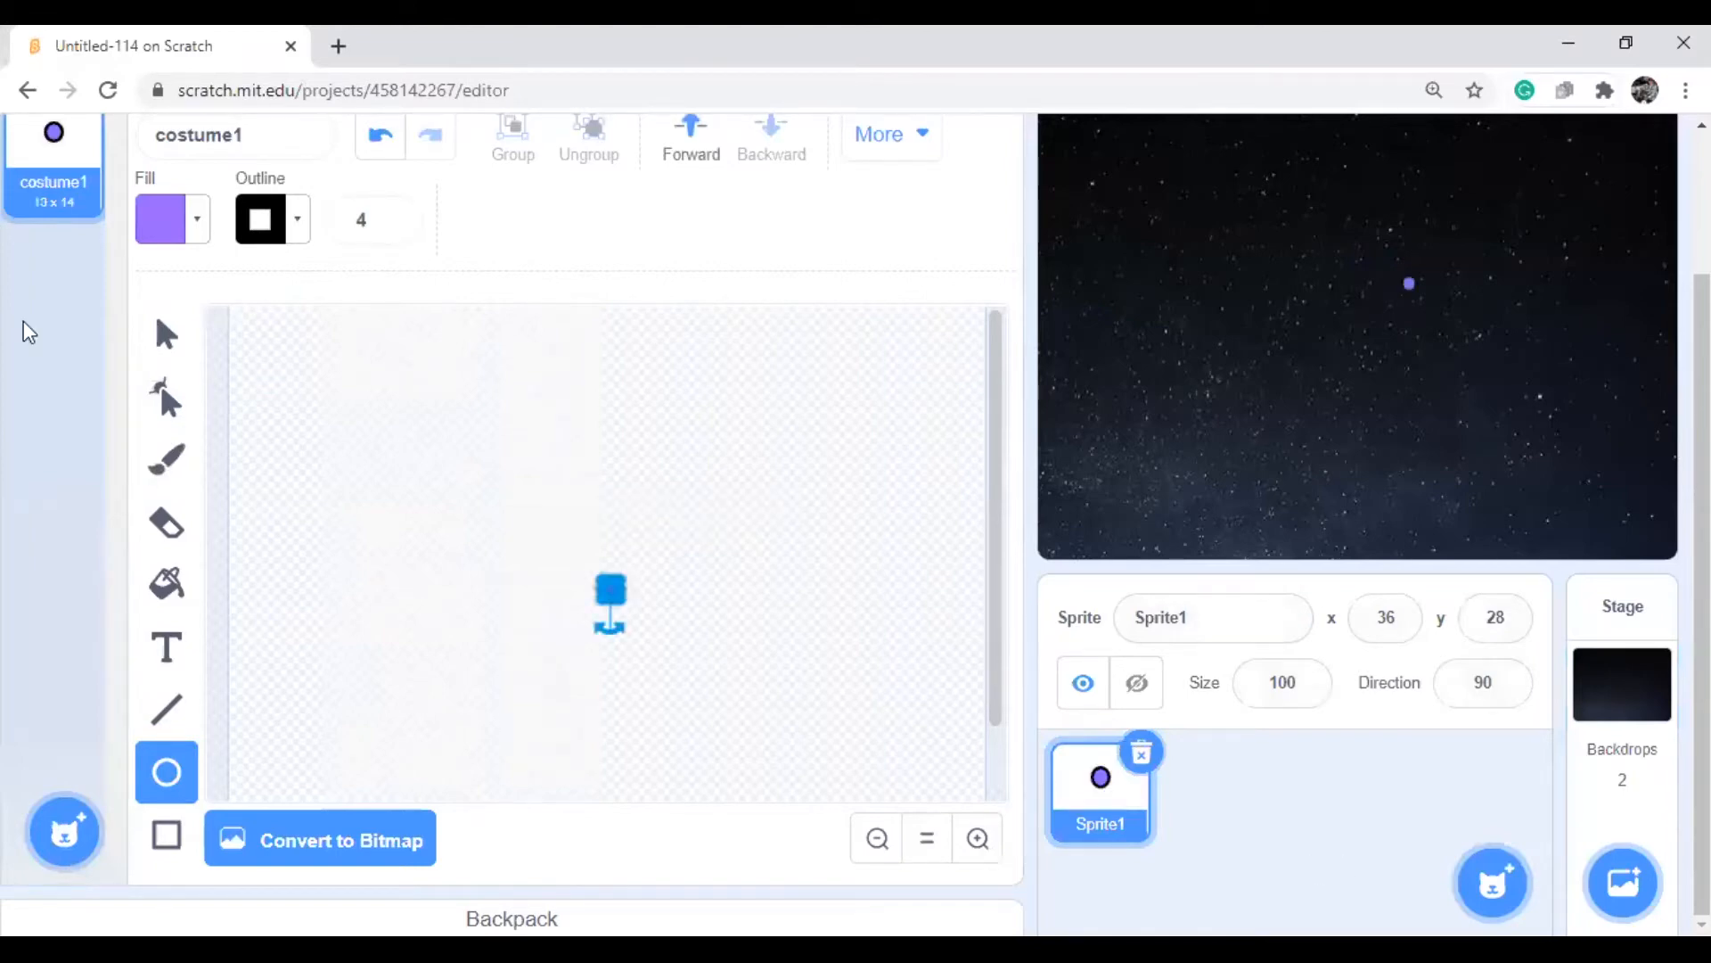
click(92, 232)
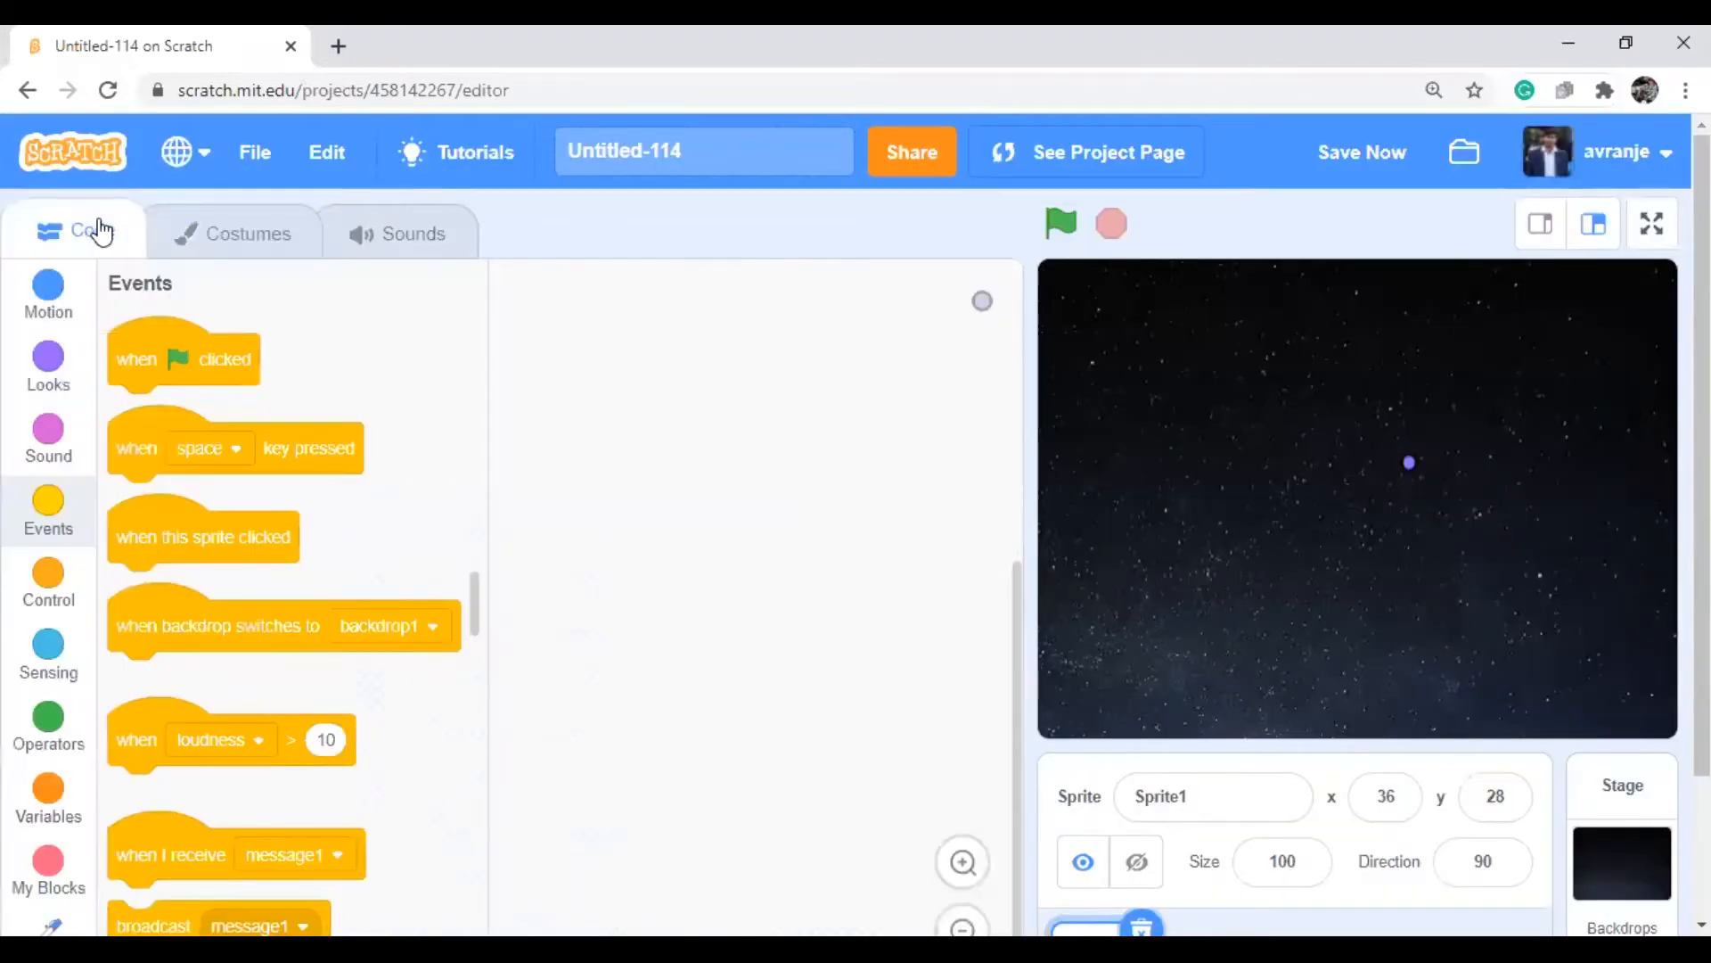
mouse_move(651, 353)
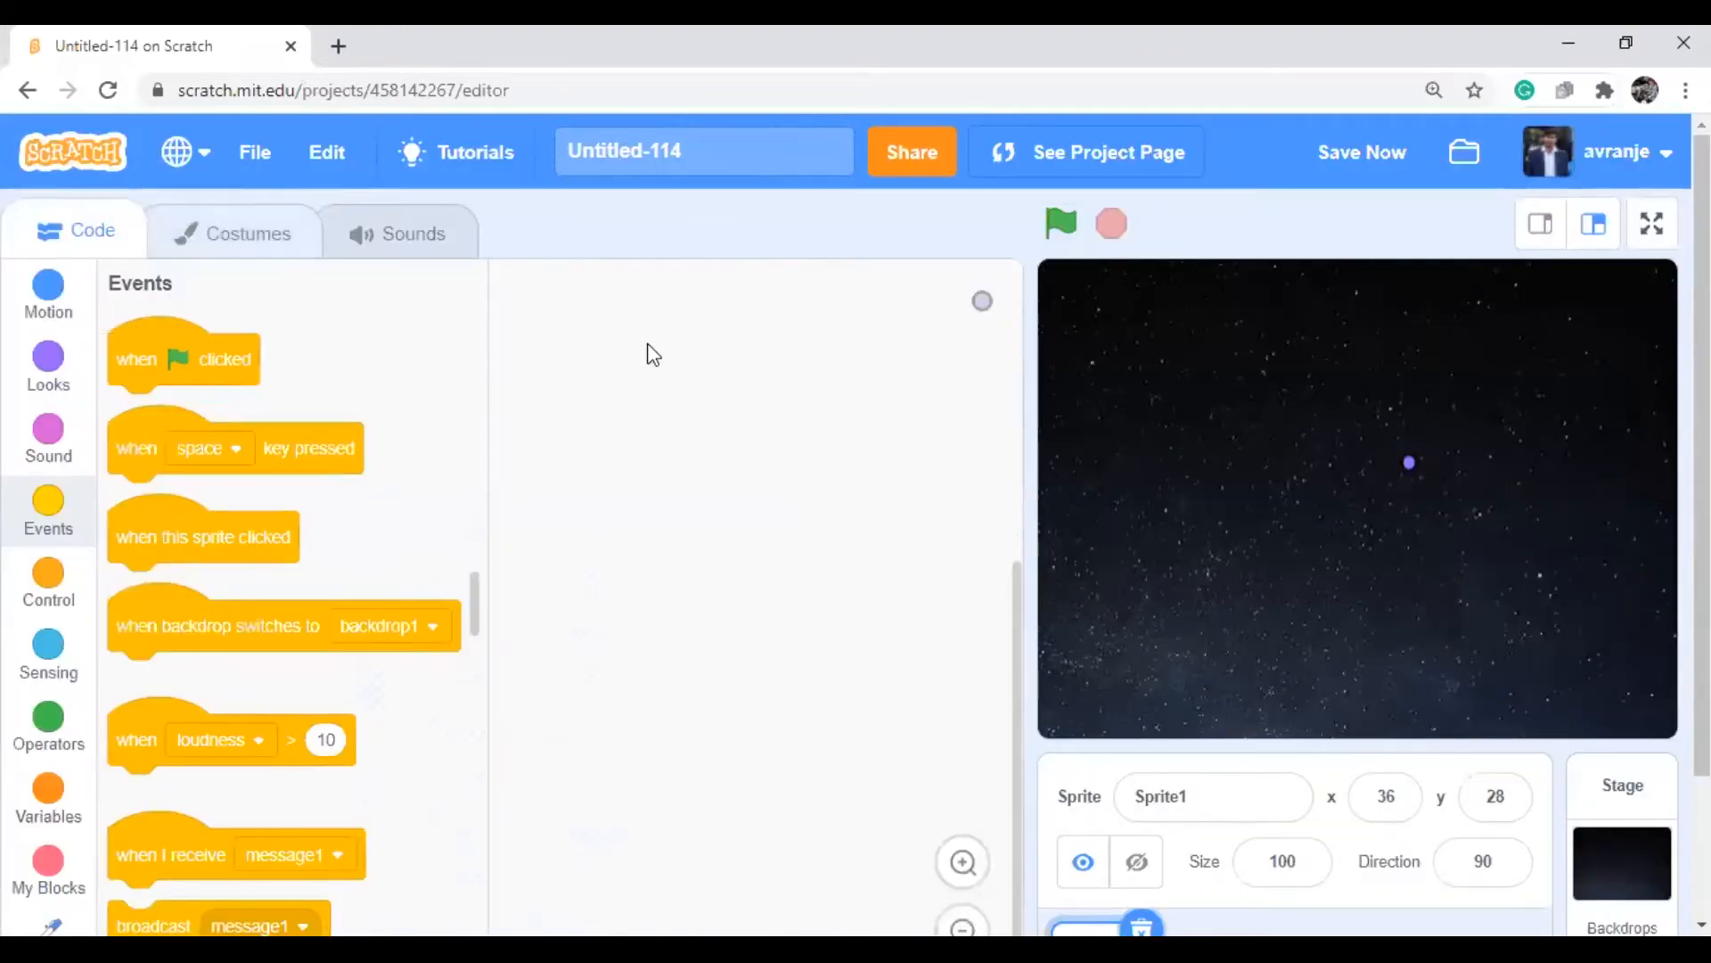
Build 'when green flag clicked' then 'go to x: 0 y: 0', and test it
drag(184, 358, 660, 325)
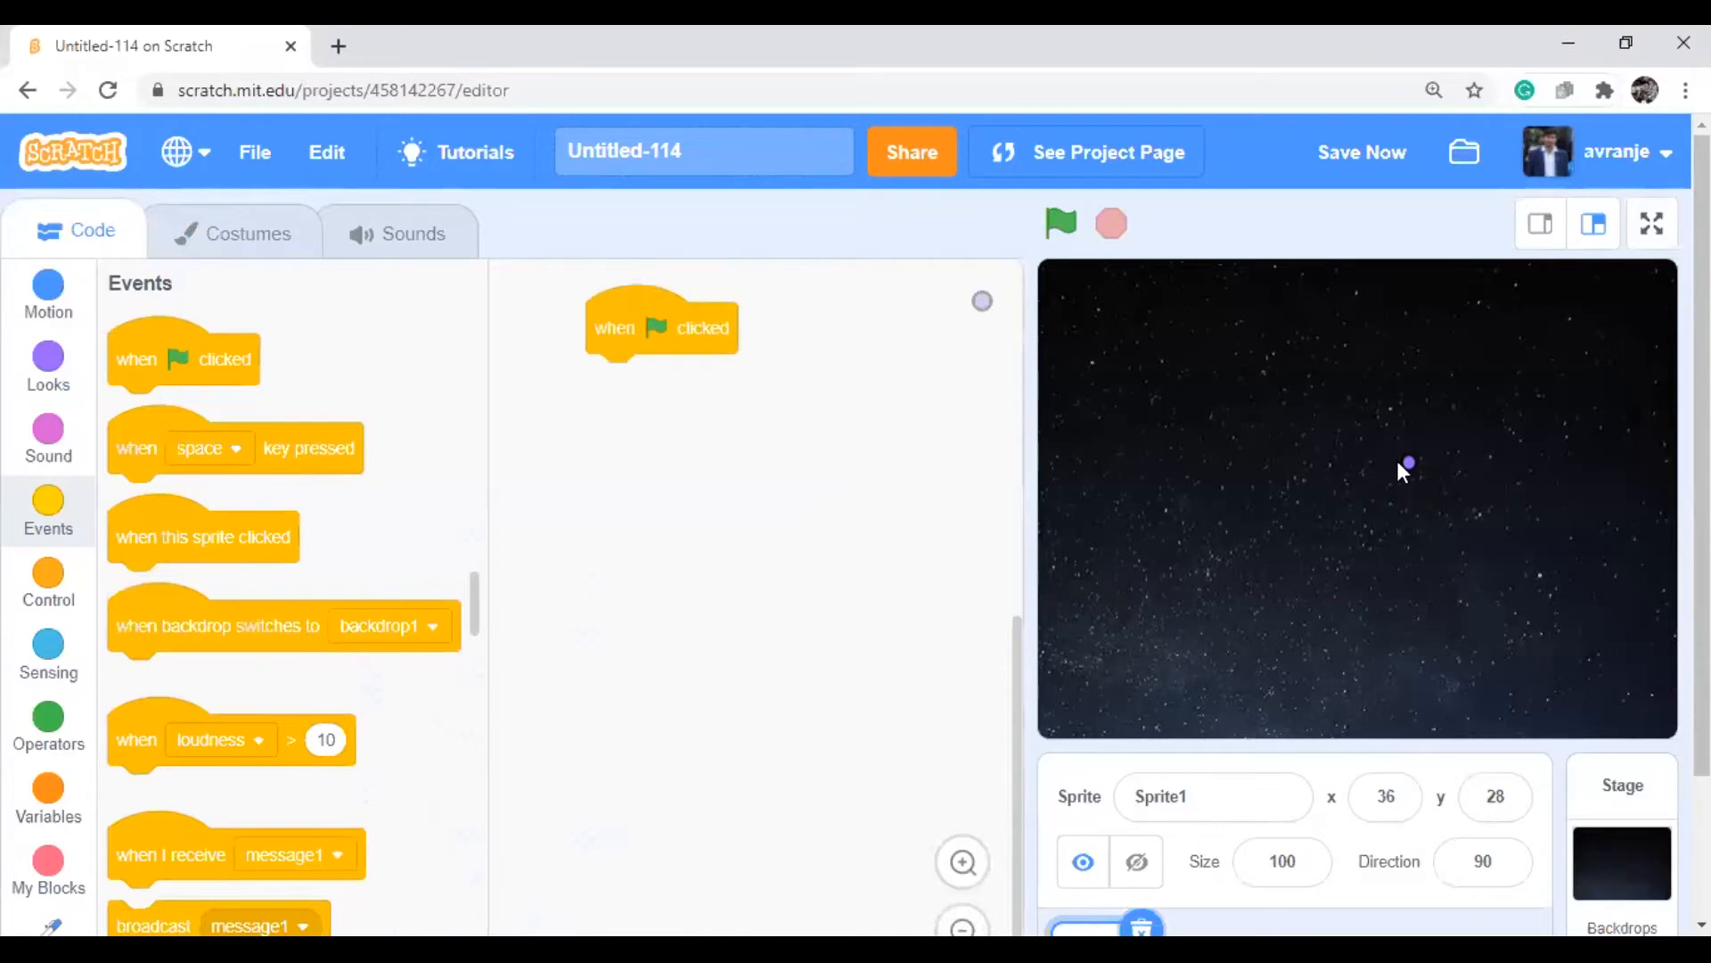
mouse_move(48, 311)
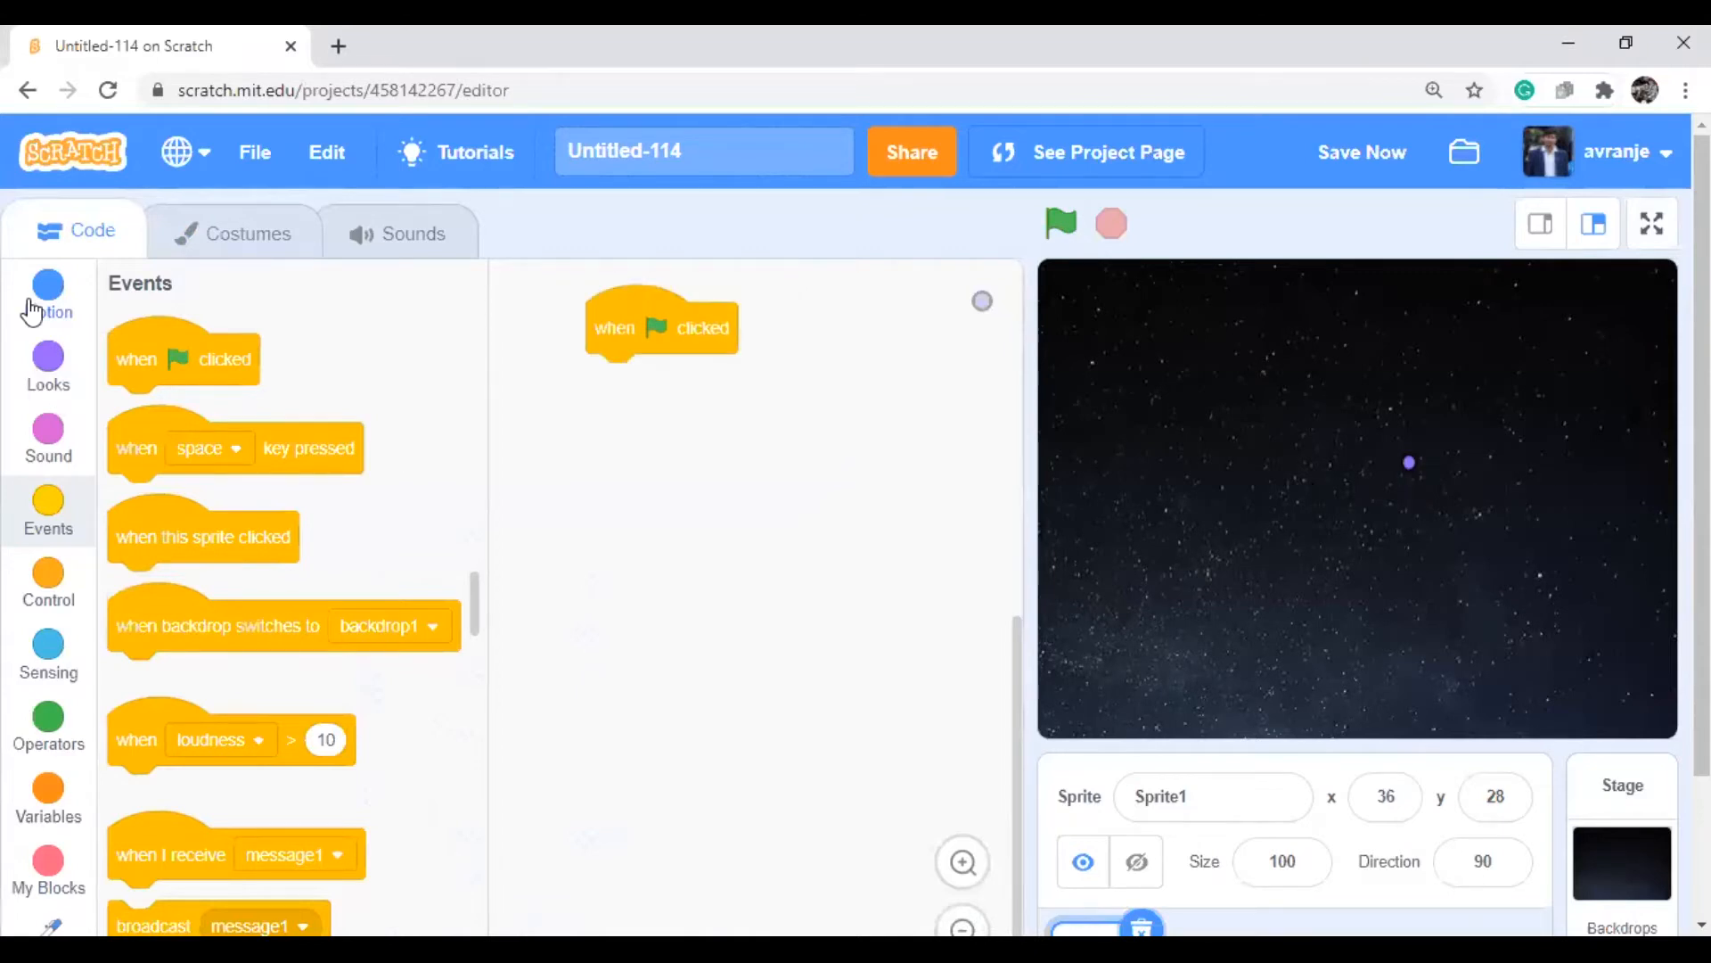
click(48, 295)
text(0)
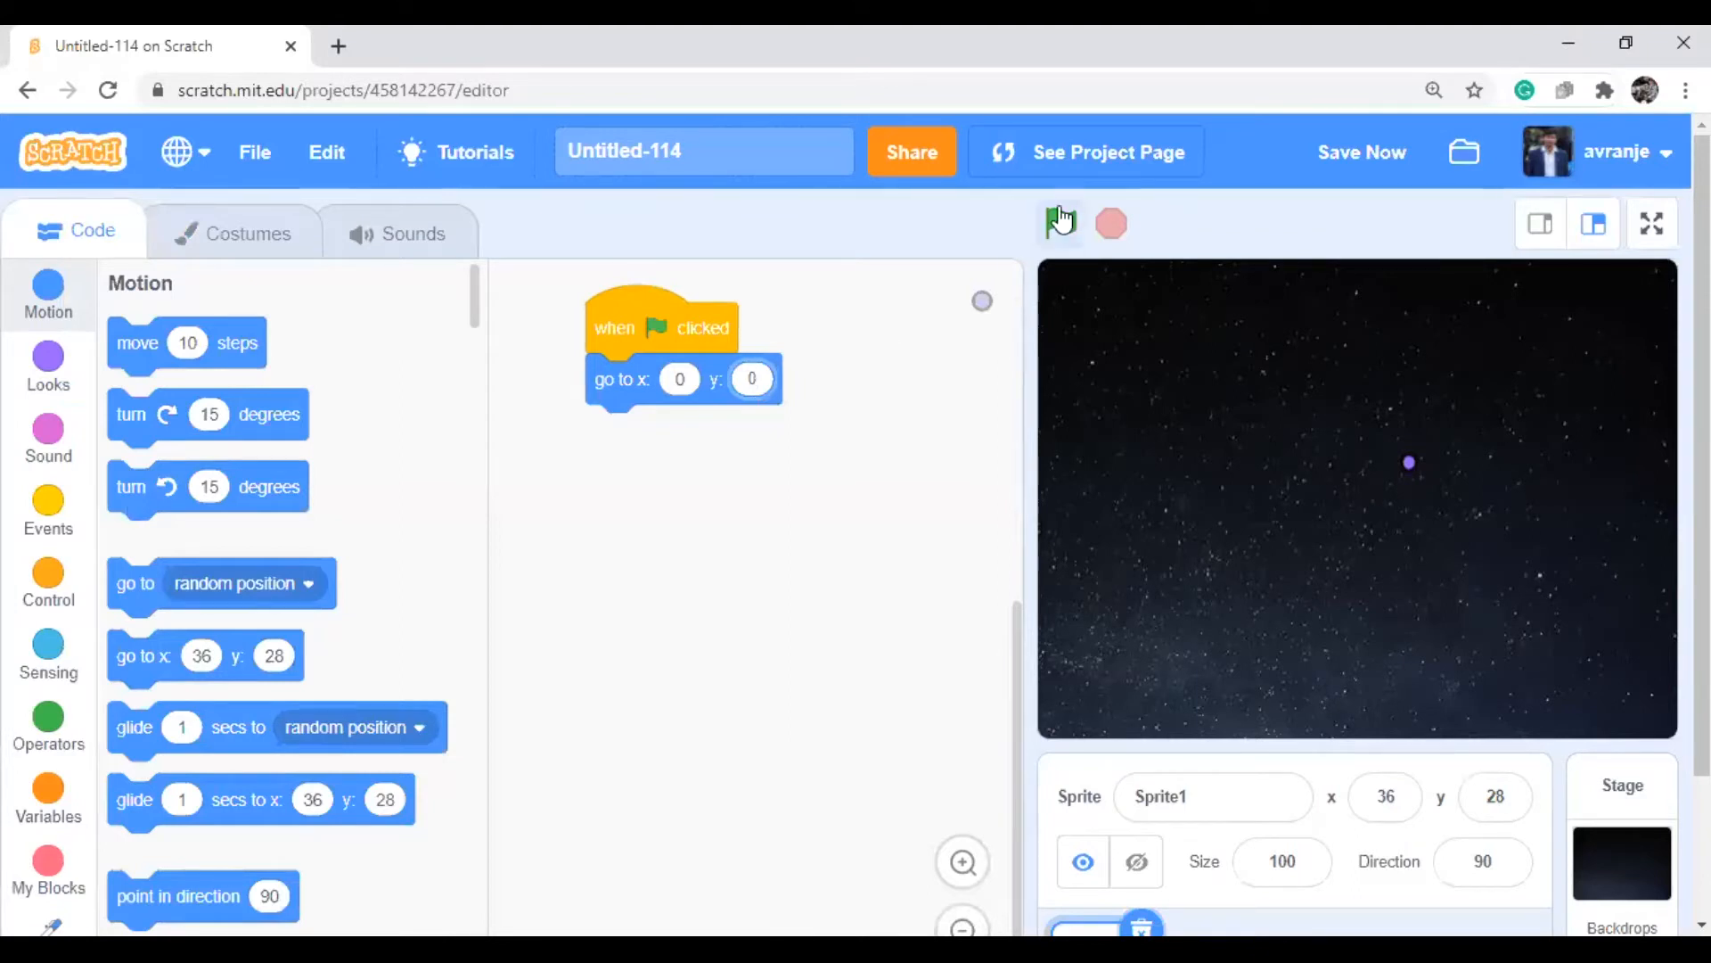
click(1059, 223)
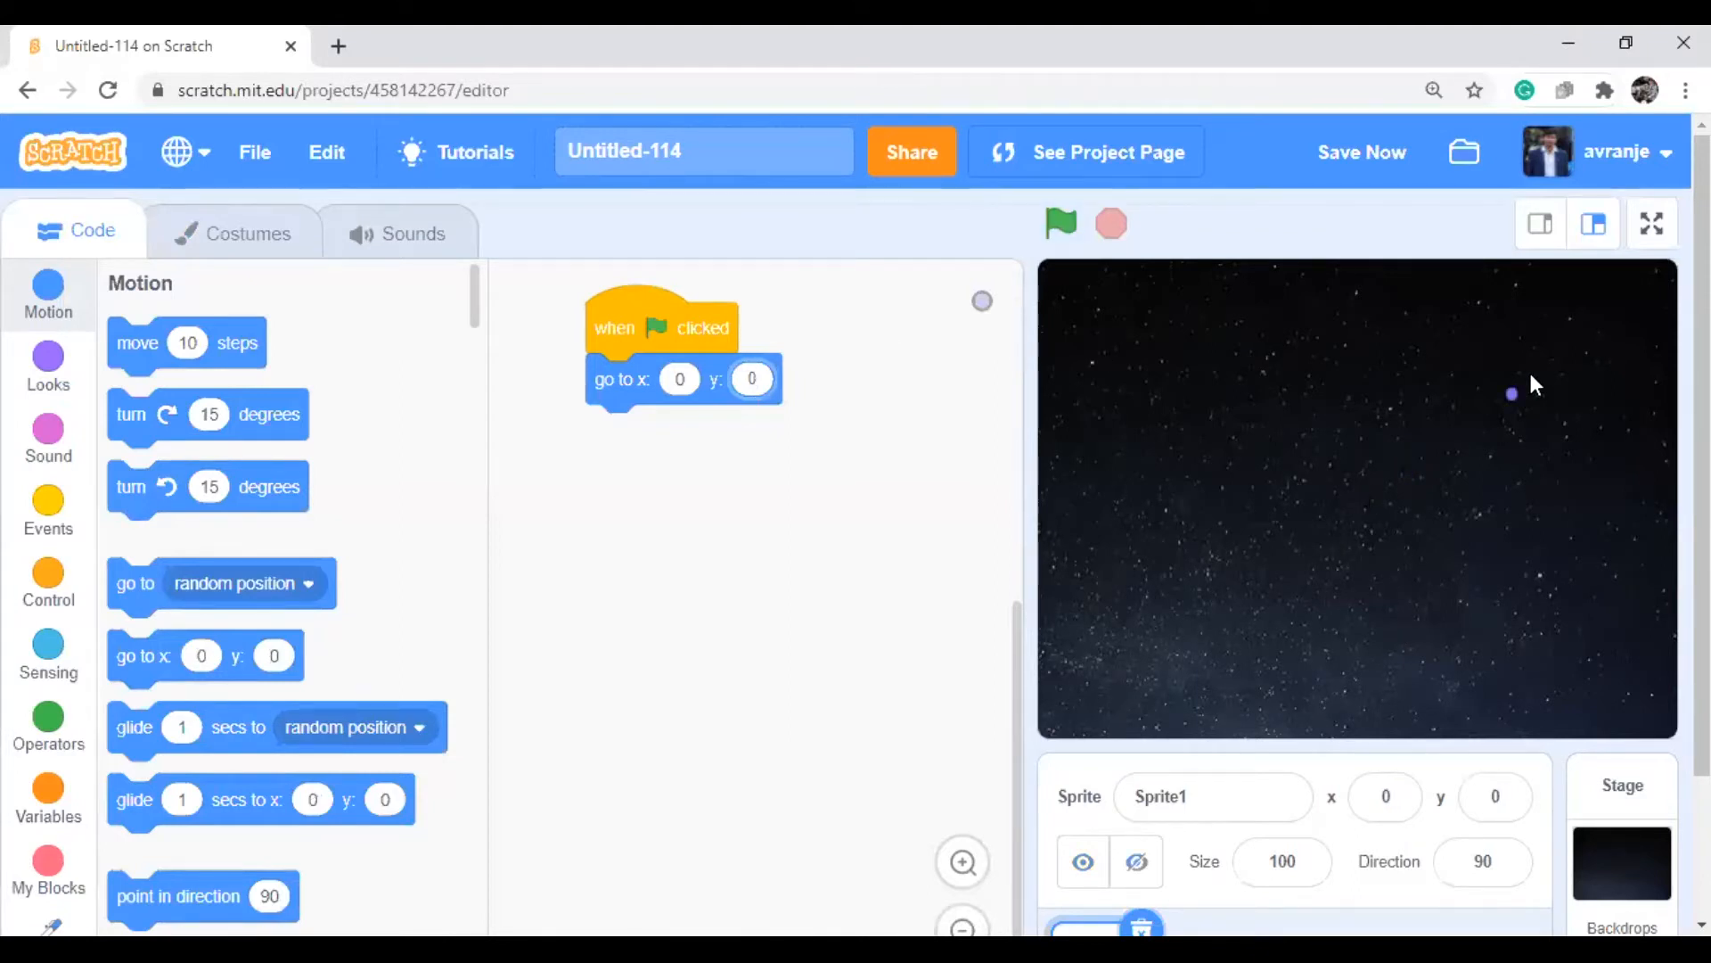
click(1058, 223)
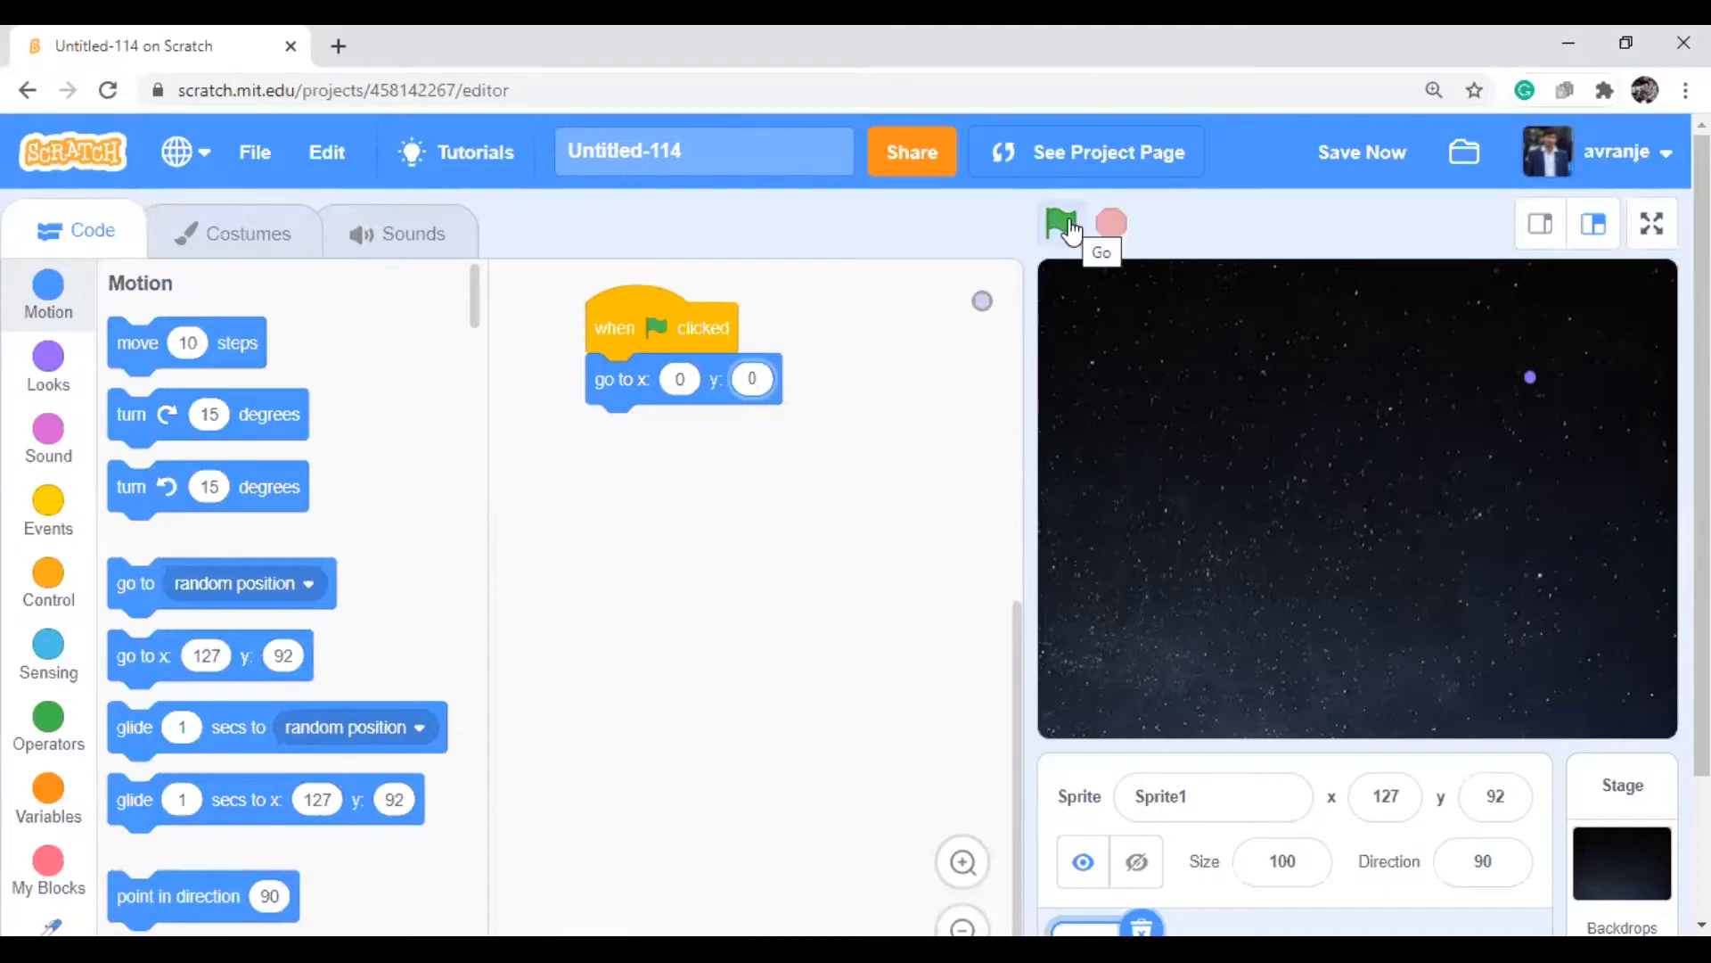
click(1060, 223)
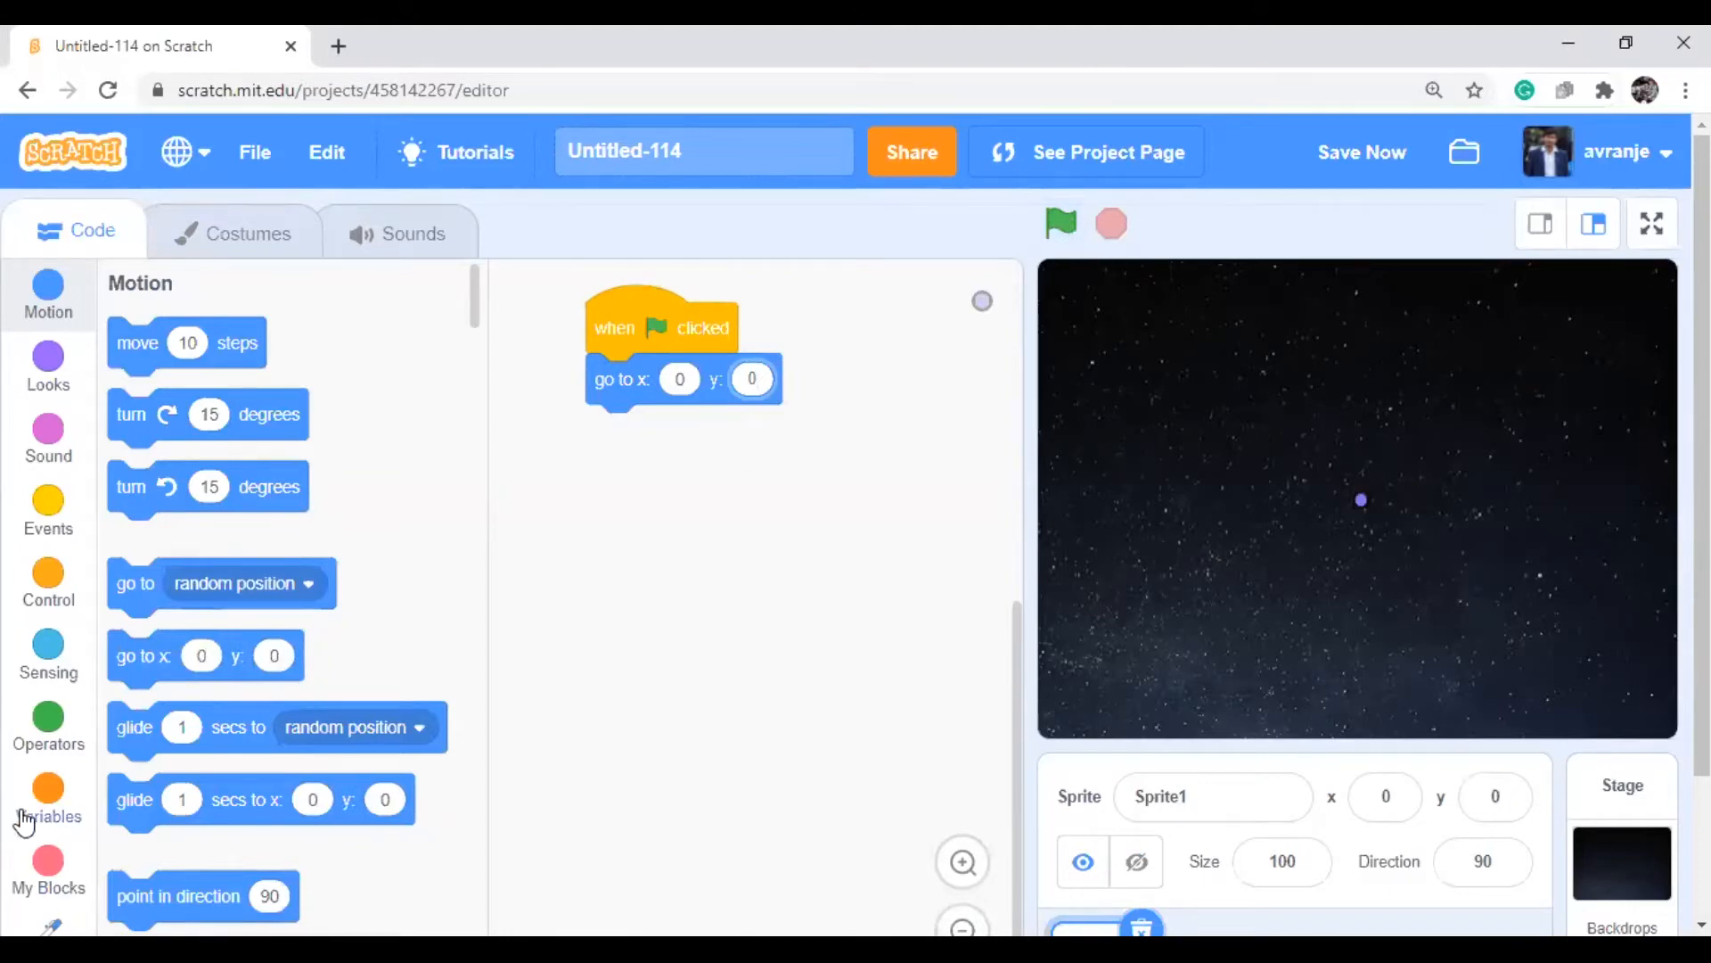
mouse_move(113, 434)
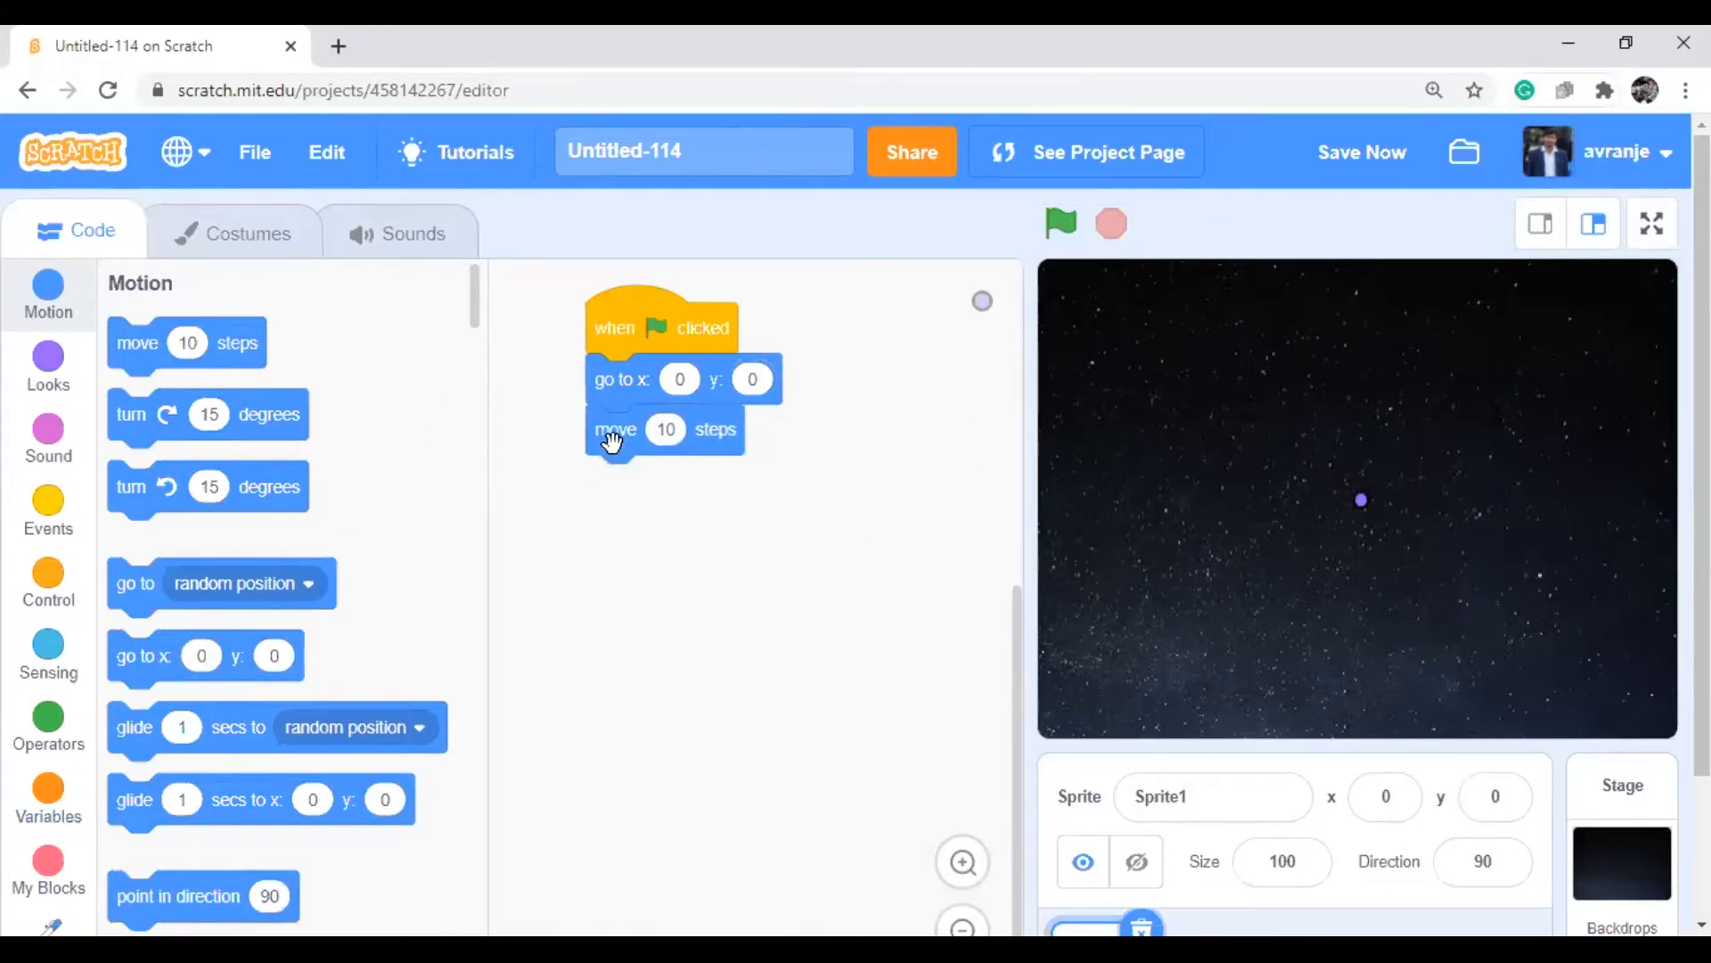
mouse_move(715, 423)
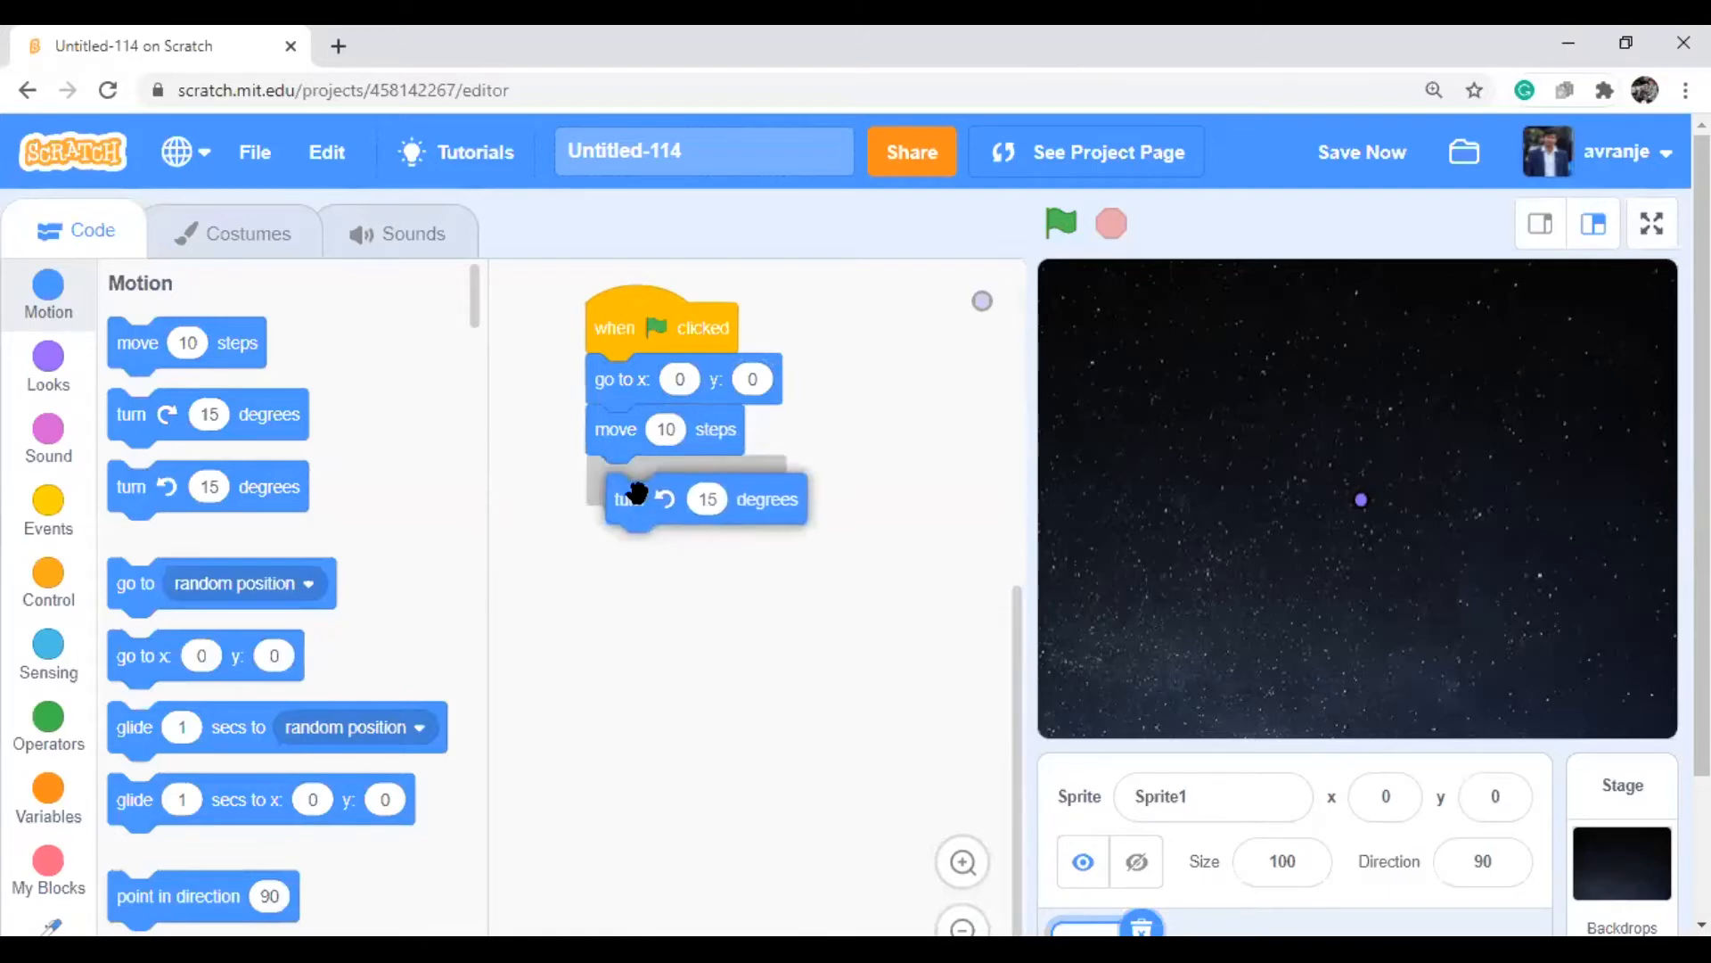
Add turn 15 degrees, set pen color to yellow, and pen down to the script
click(1059, 223)
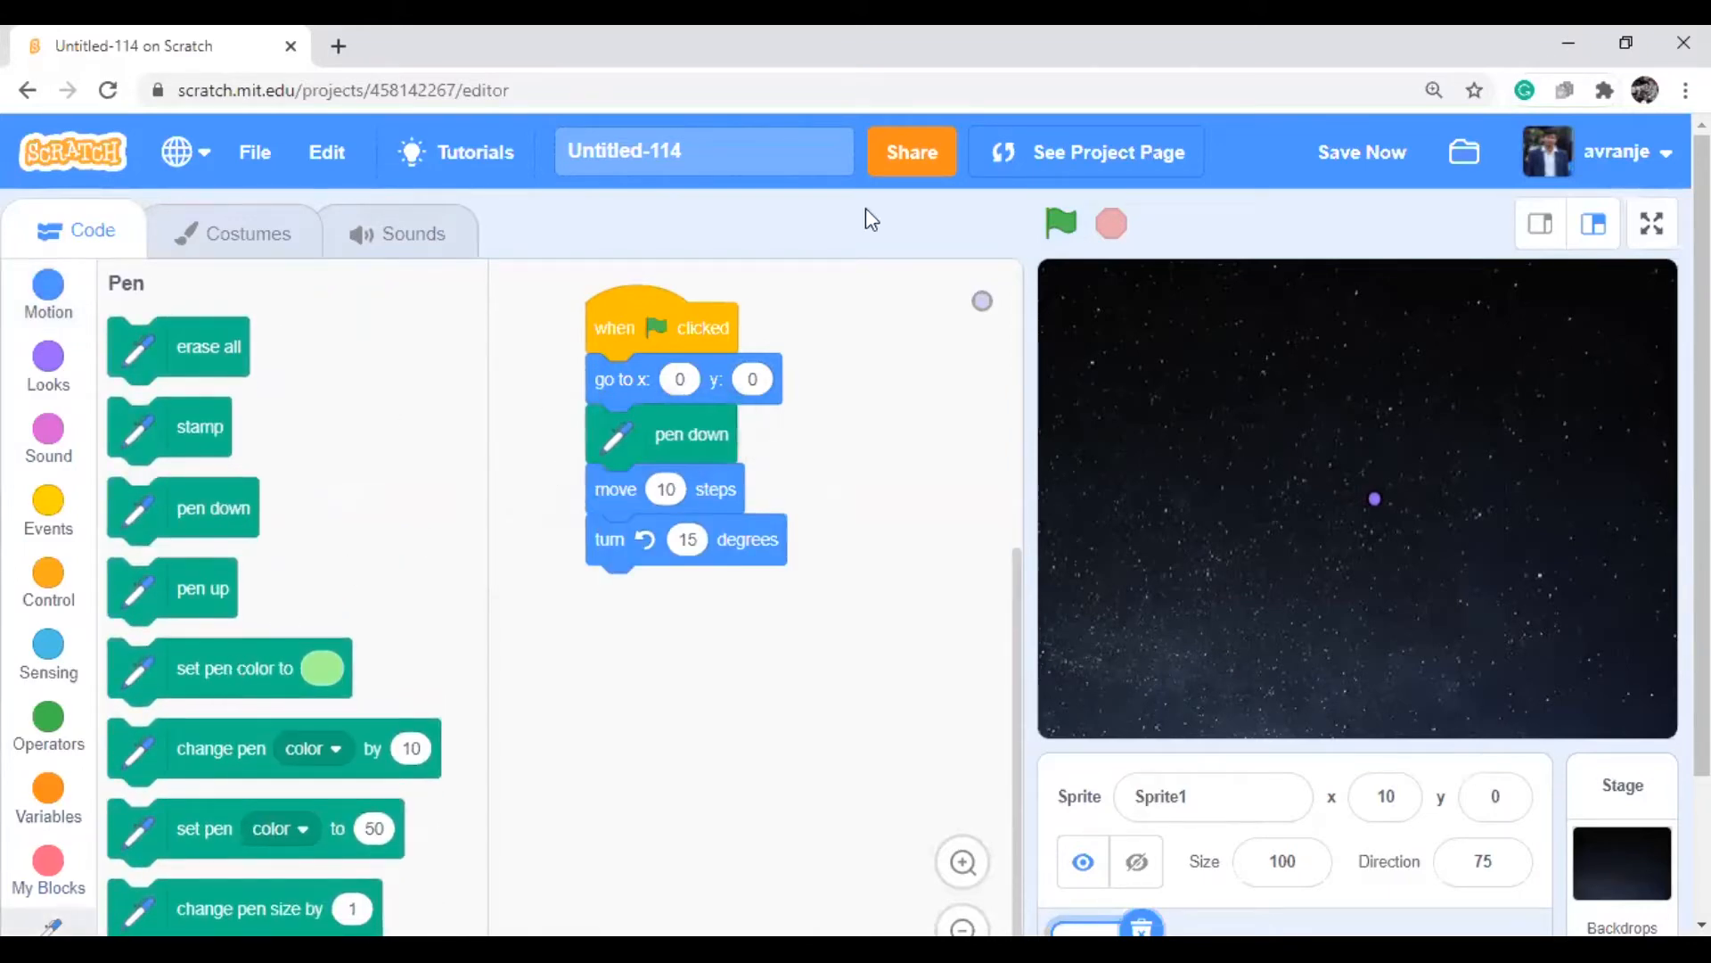
click(1058, 224)
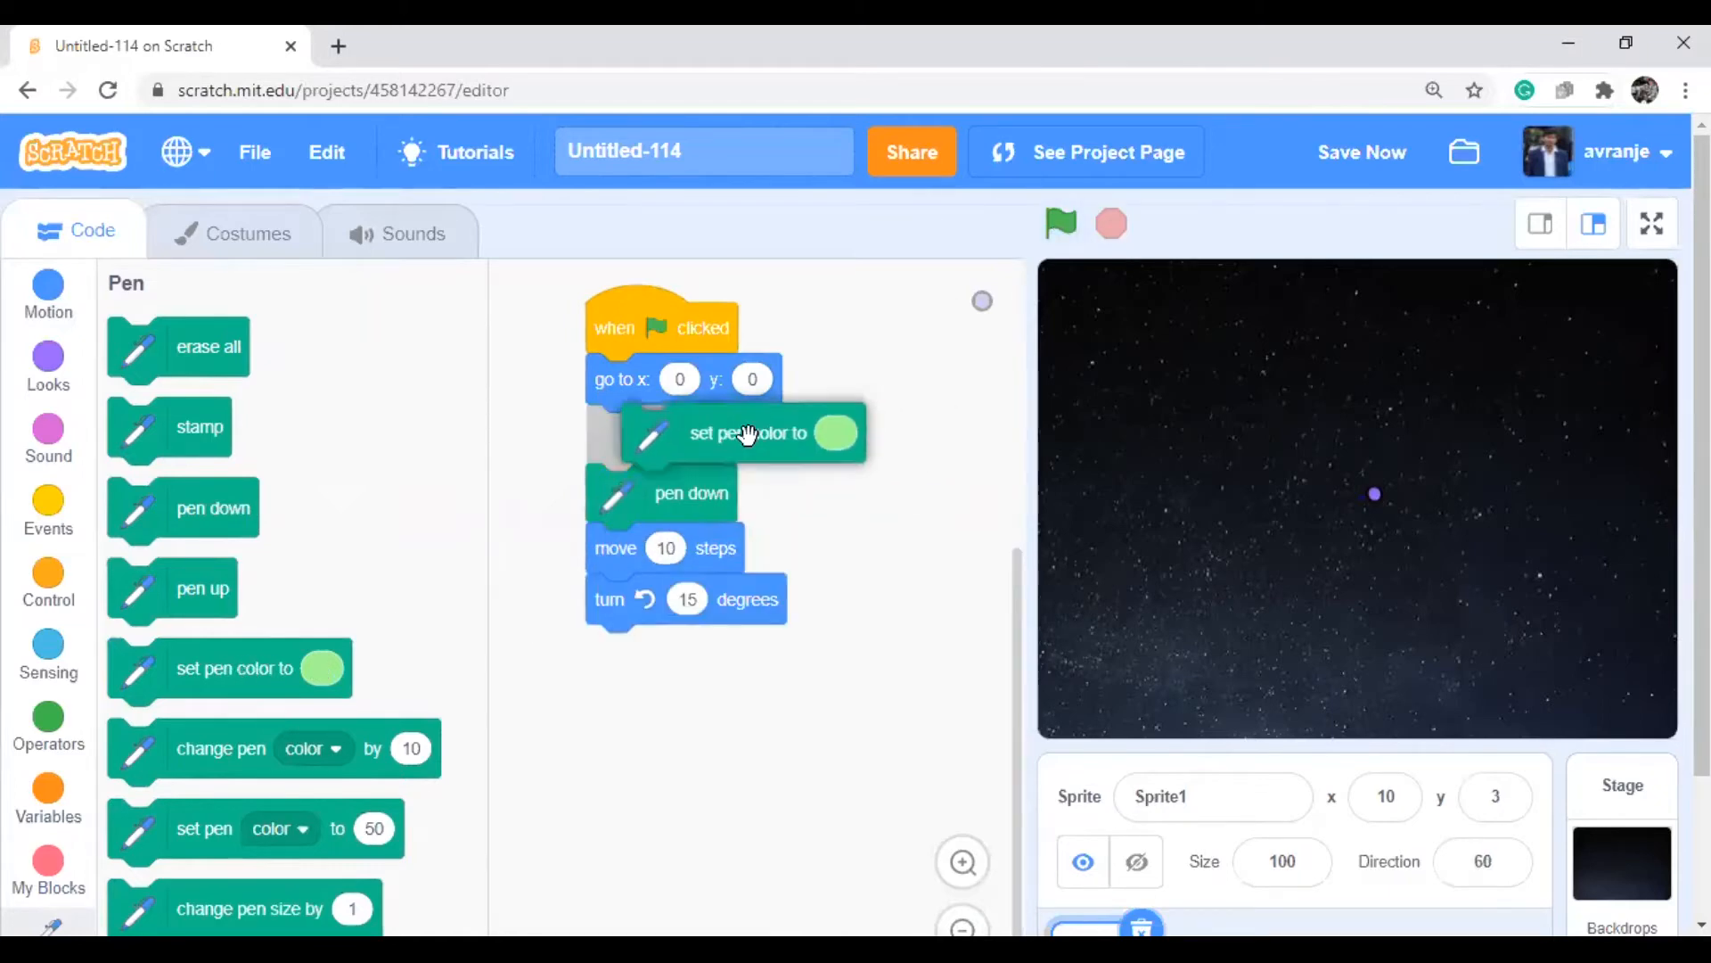
click(802, 432)
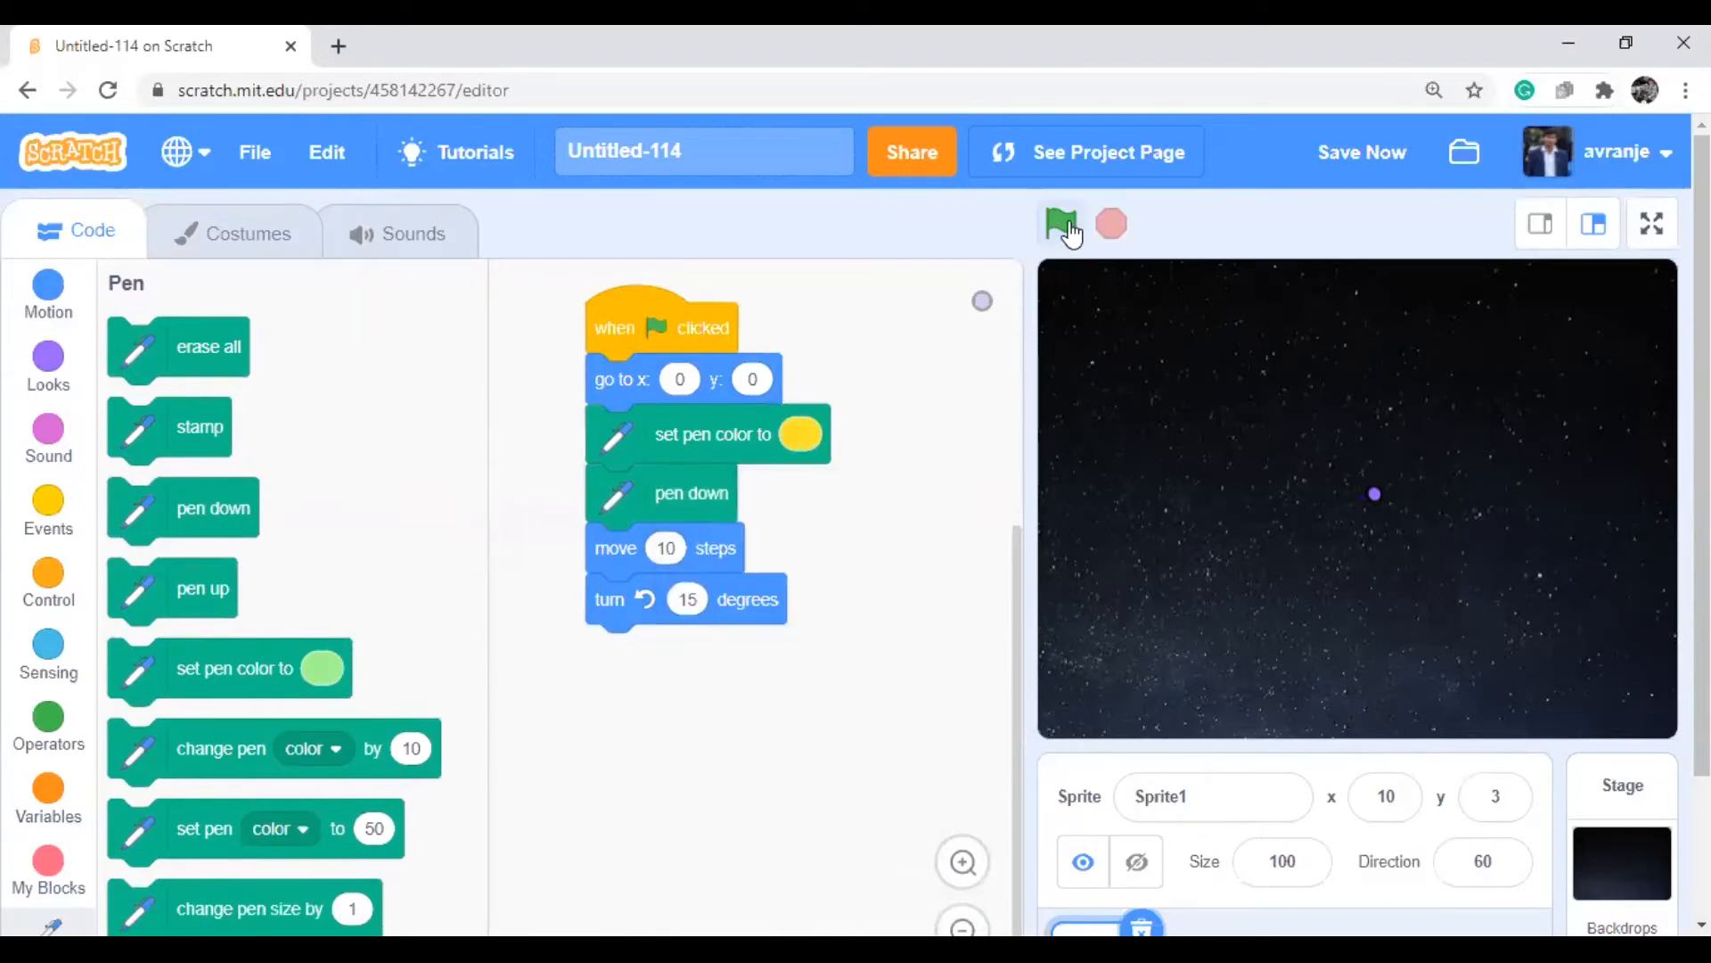
Run the script four times, drawing tiny yellow strokes near the stage centre
click(1061, 224)
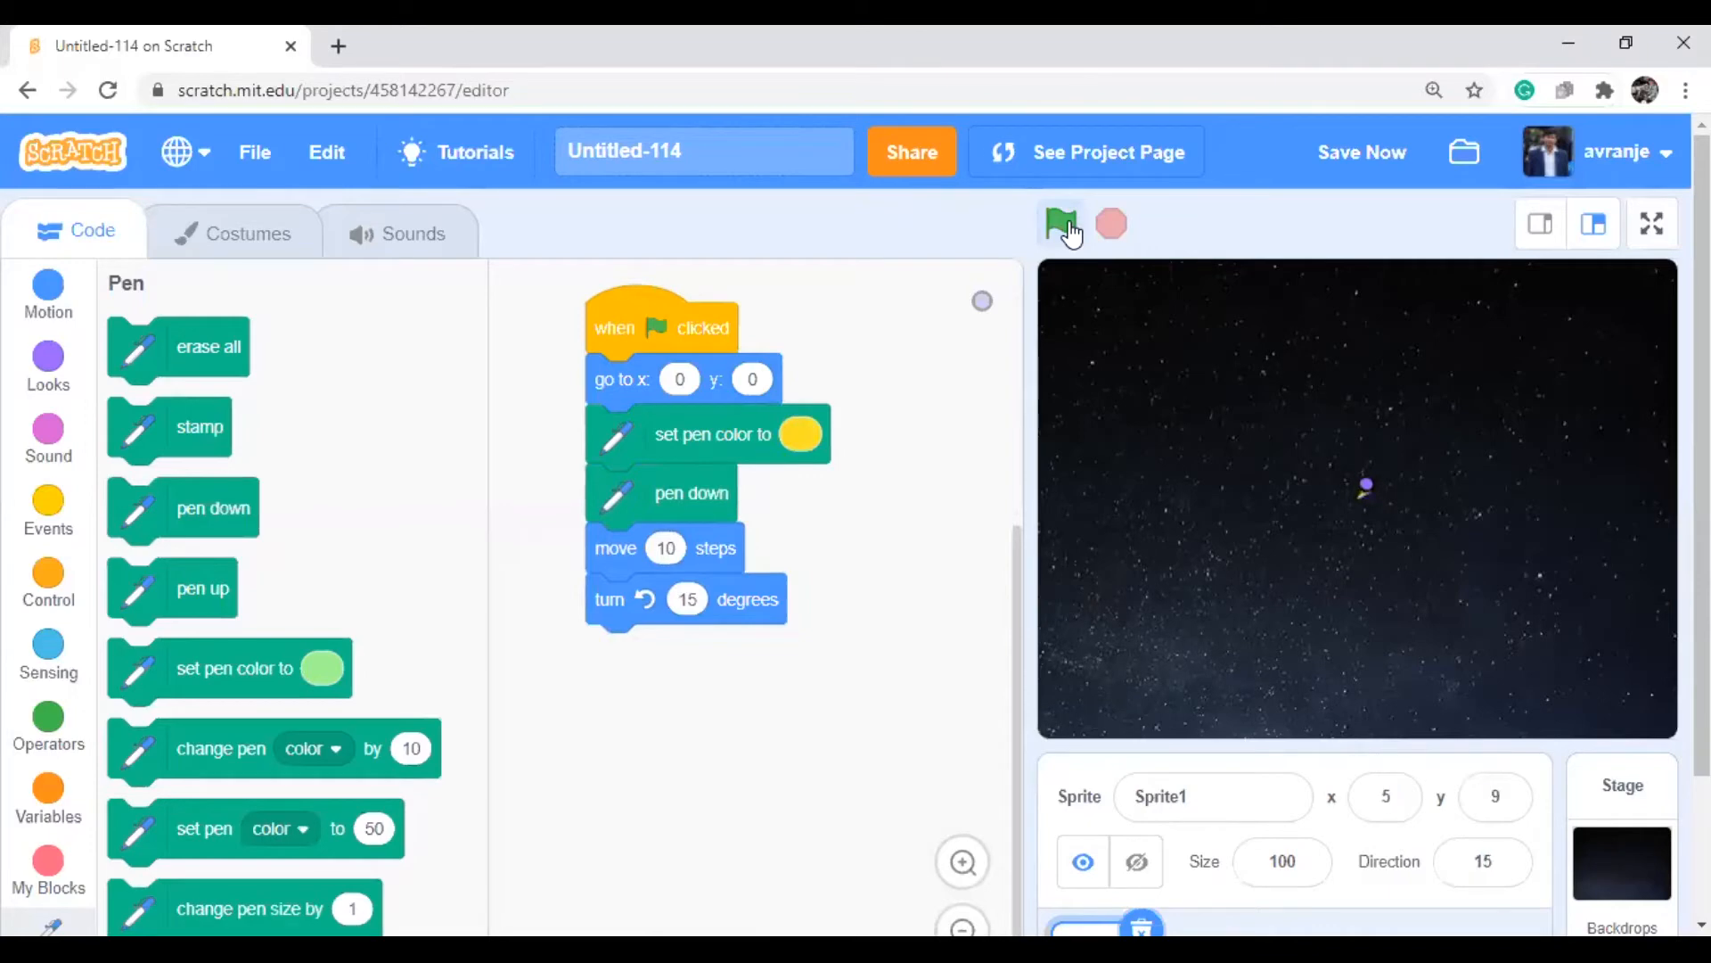
click(1062, 224)
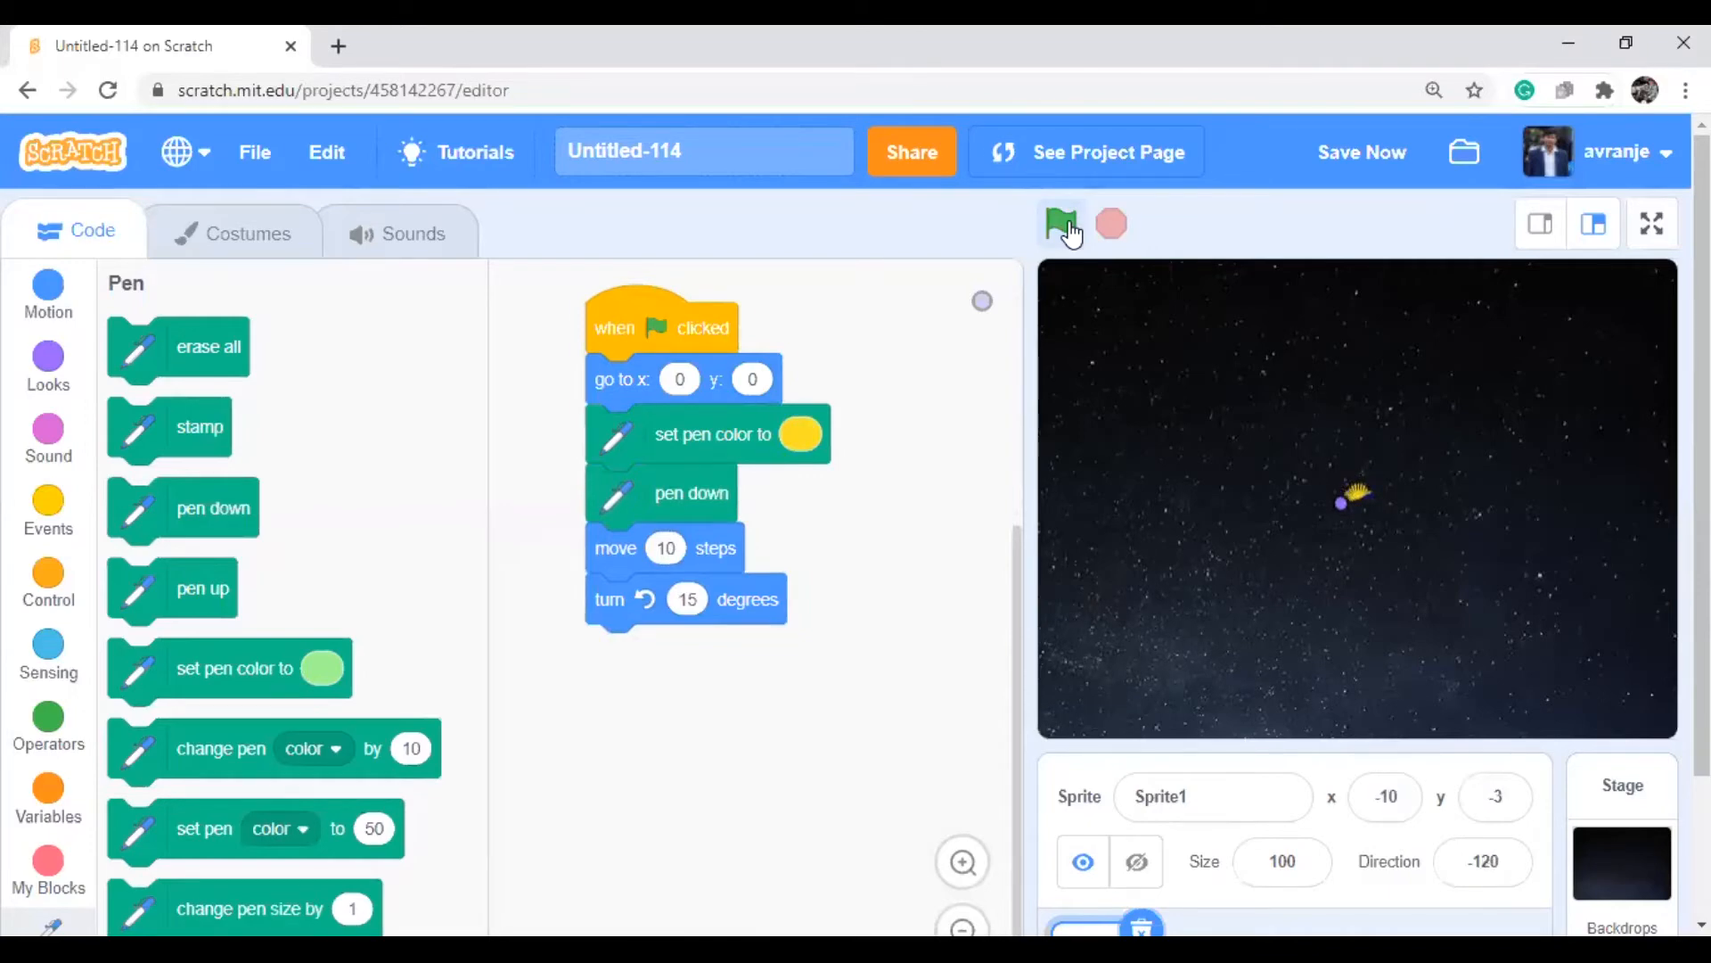
click(1059, 224)
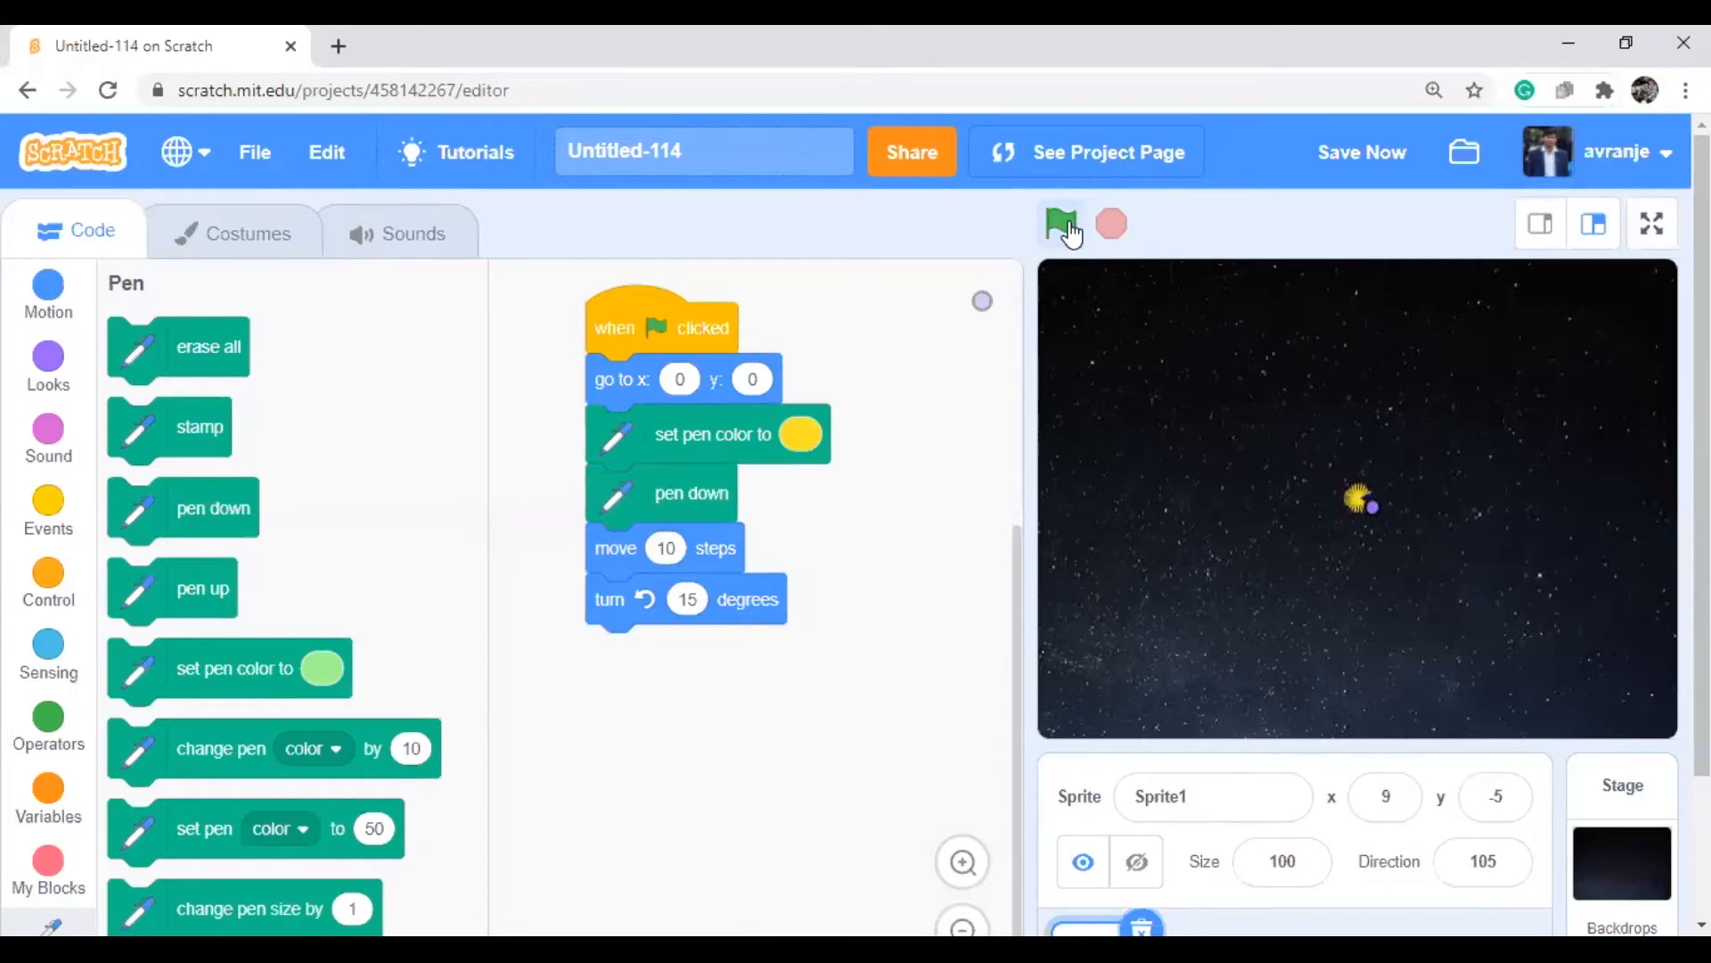
click(1061, 223)
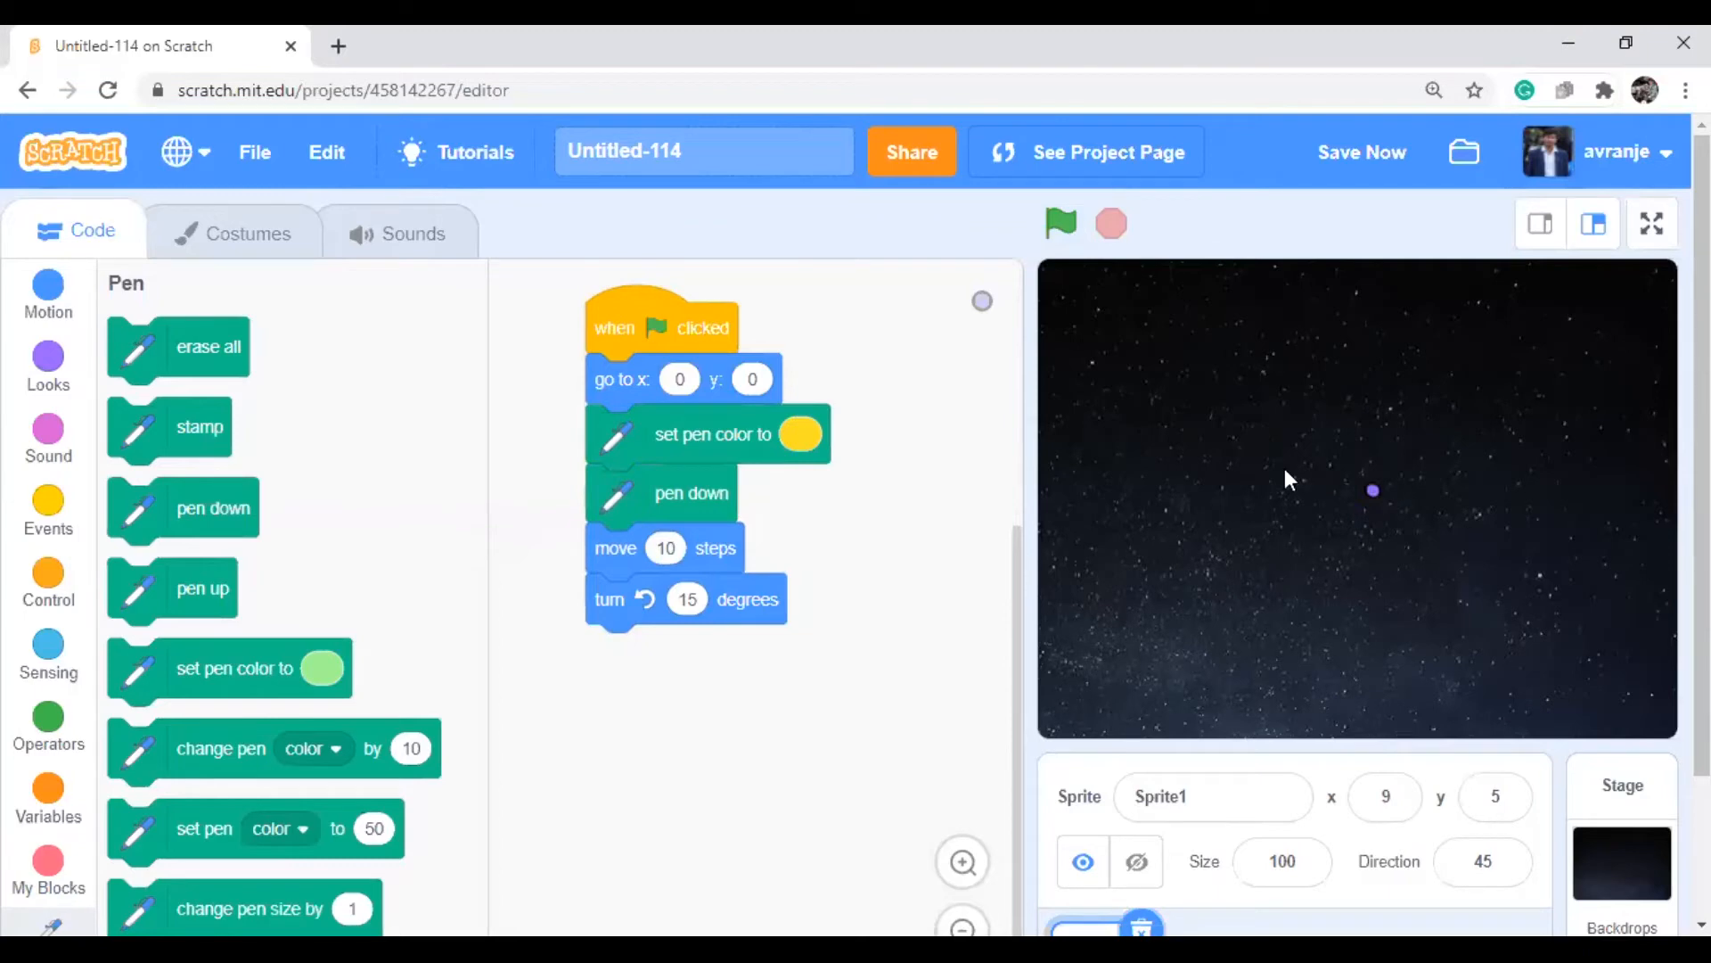
mouse_move(44, 642)
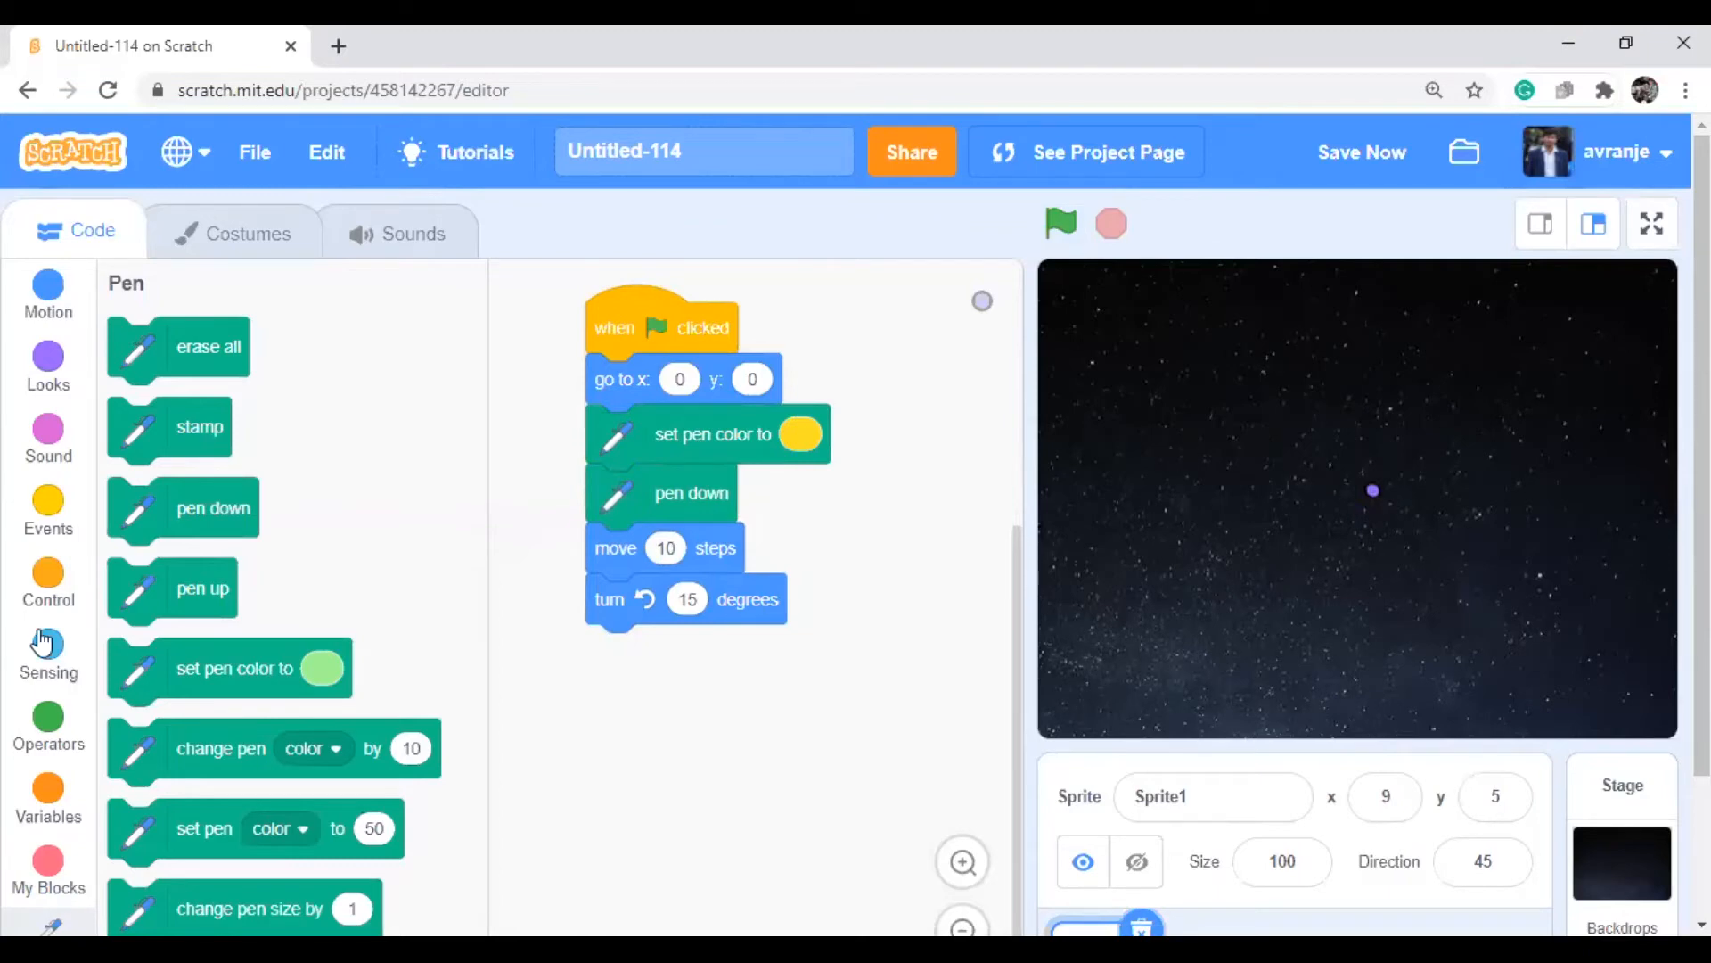
Show the Control blocks, including repeat and forever
click(49, 582)
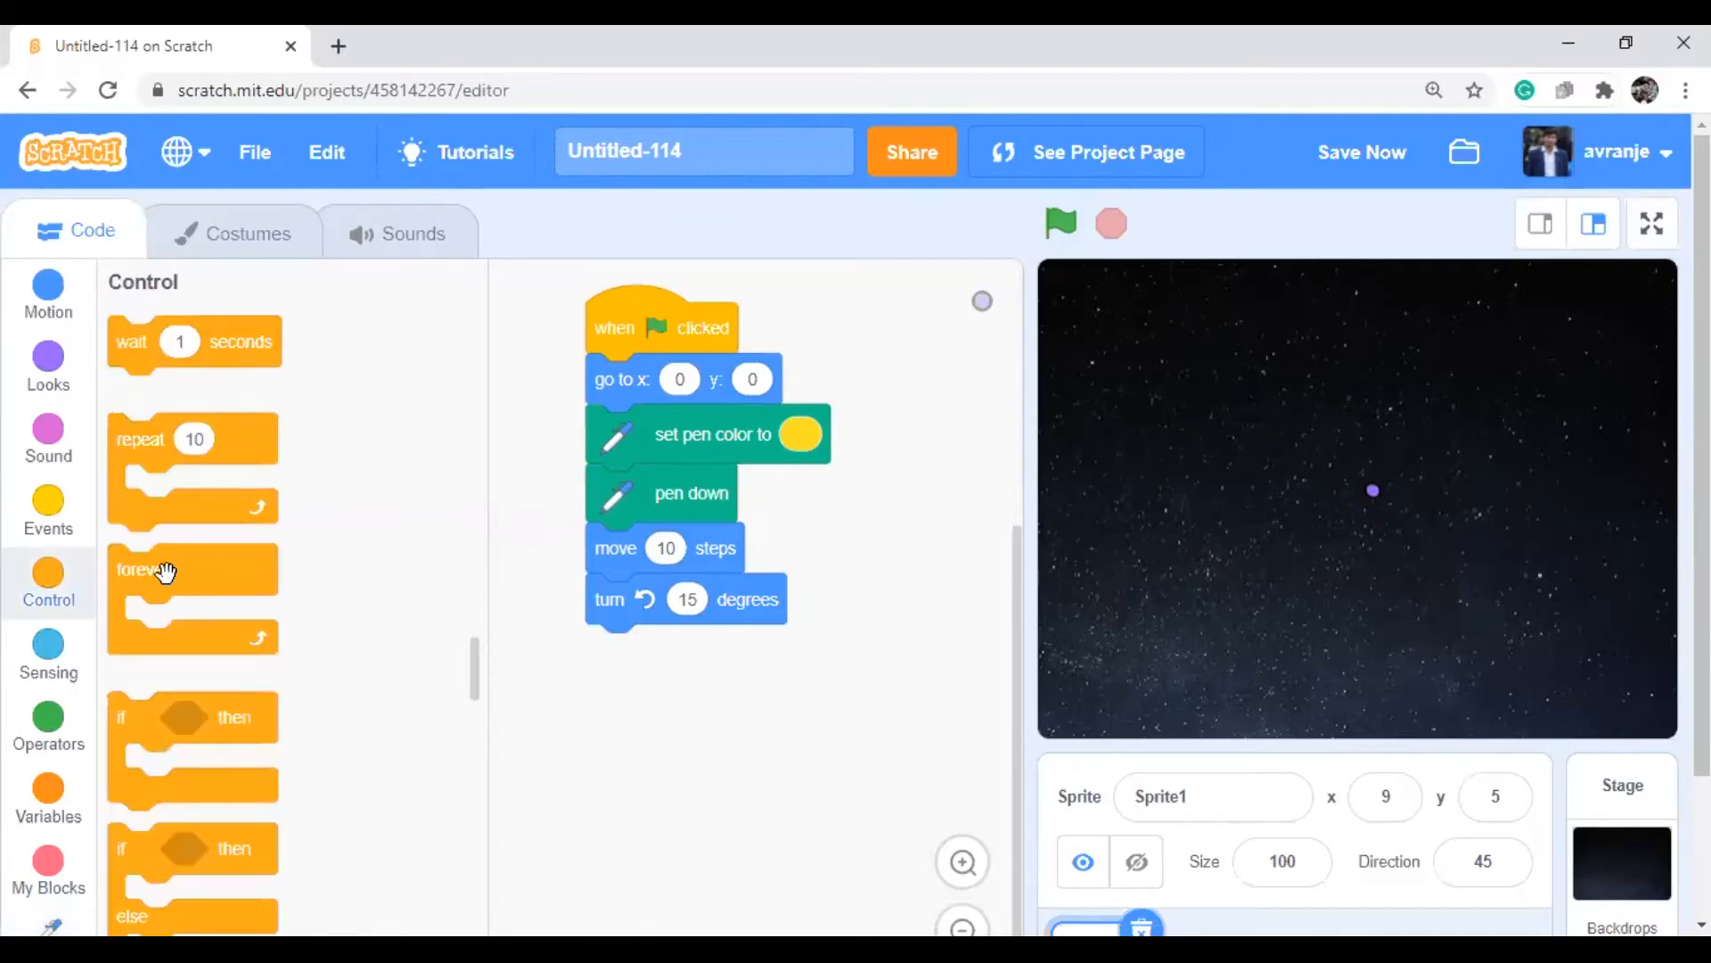
mouse_move(229, 564)
text(0.1)
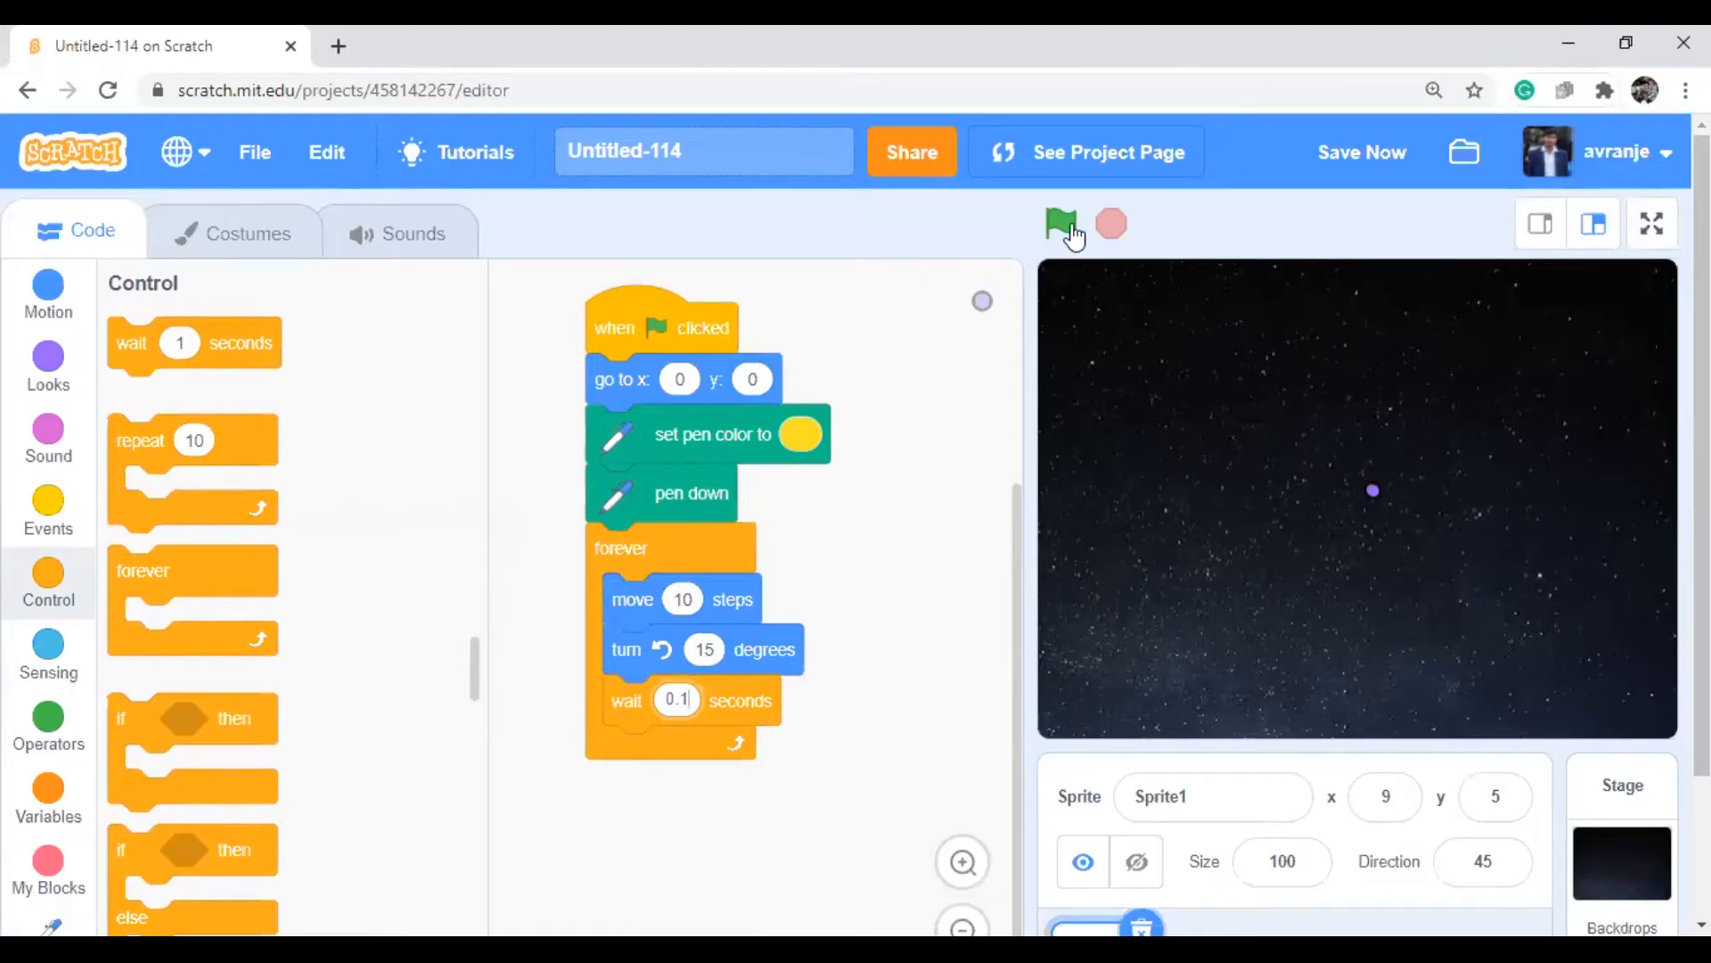
Run the forever loop with its 0.1-second wait to draw a yellow circle, then stop it
click(1059, 224)
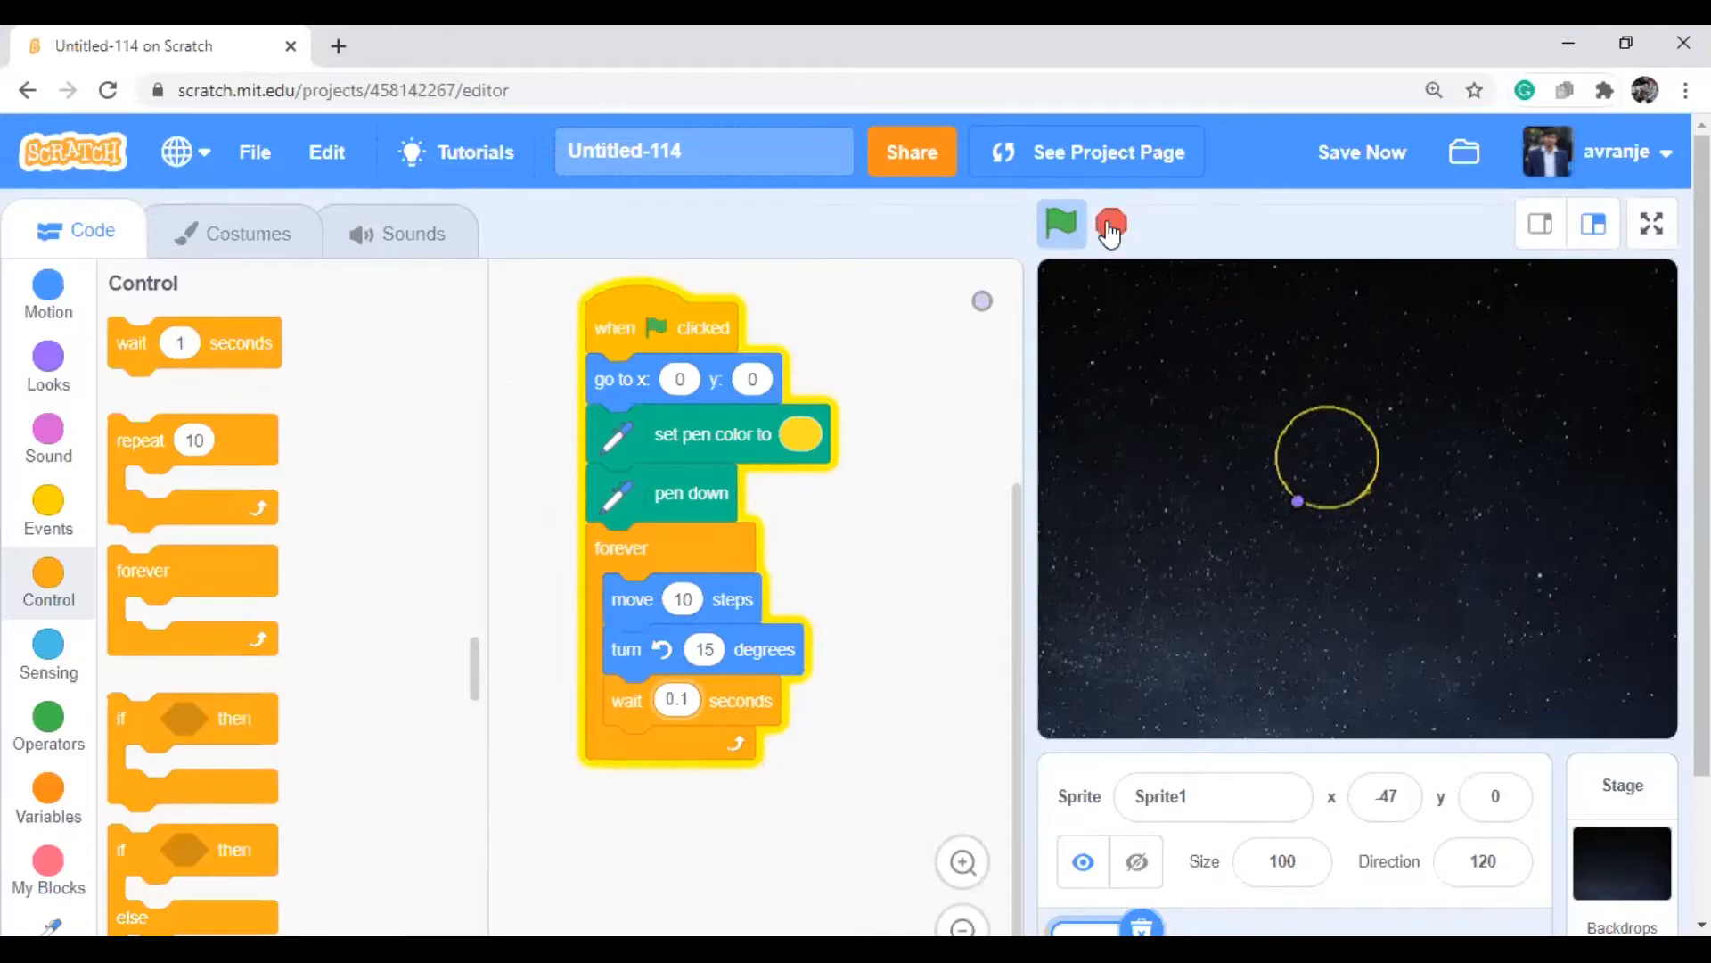
click(1112, 224)
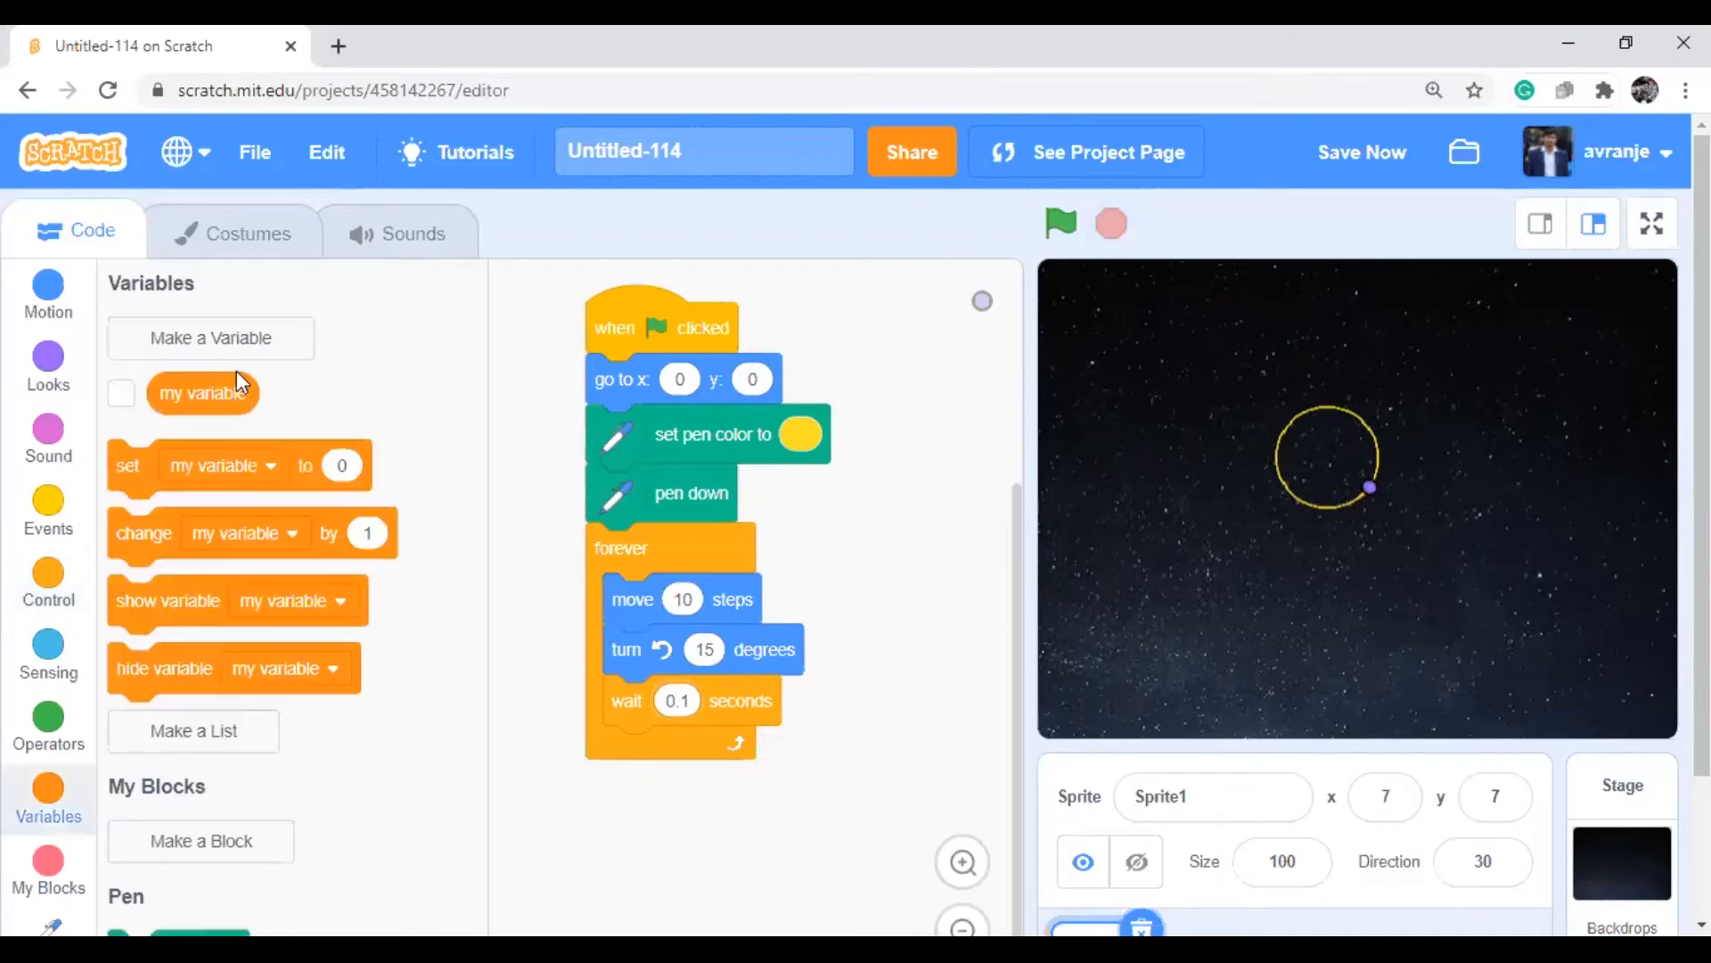
Create a variable named x for all sprites, fixing a mistyped name first
click(1361, 152)
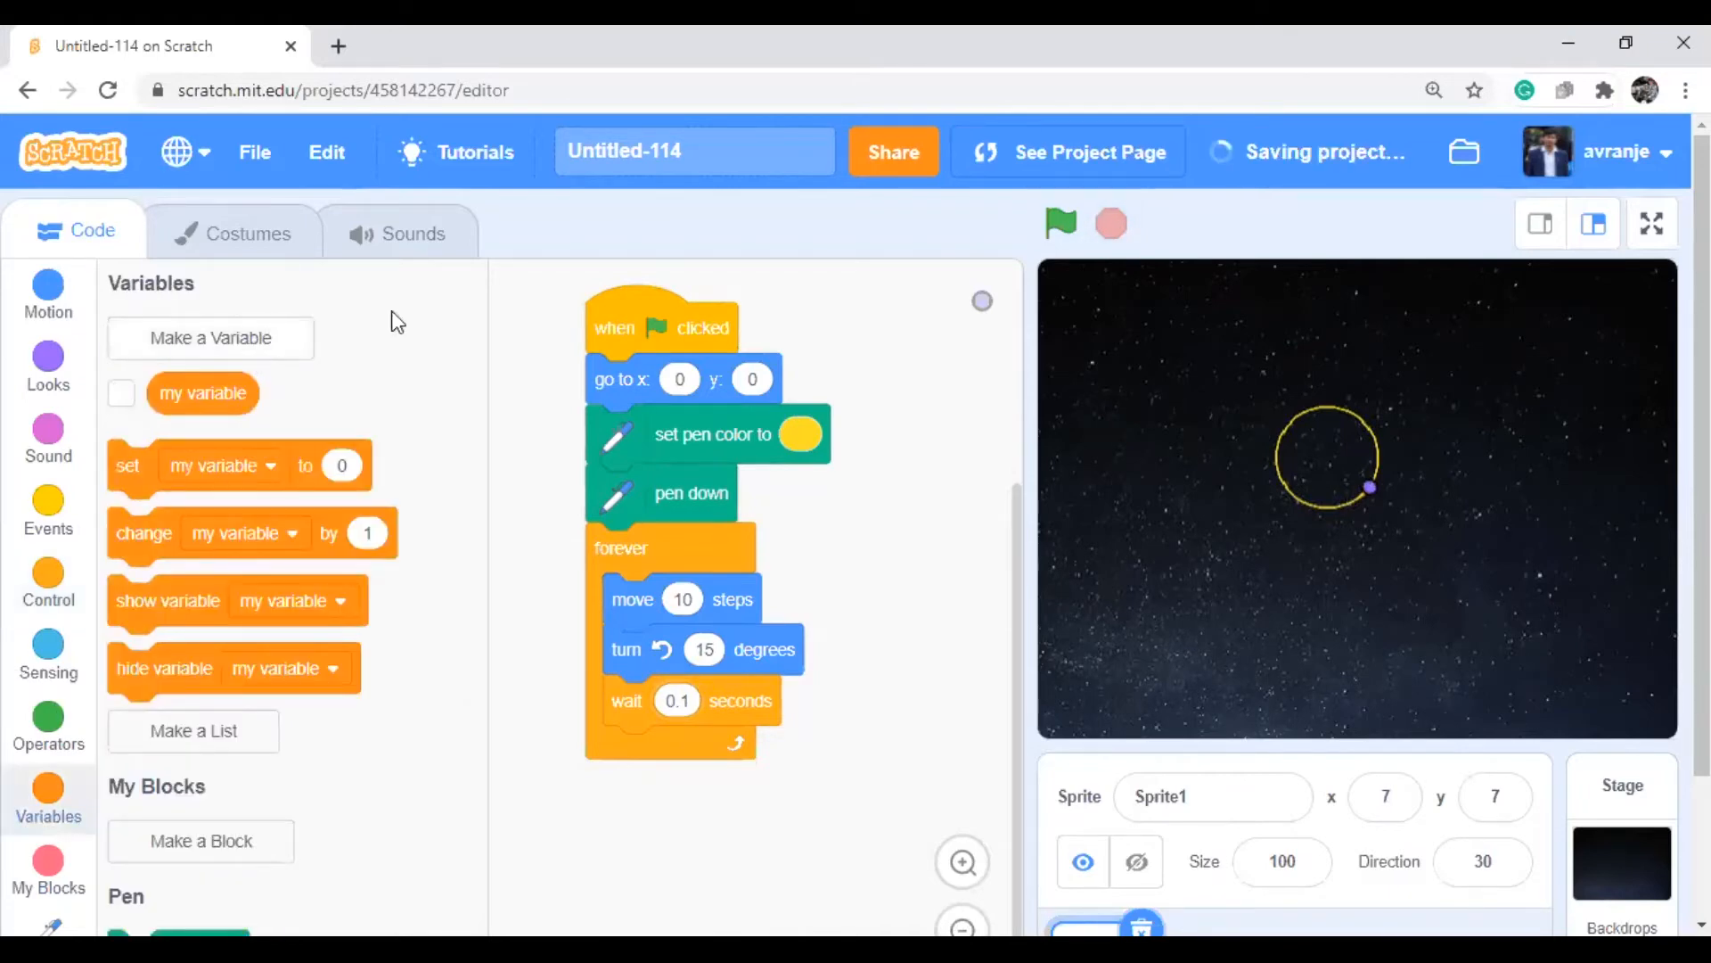
click(209, 336)
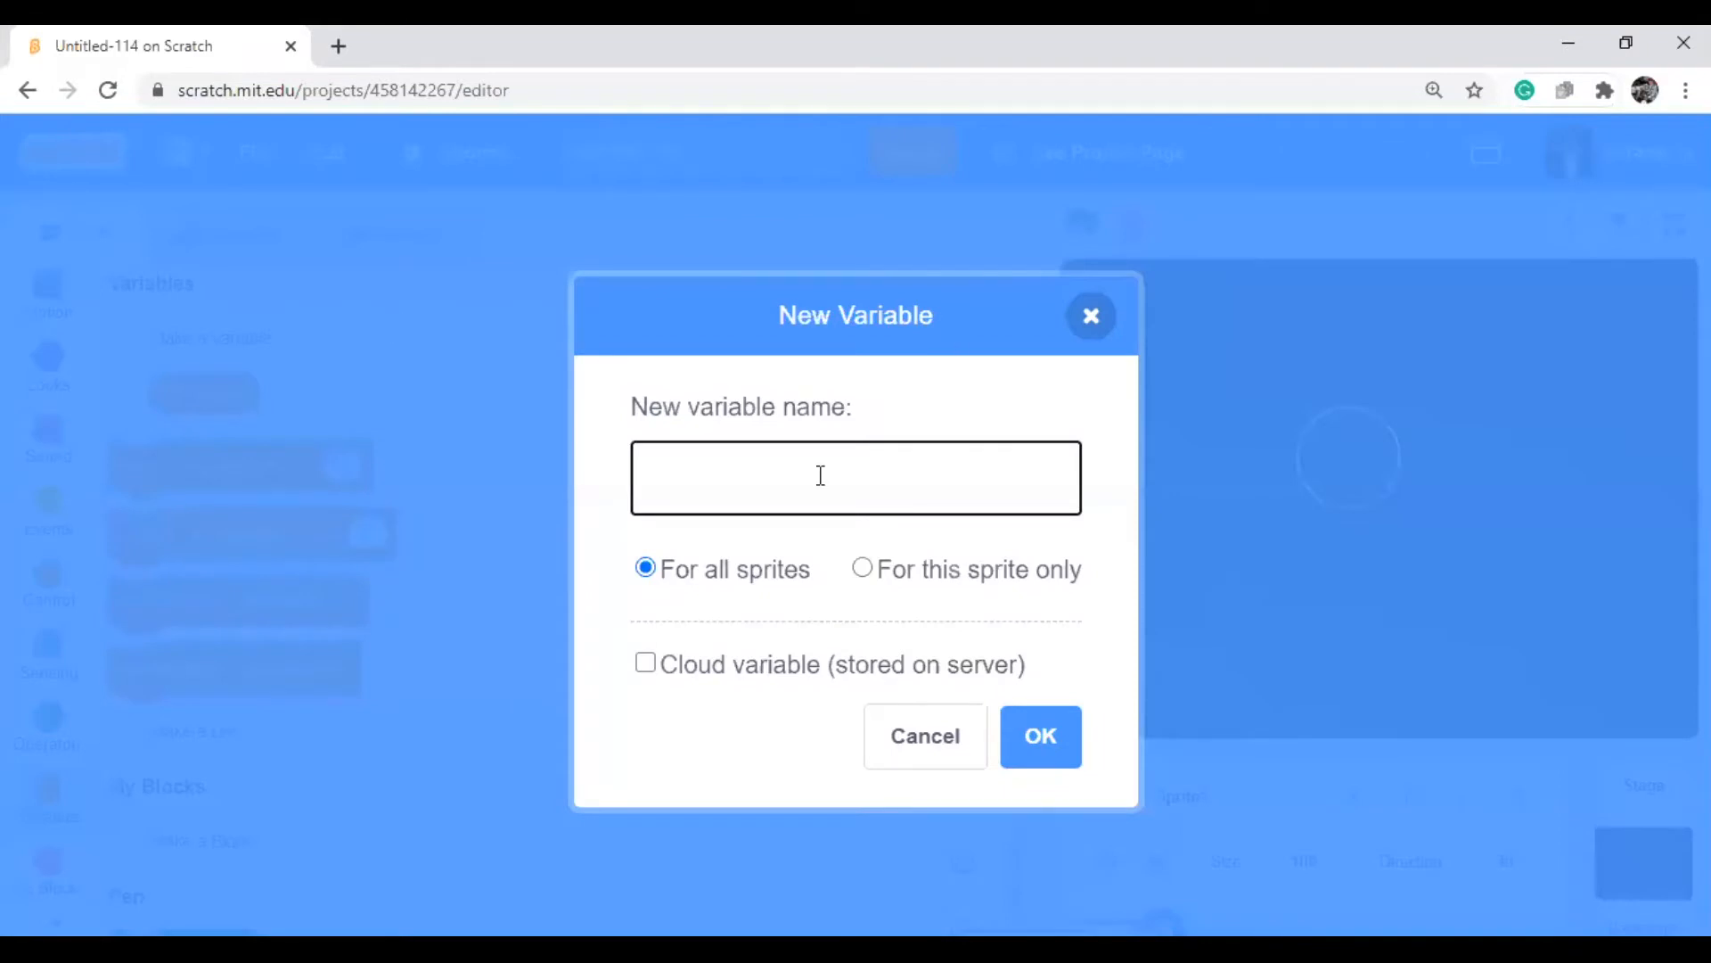
text(ra)
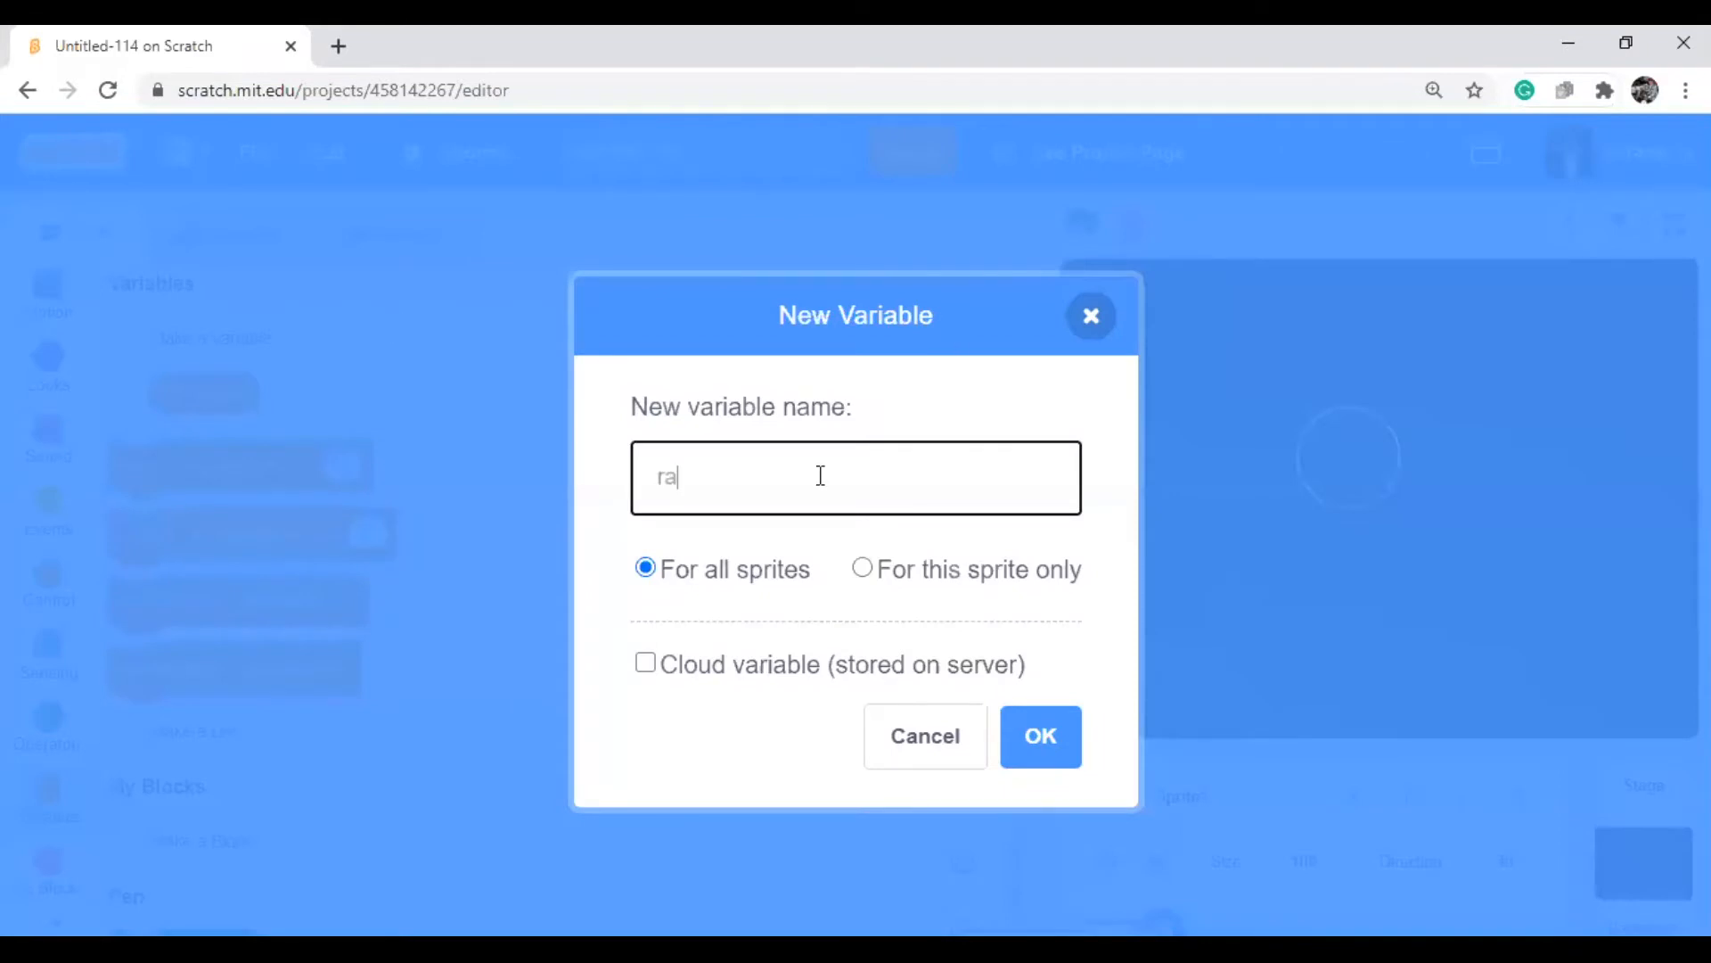
key(Backspace)
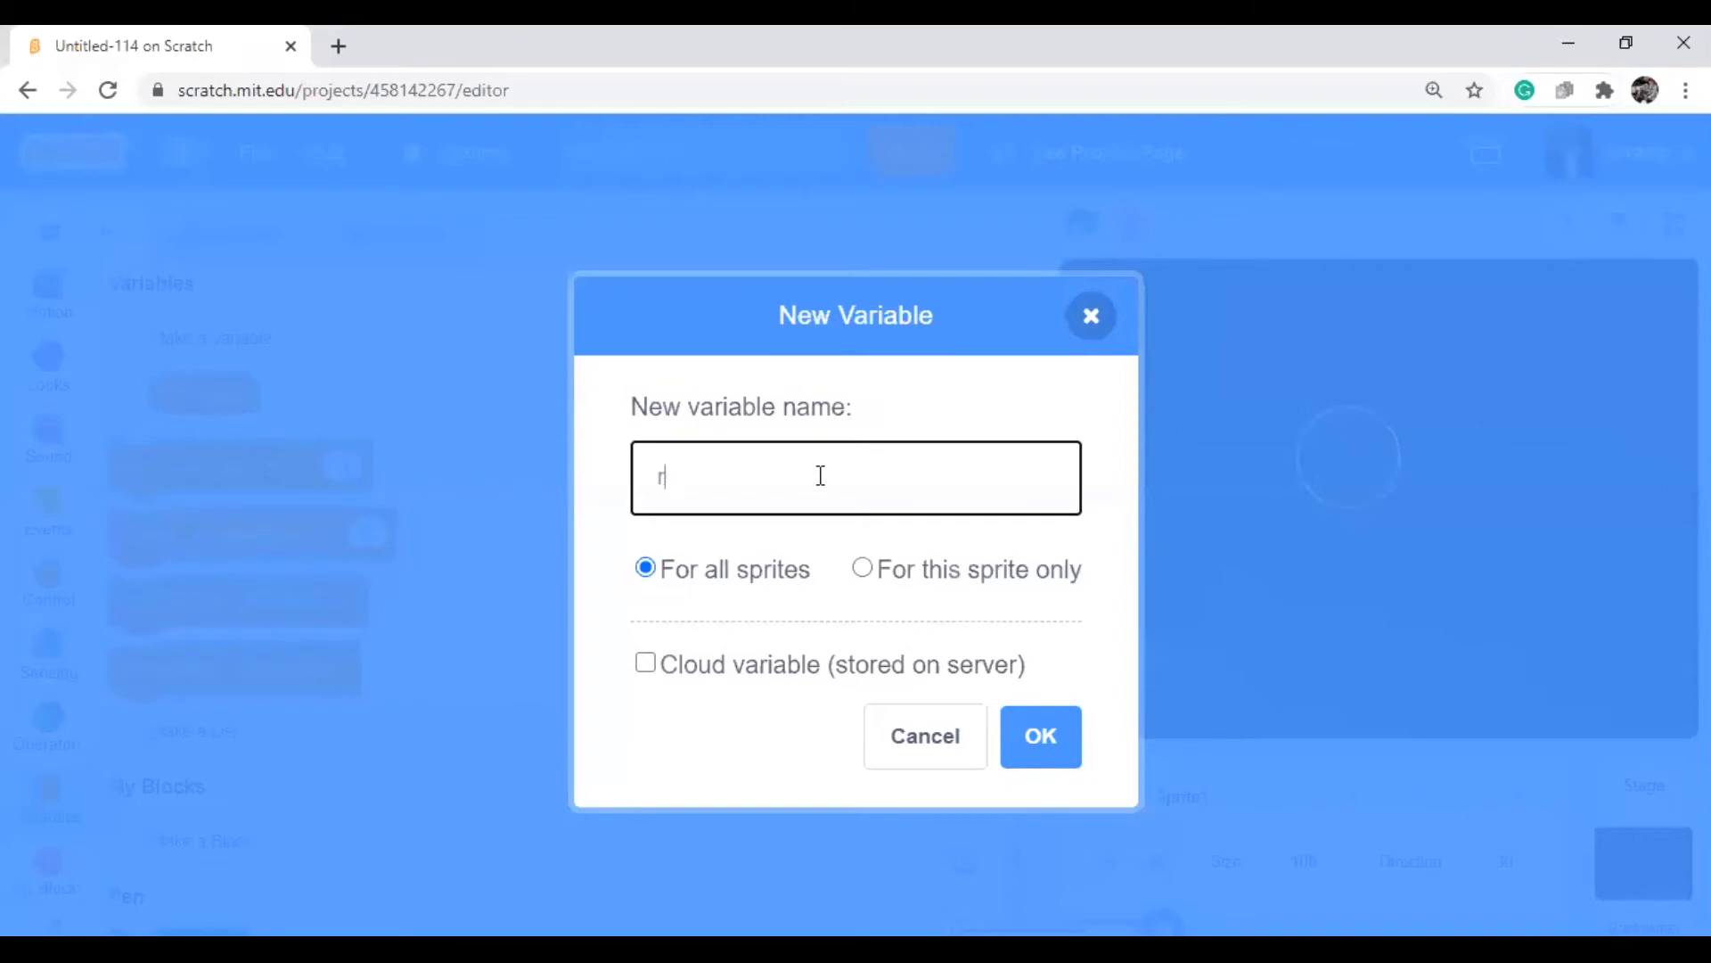
text(x)
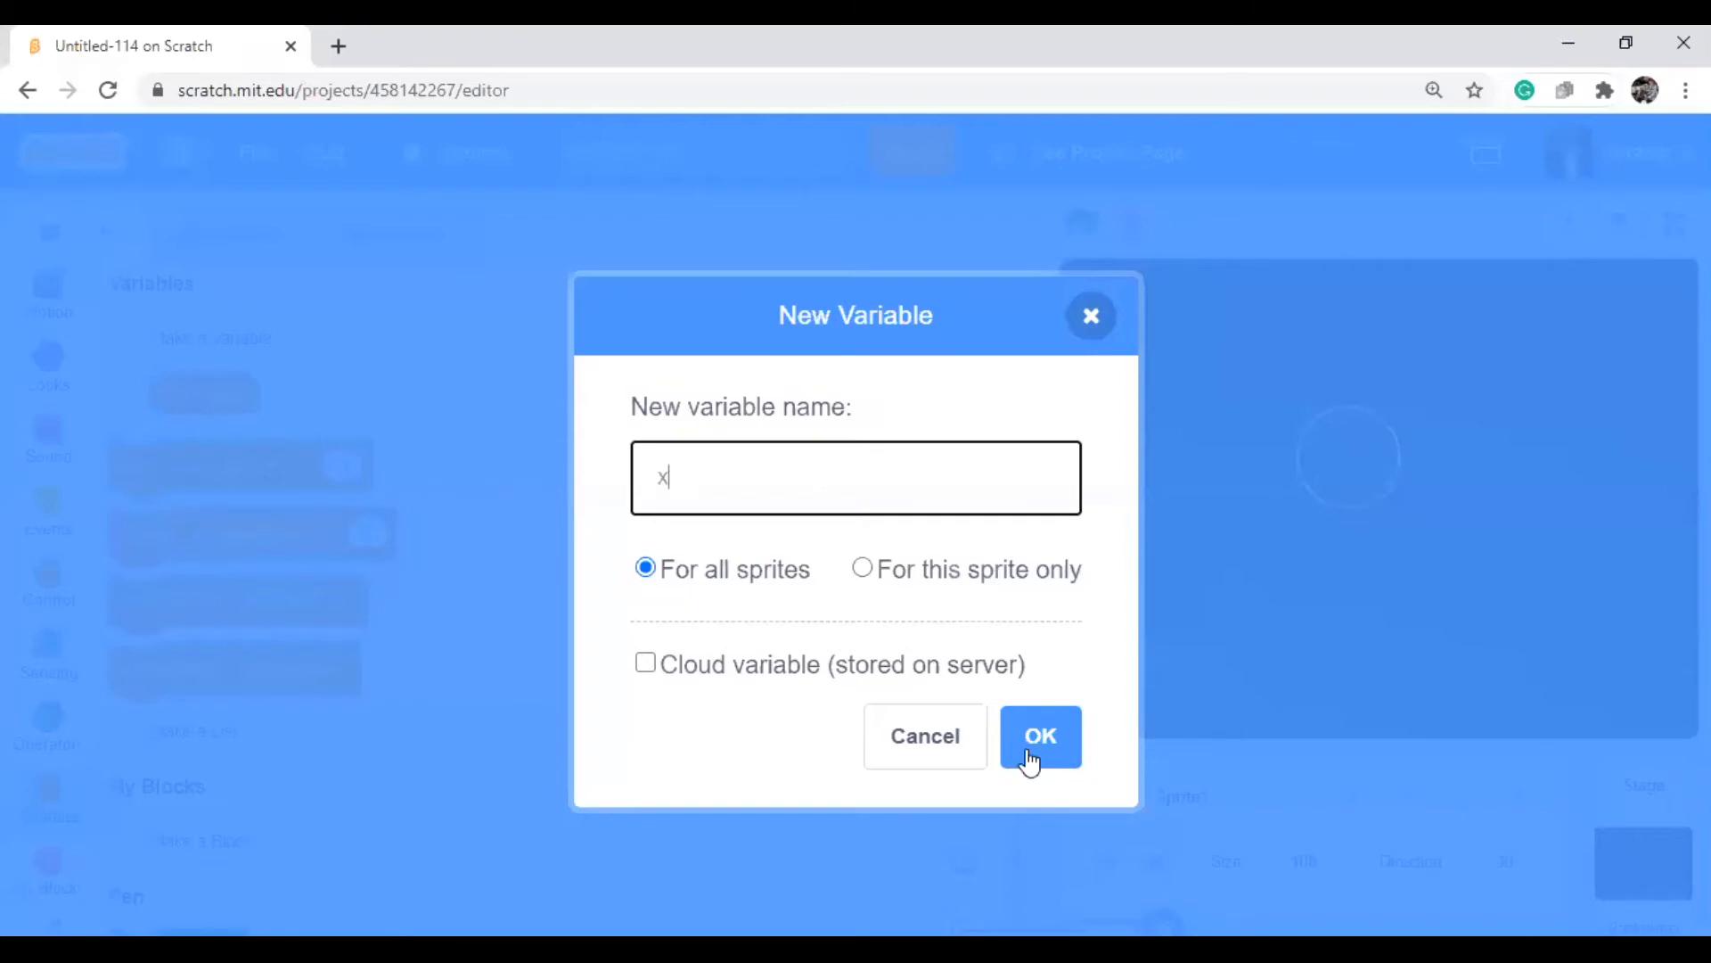
click(1037, 735)
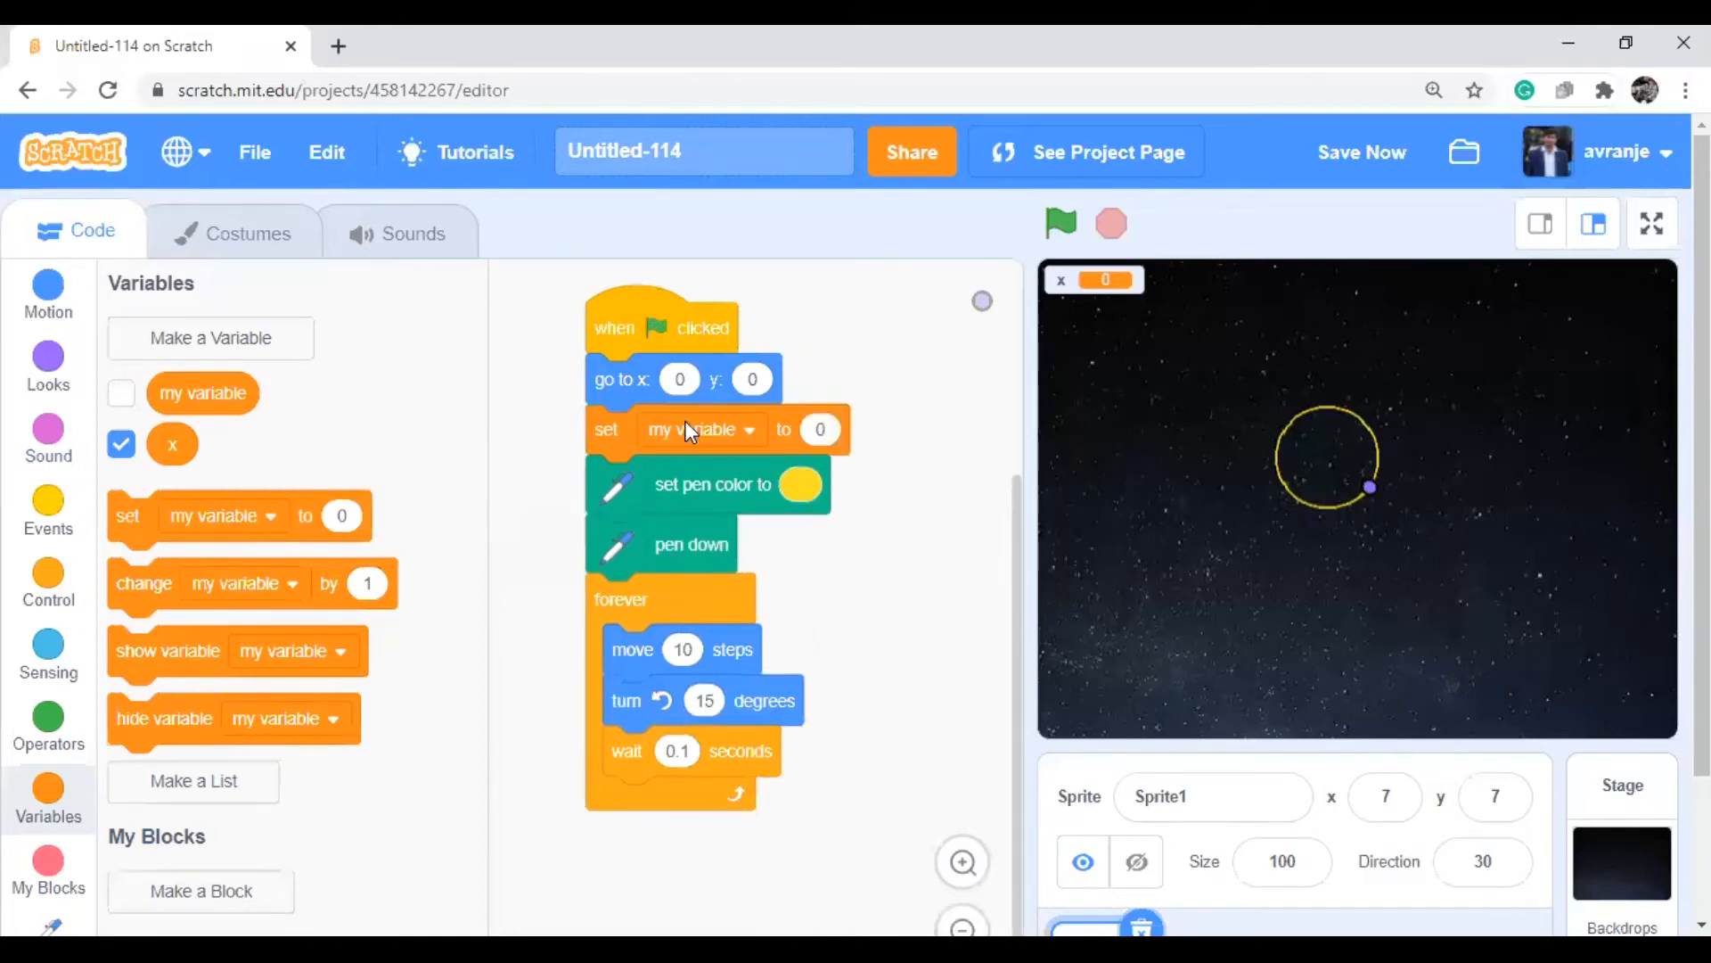
Set x to 0 at the start, change x by 1 each loop, and run the script
click(699, 429)
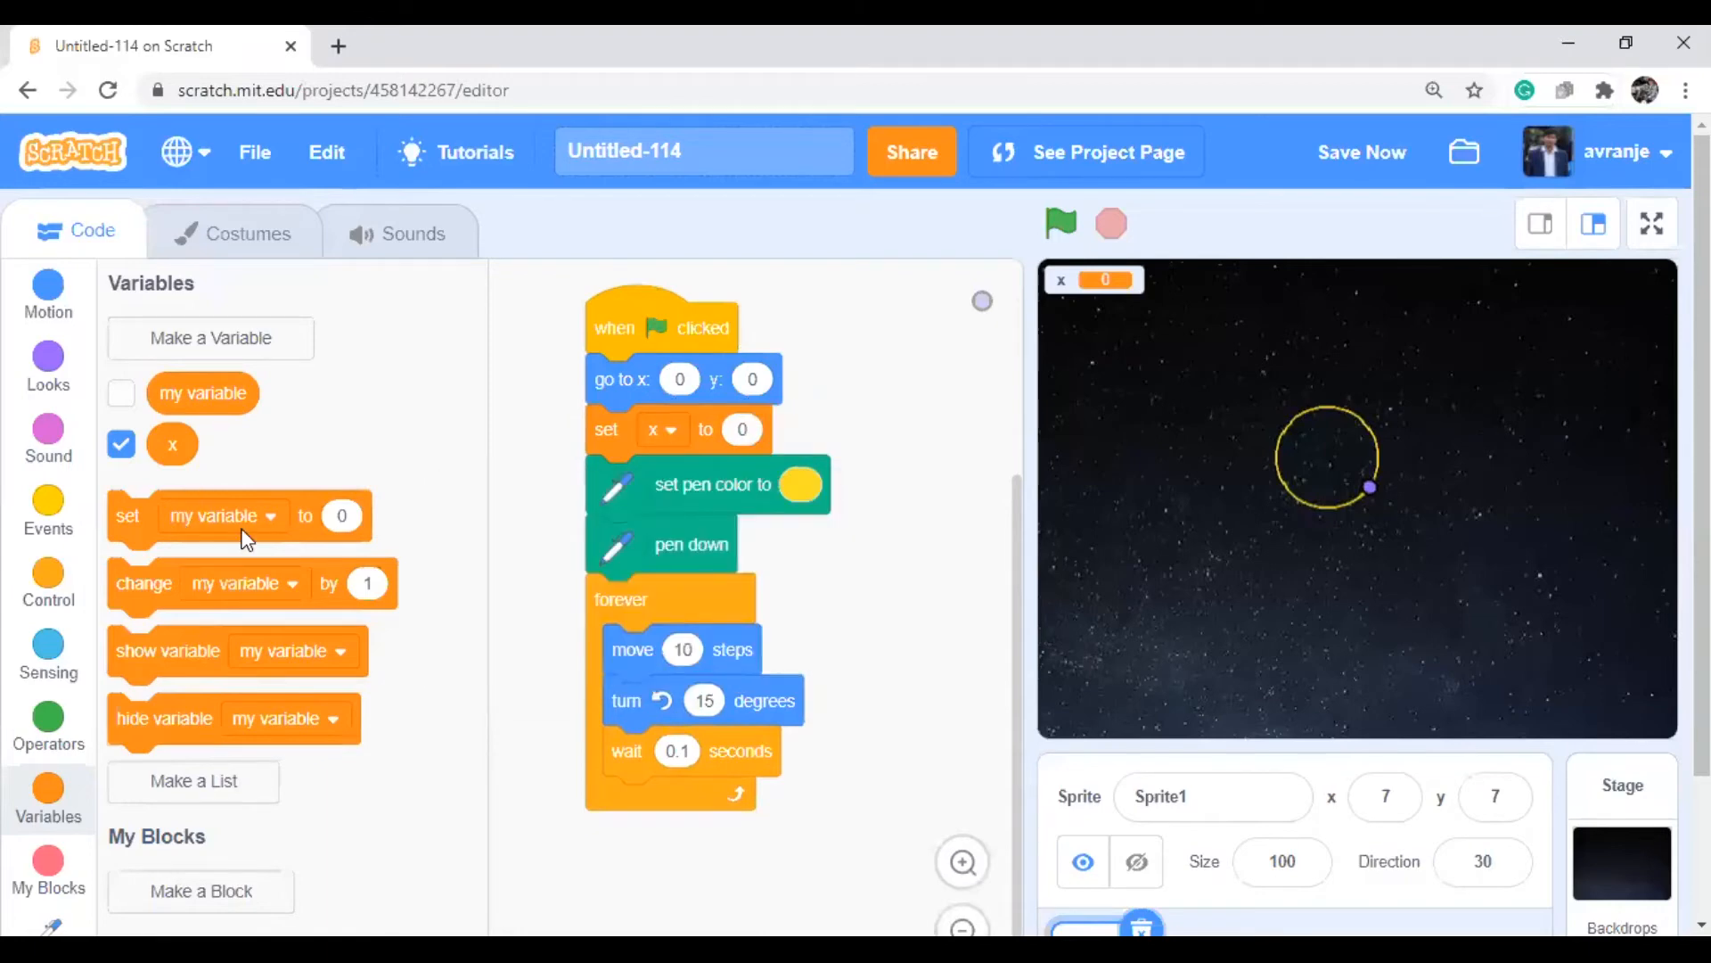
mouse_move(457, 859)
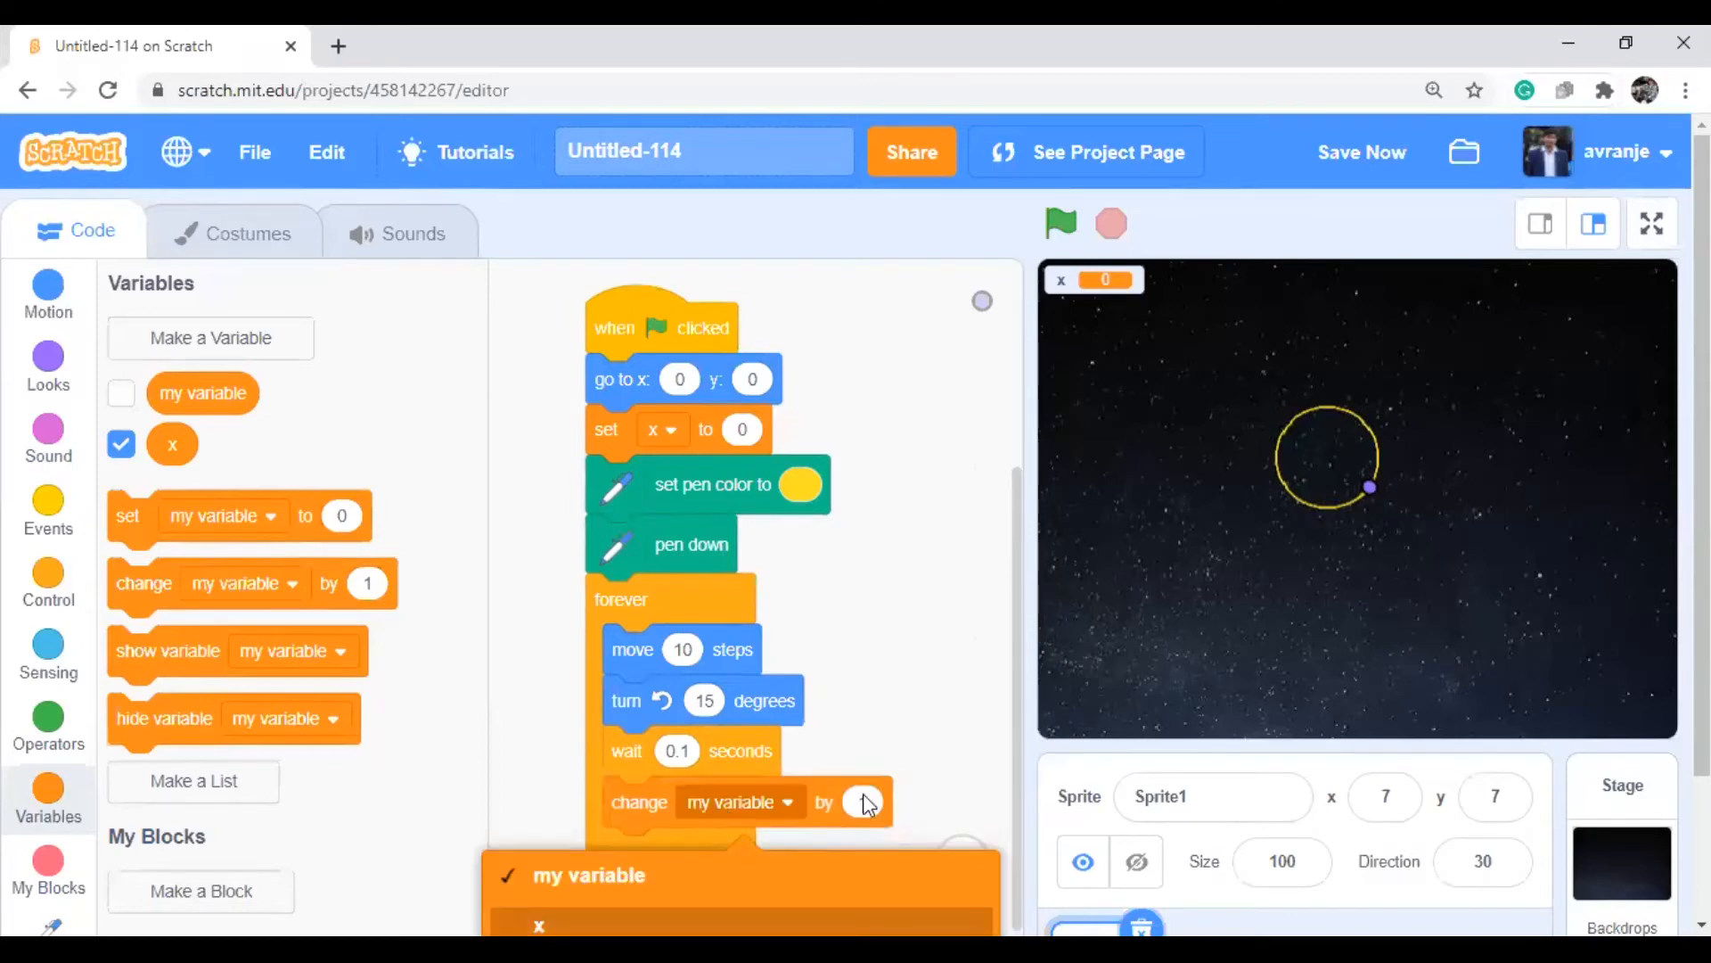
click(538, 924)
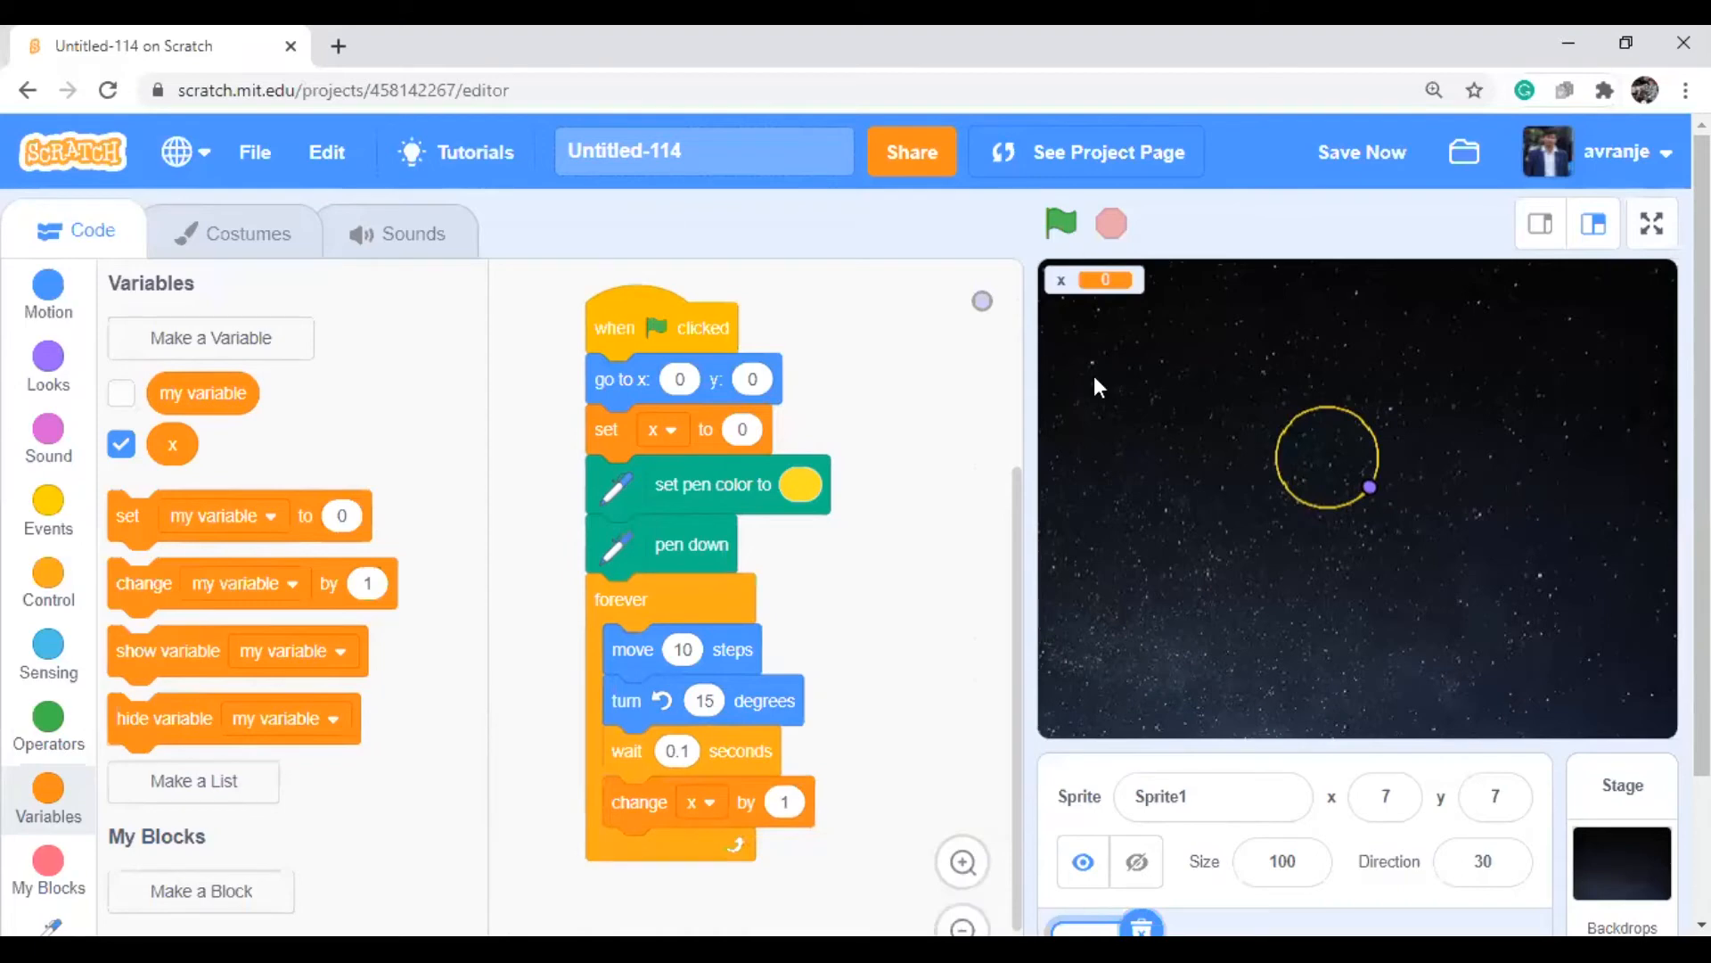
mouse_move(48, 300)
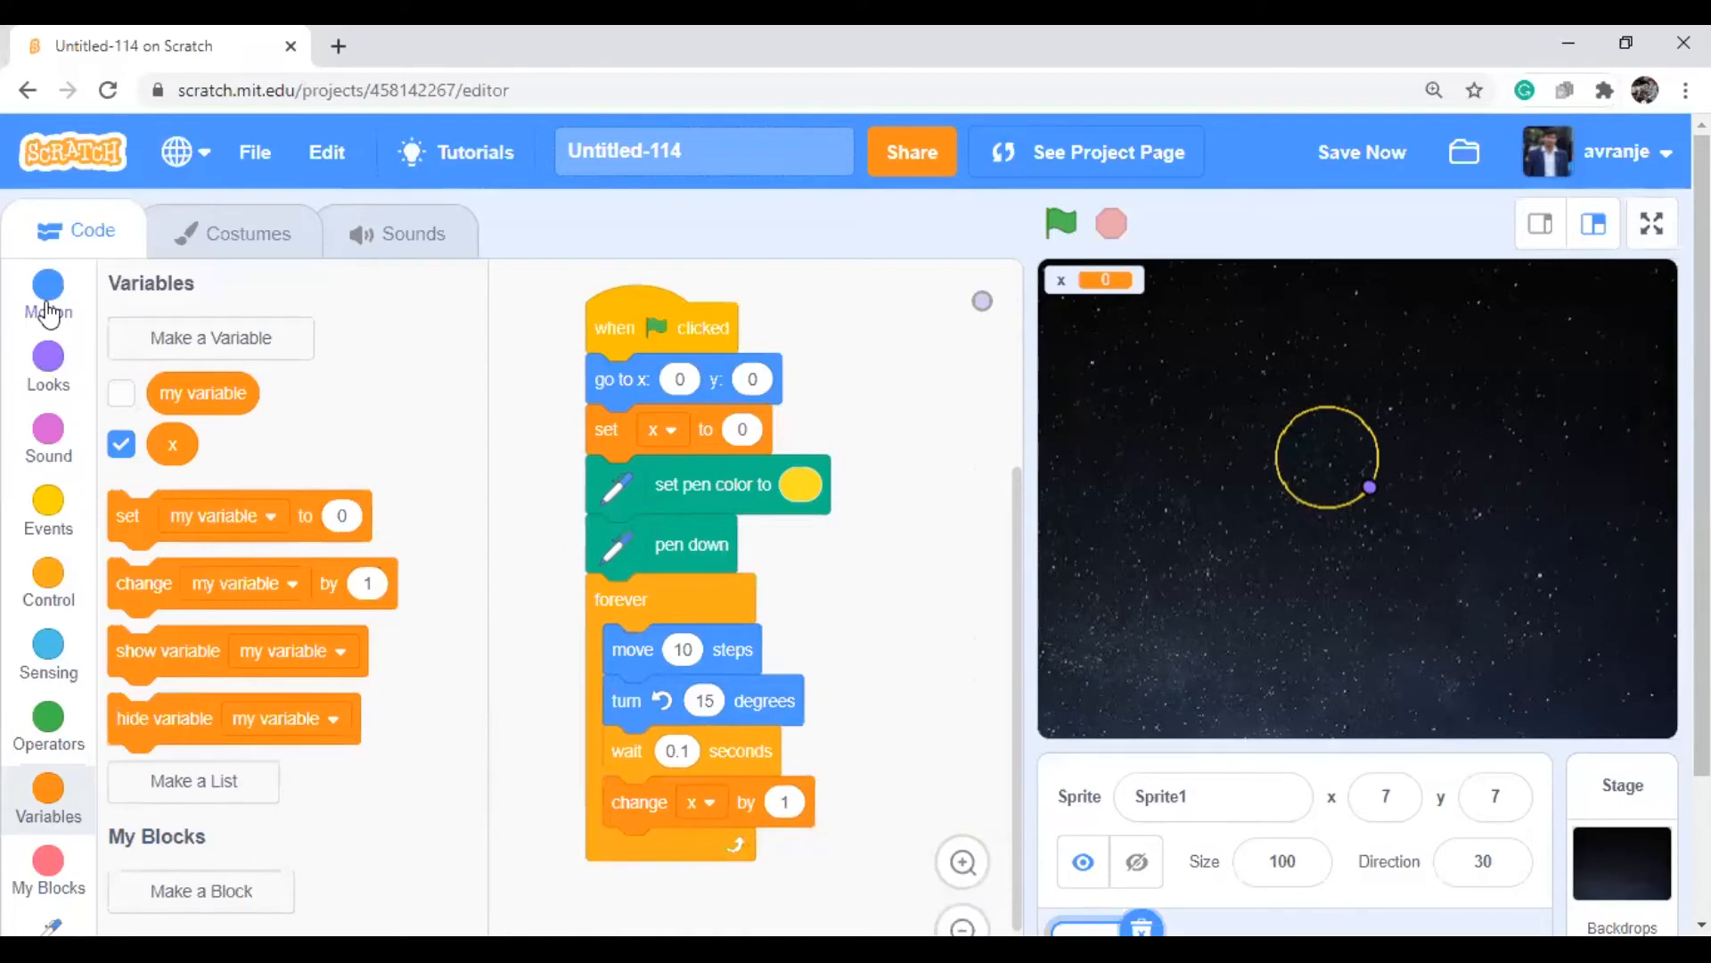
click(48, 295)
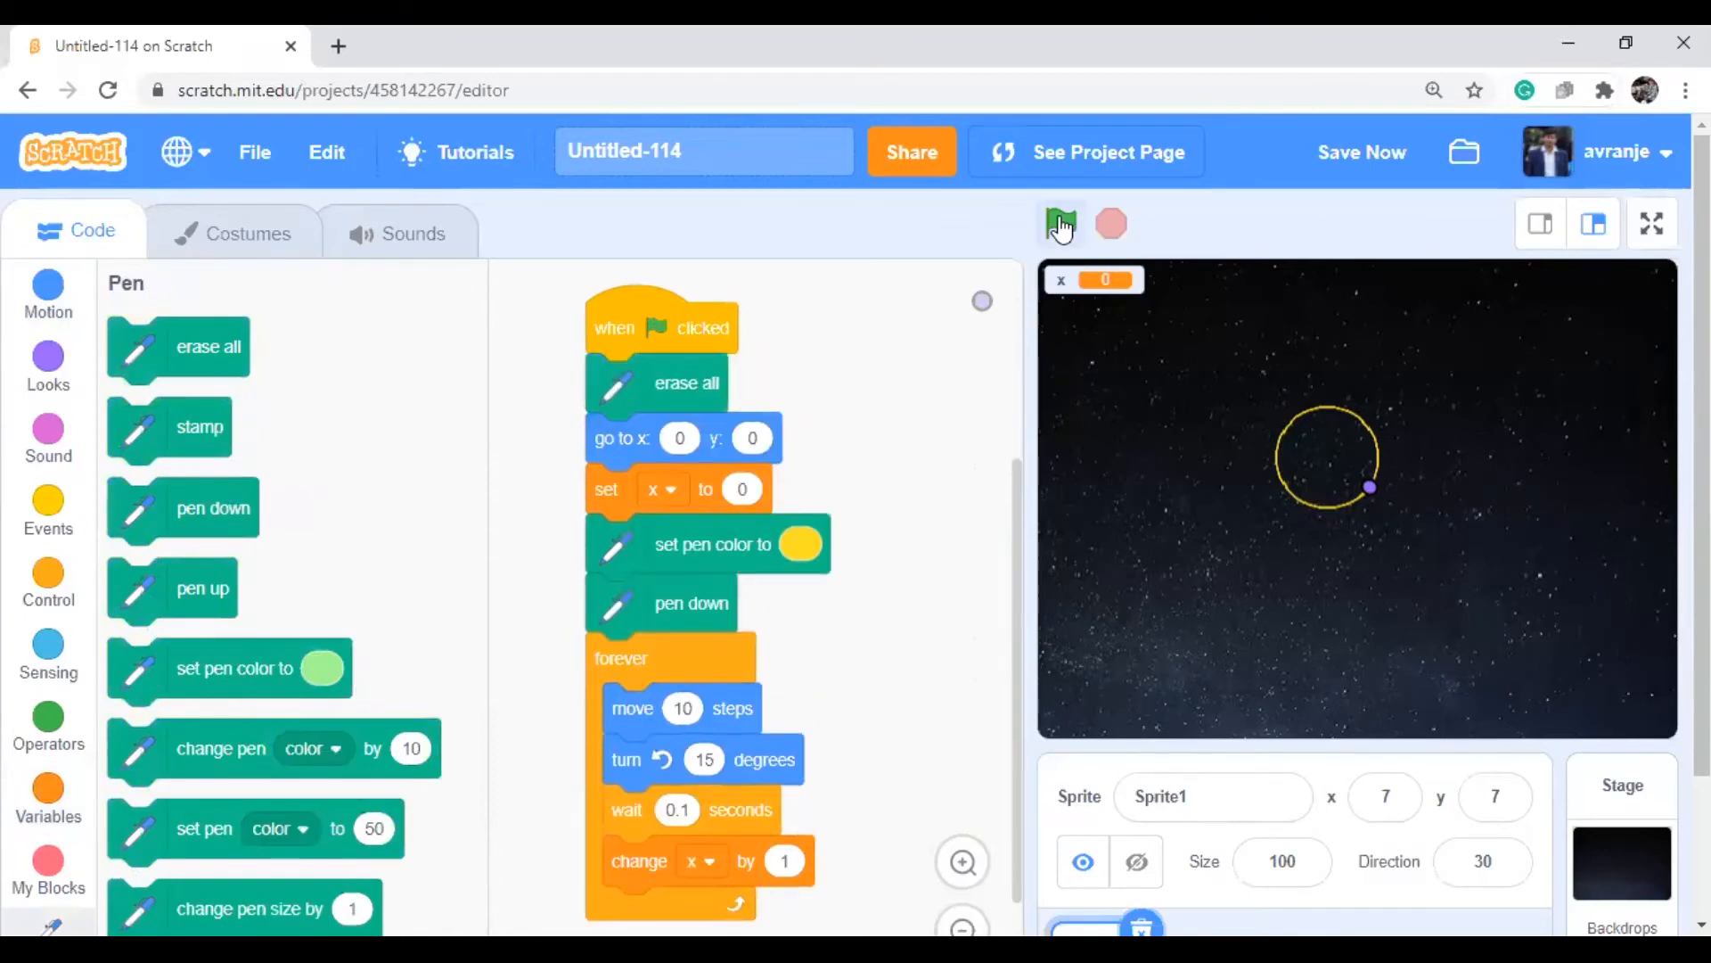
click(1060, 223)
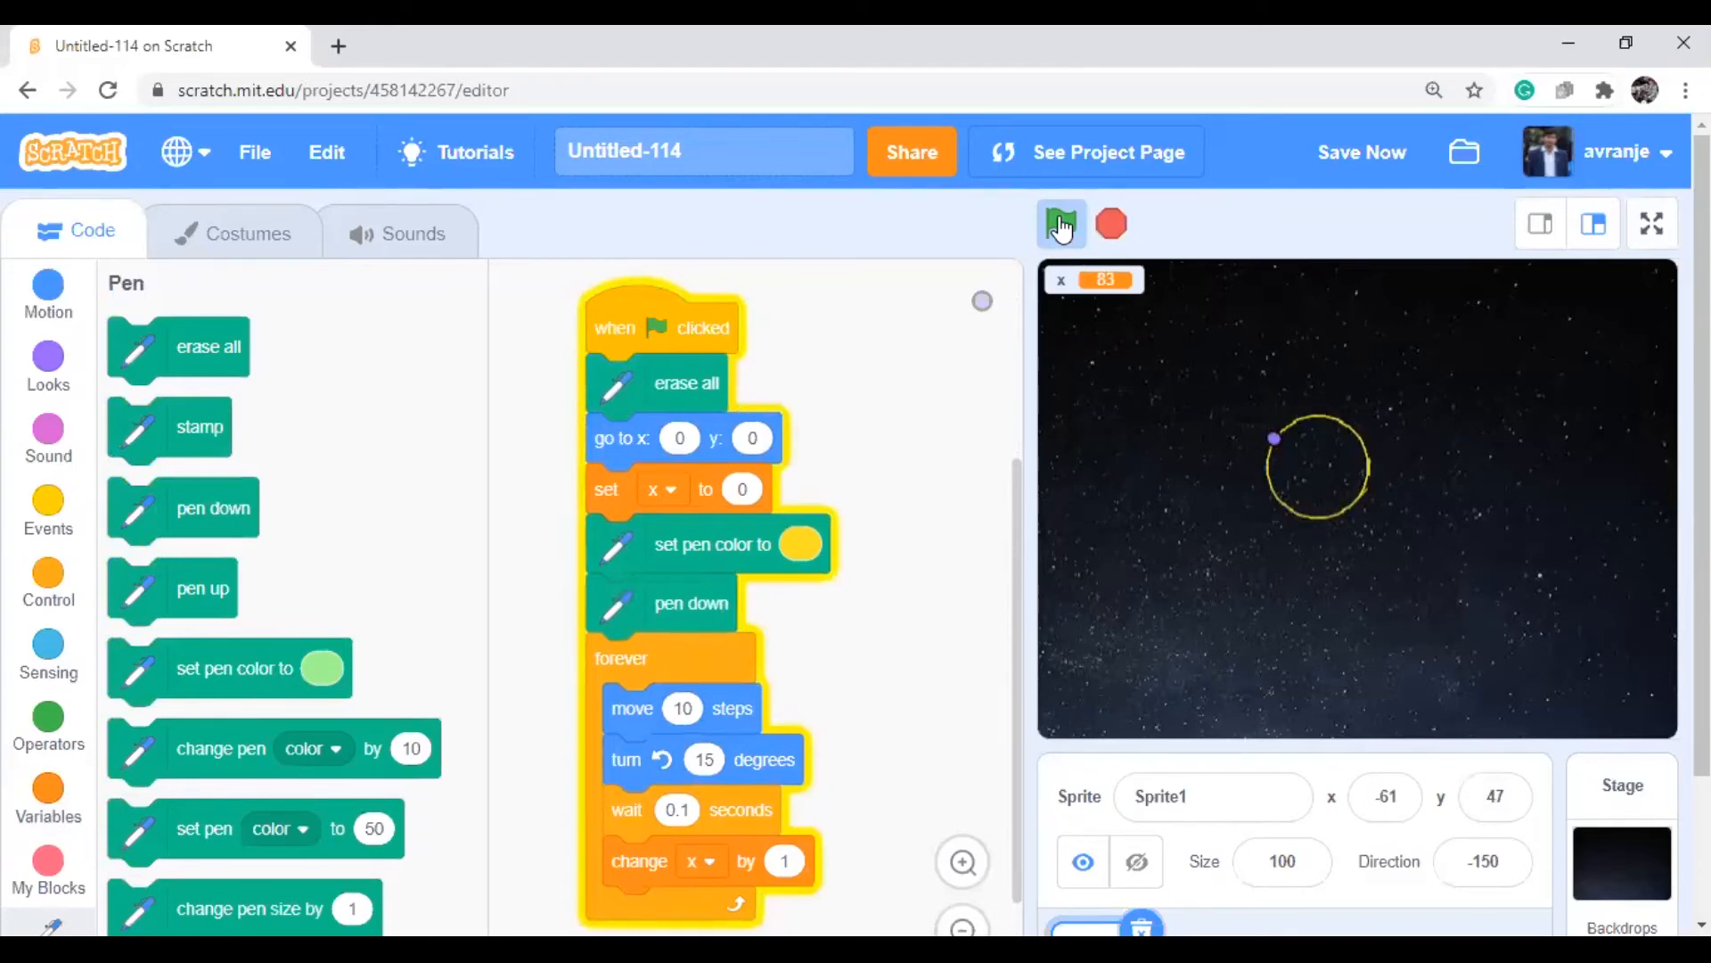
Stop the script, put variable x into 'move 10 steps', and rerun to draw a widening spiral
click(1059, 224)
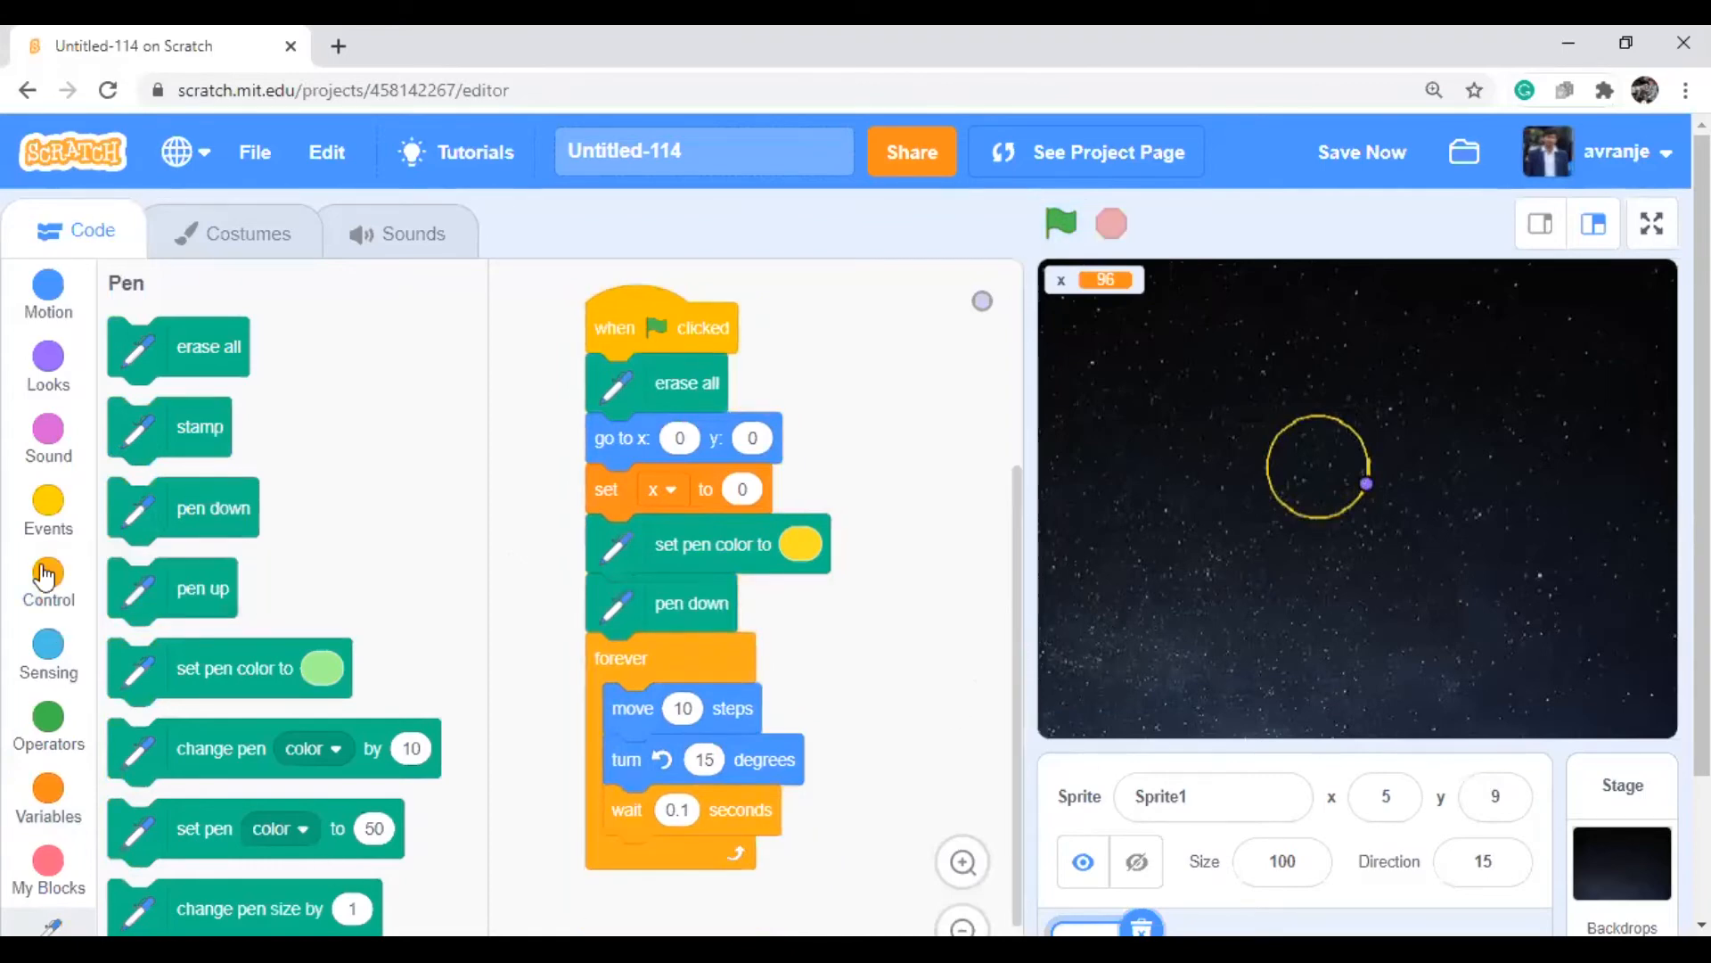
click(48, 584)
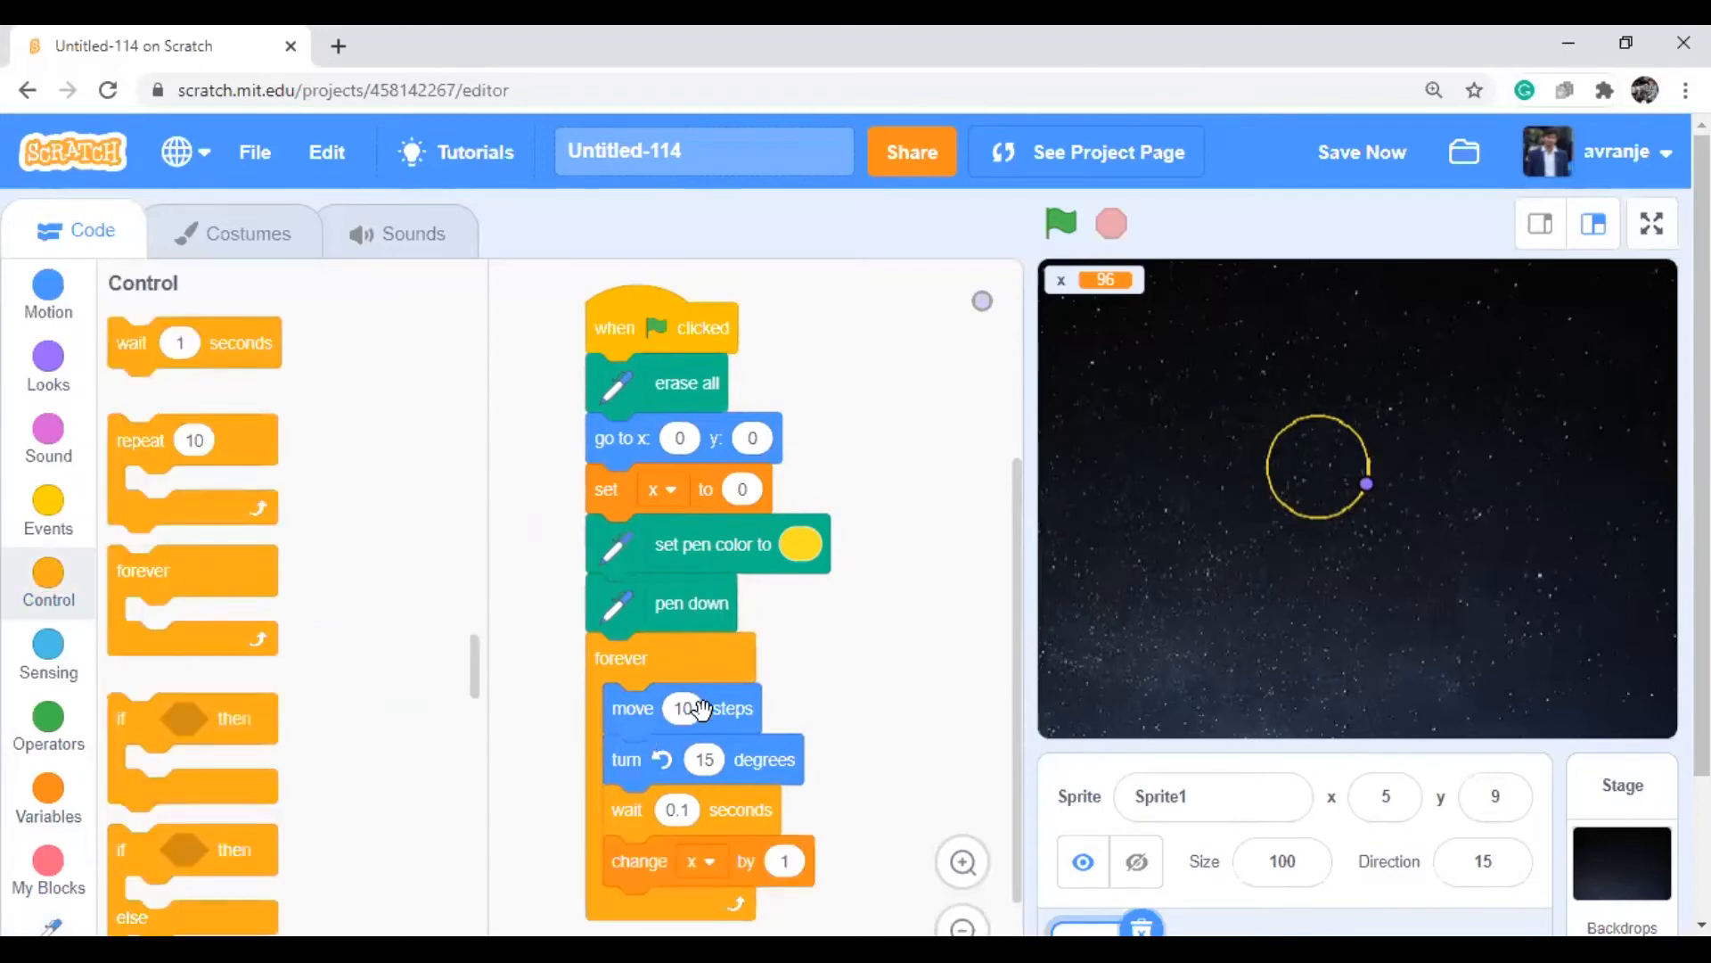
mouse_move(616, 696)
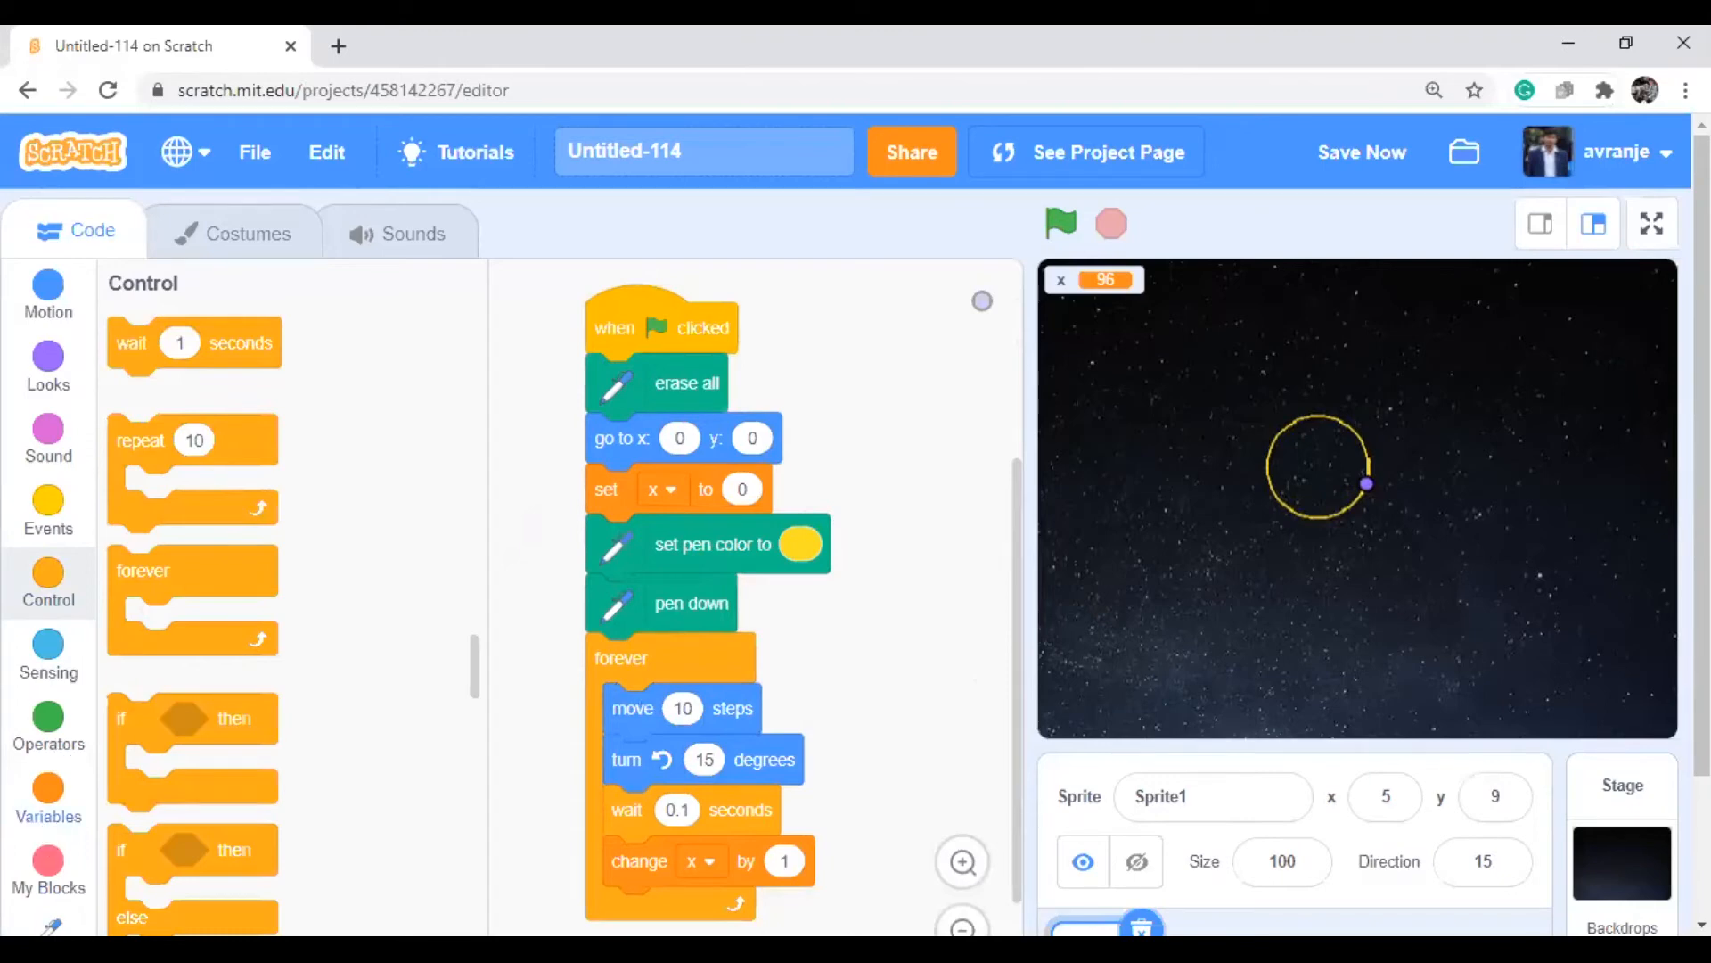
click(48, 796)
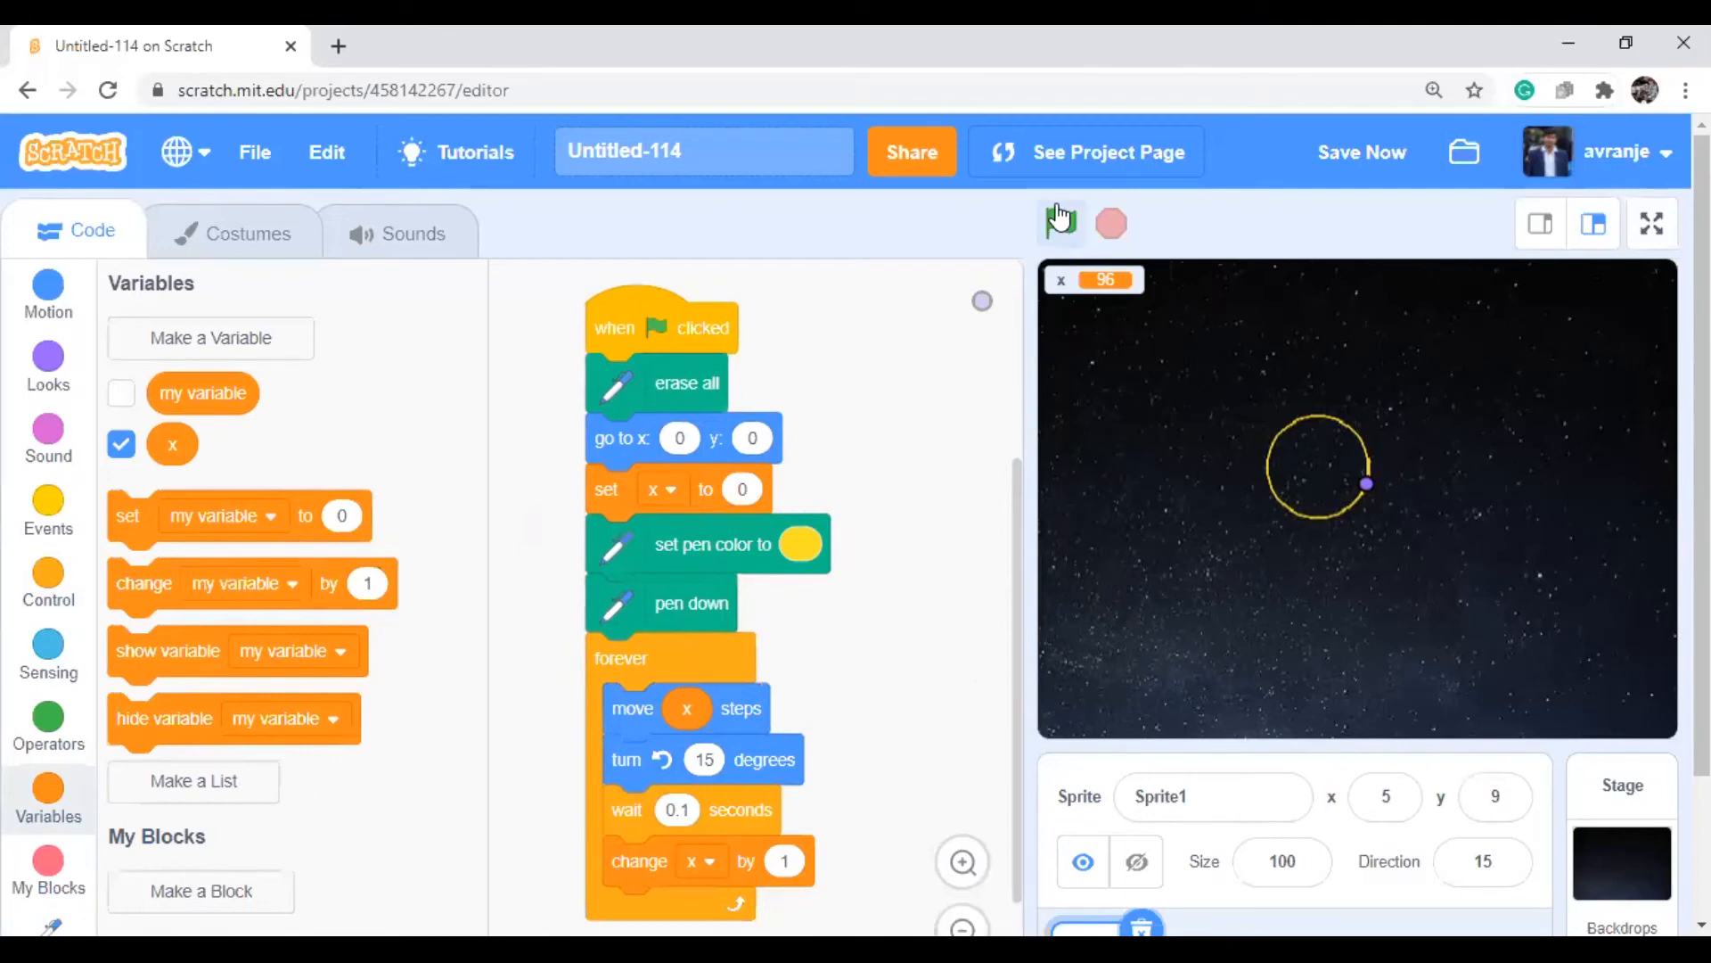
click(1060, 222)
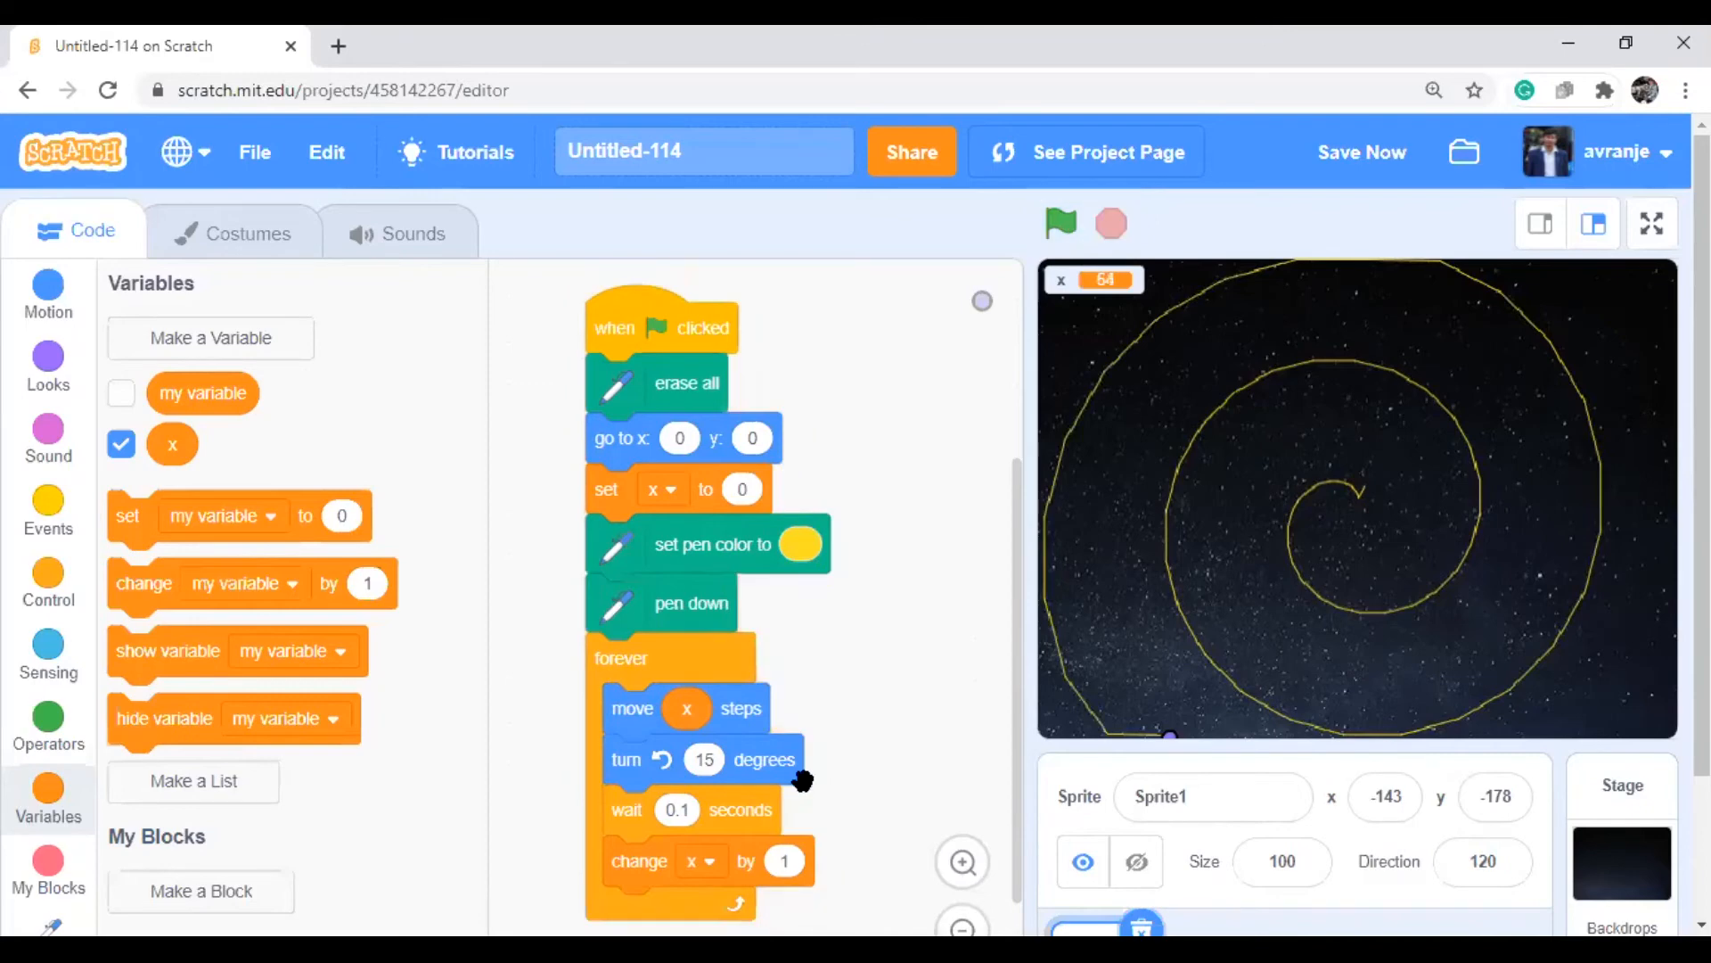
mouse_move(769, 859)
text(0.1)
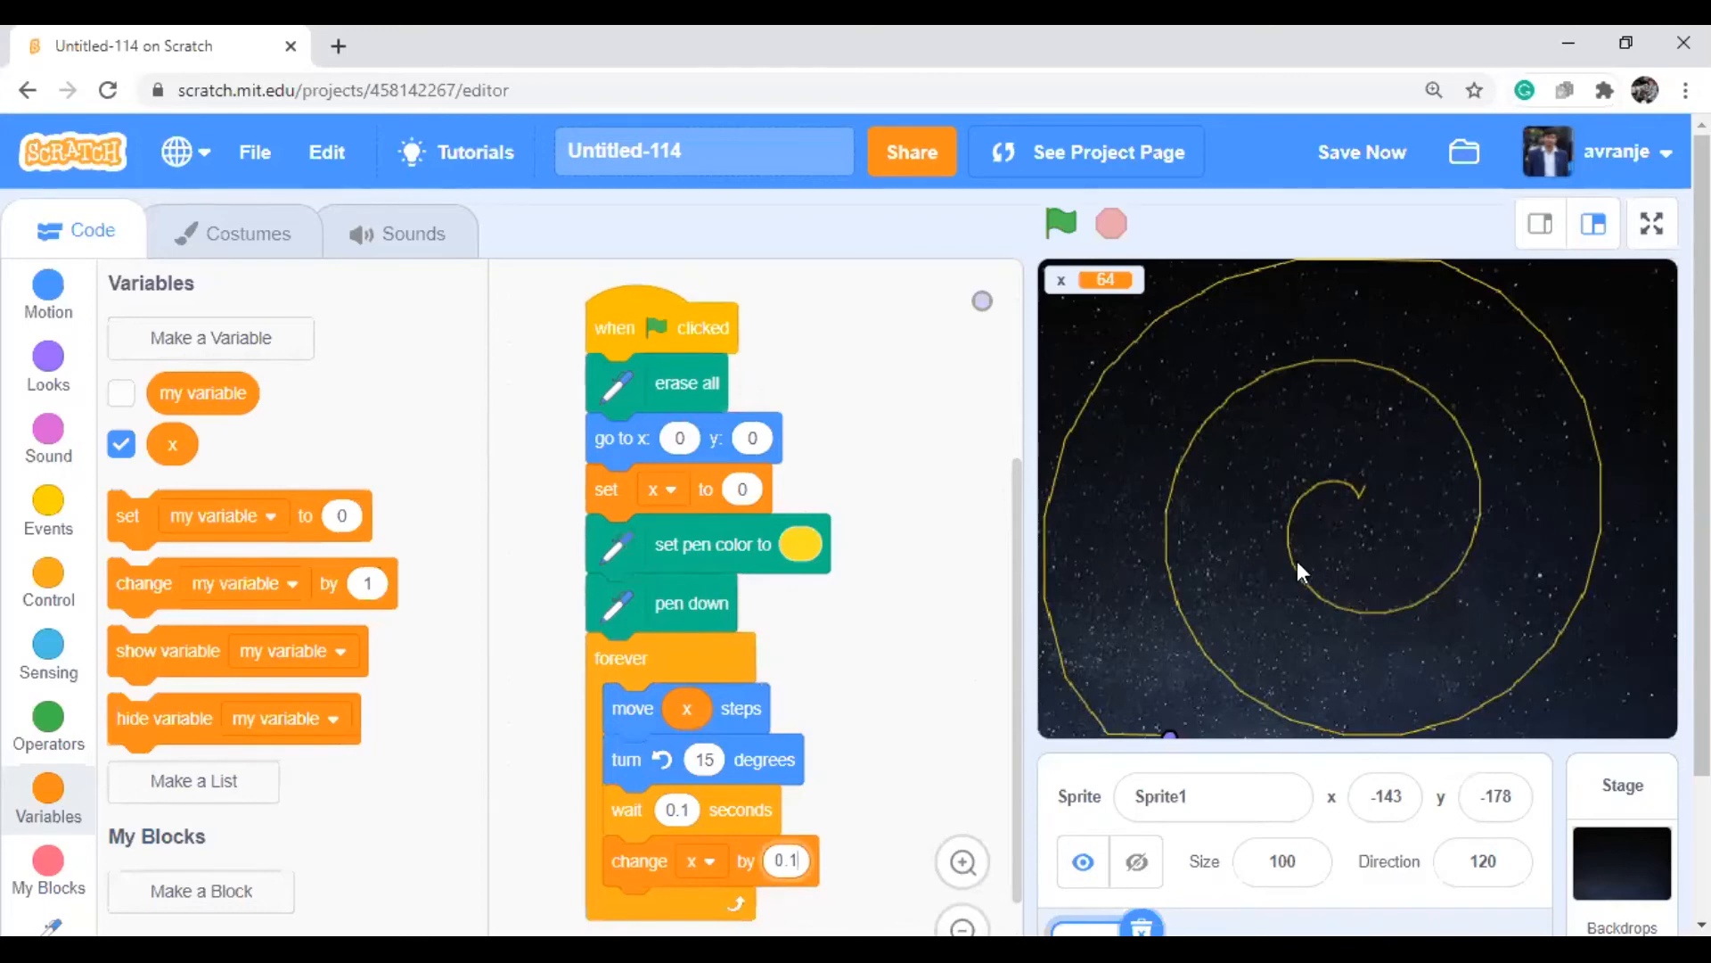
mouse_move(1215, 421)
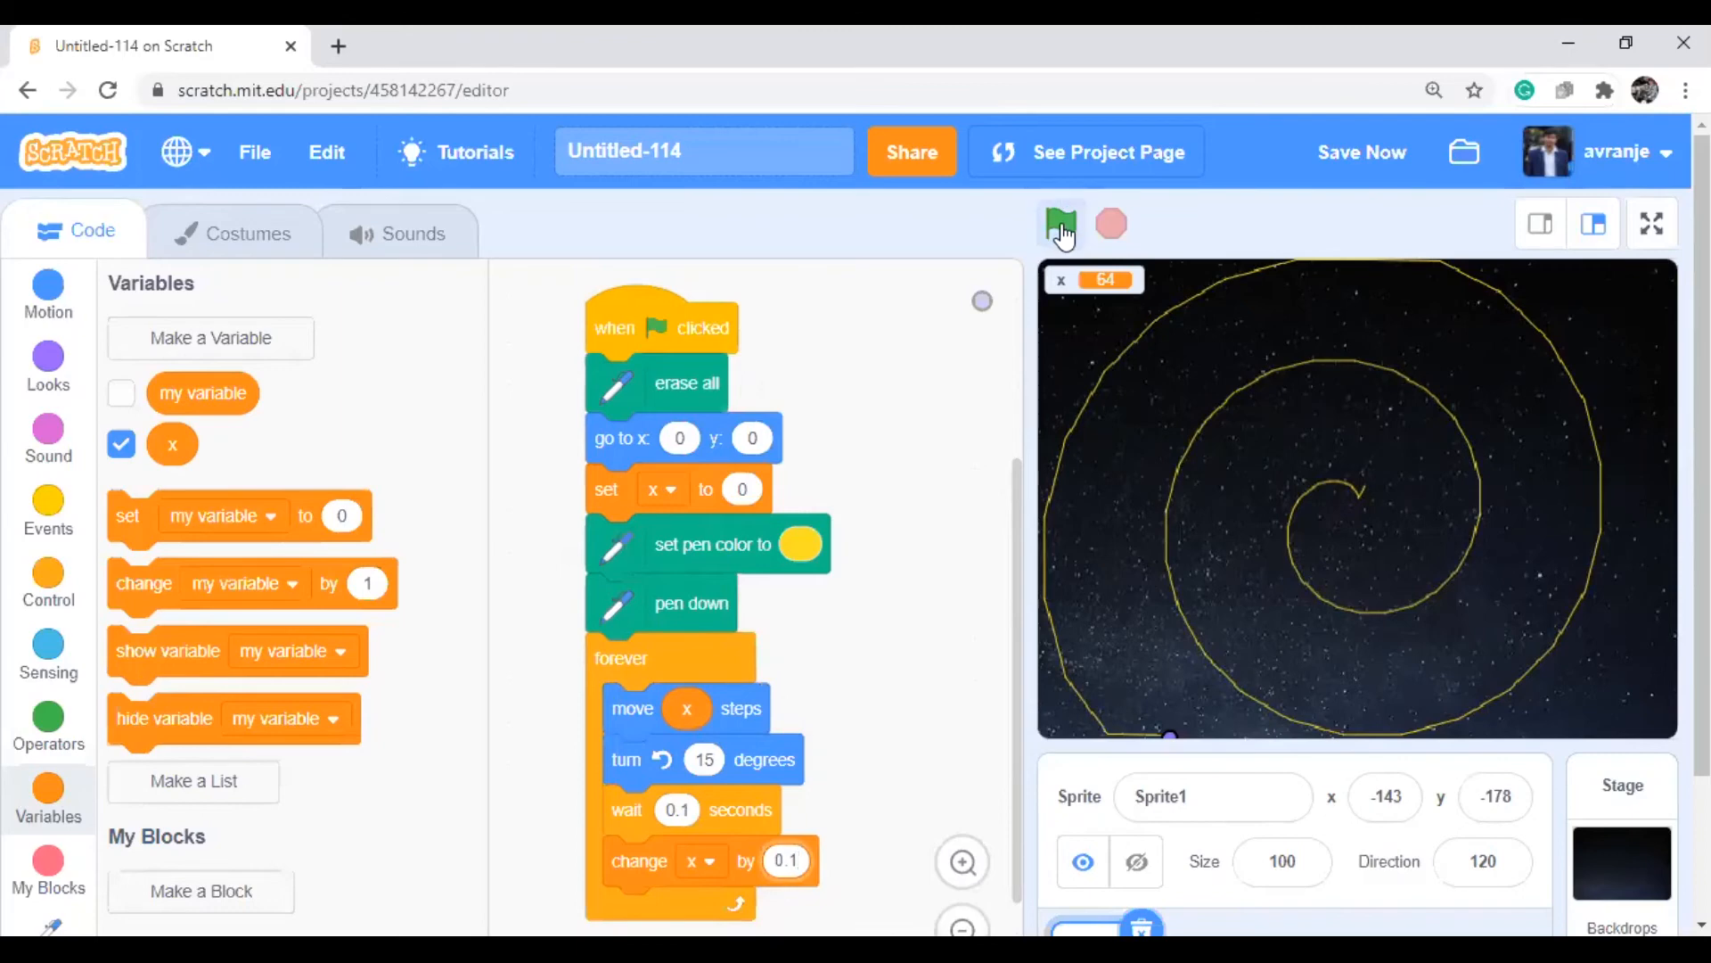
mouse_move(1059, 226)
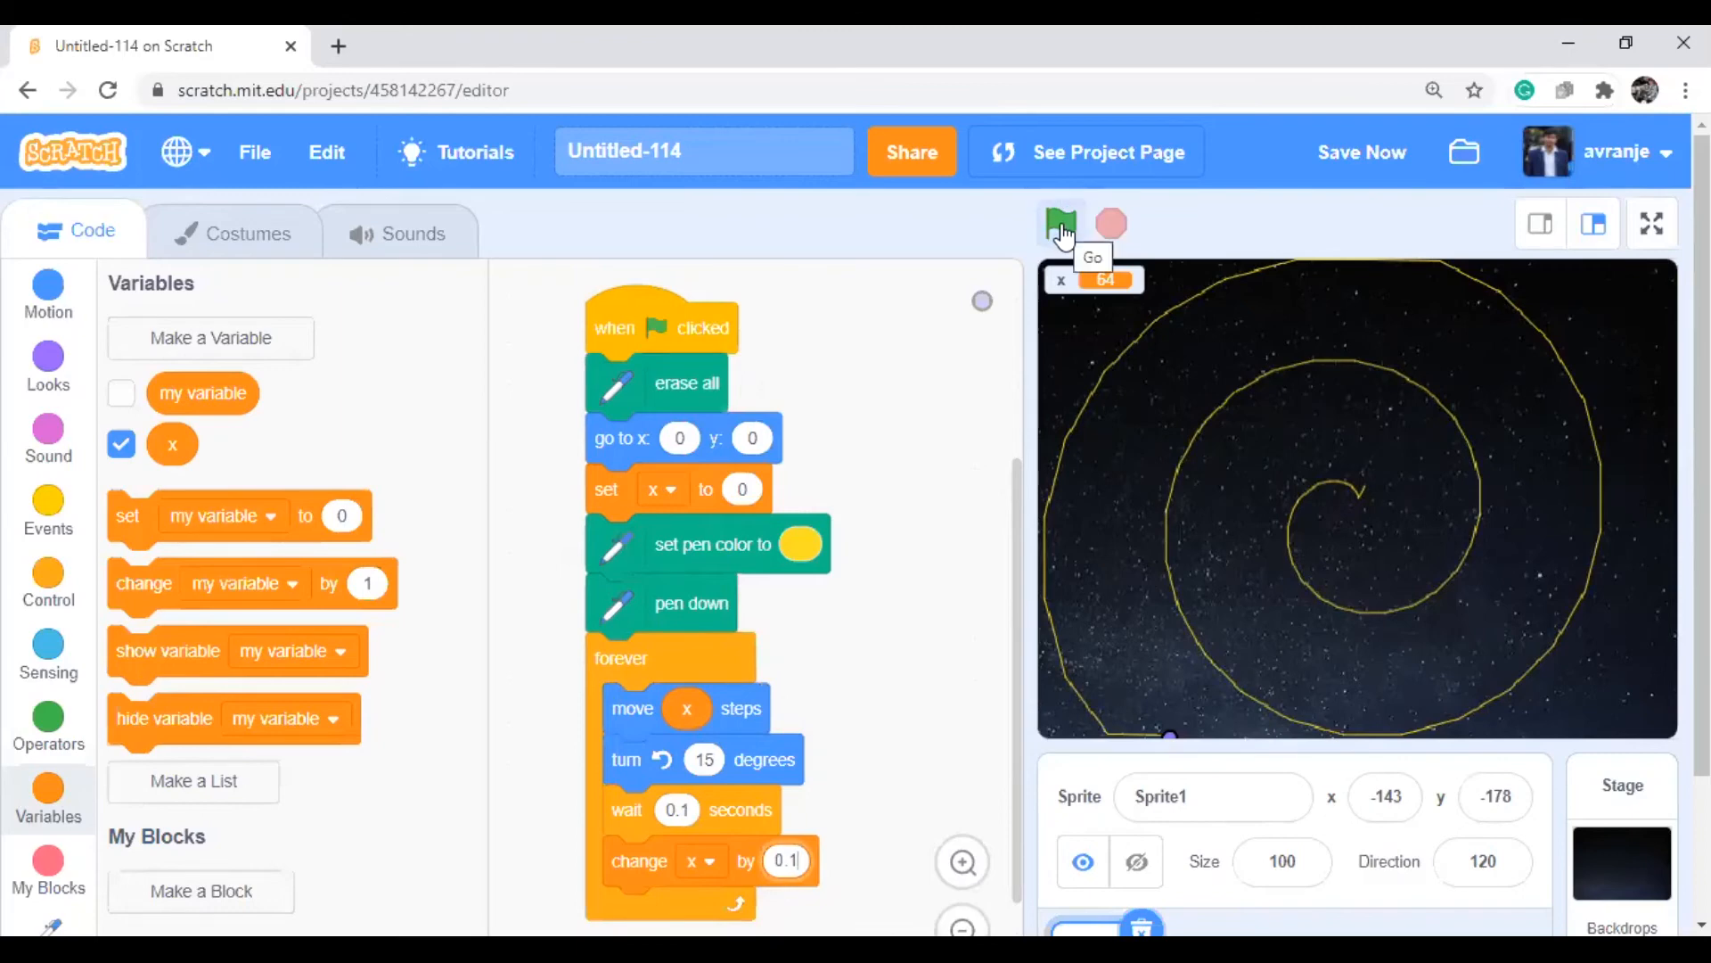
Set 'change x by' to 0.1, test-run it, and add 'pen up' after 'erase all'
click(1059, 224)
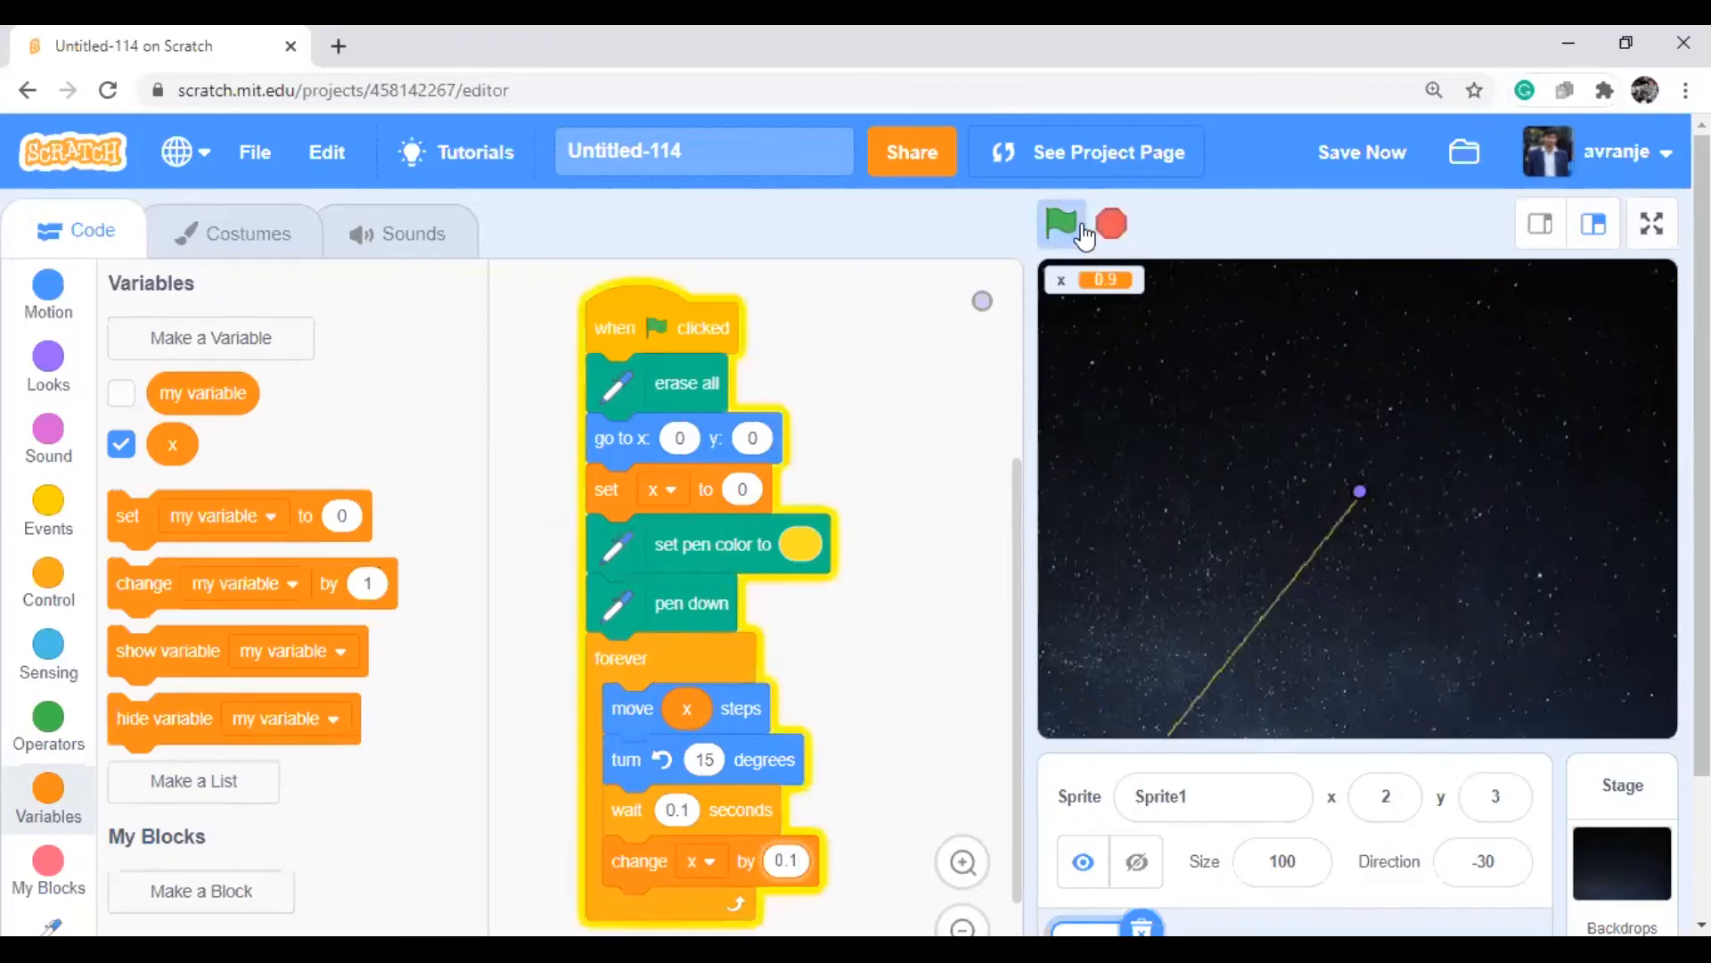
click(1059, 224)
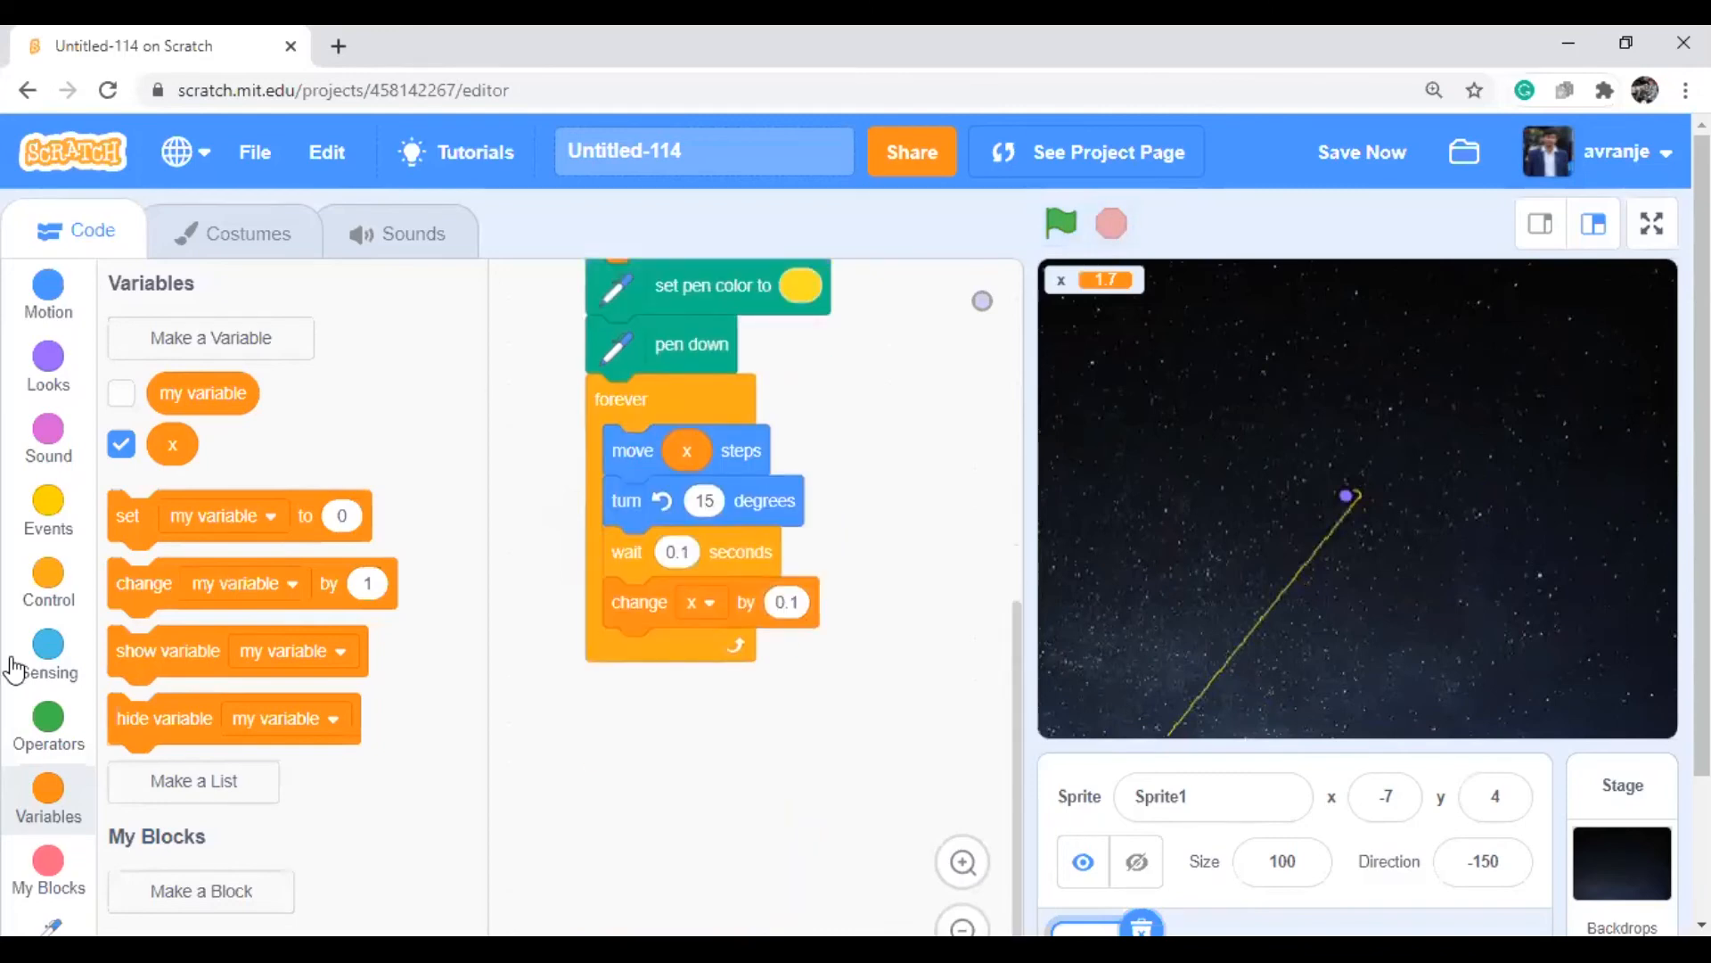
mouse_move(48, 725)
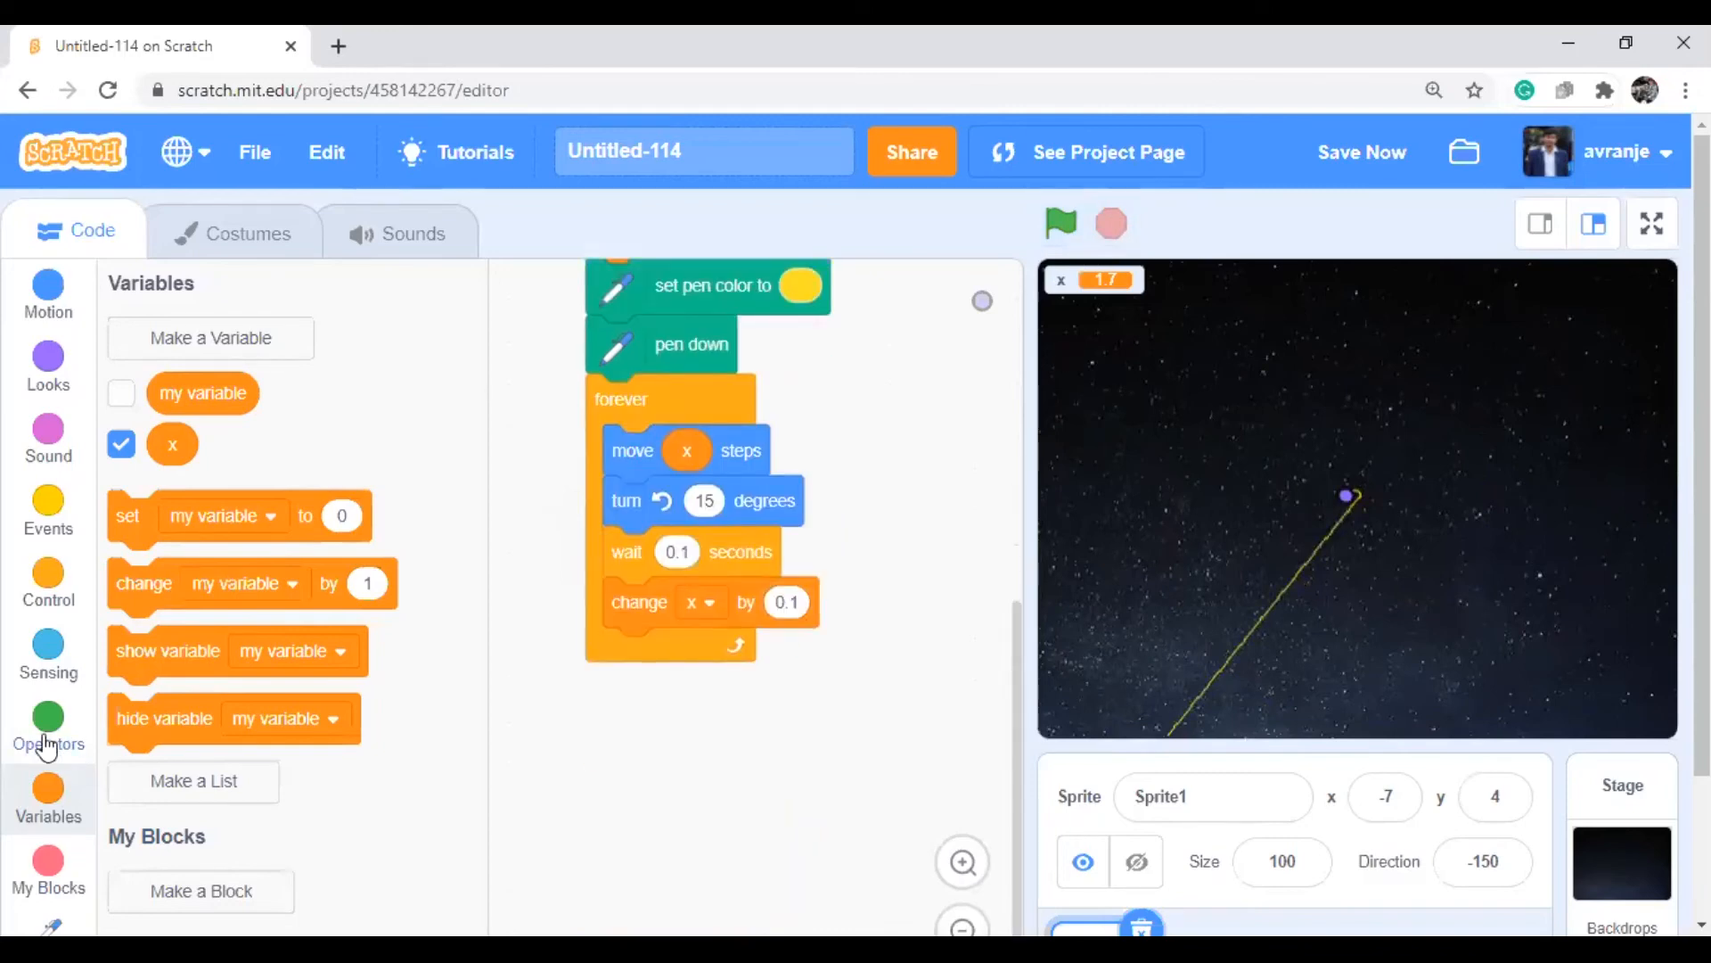
click(48, 725)
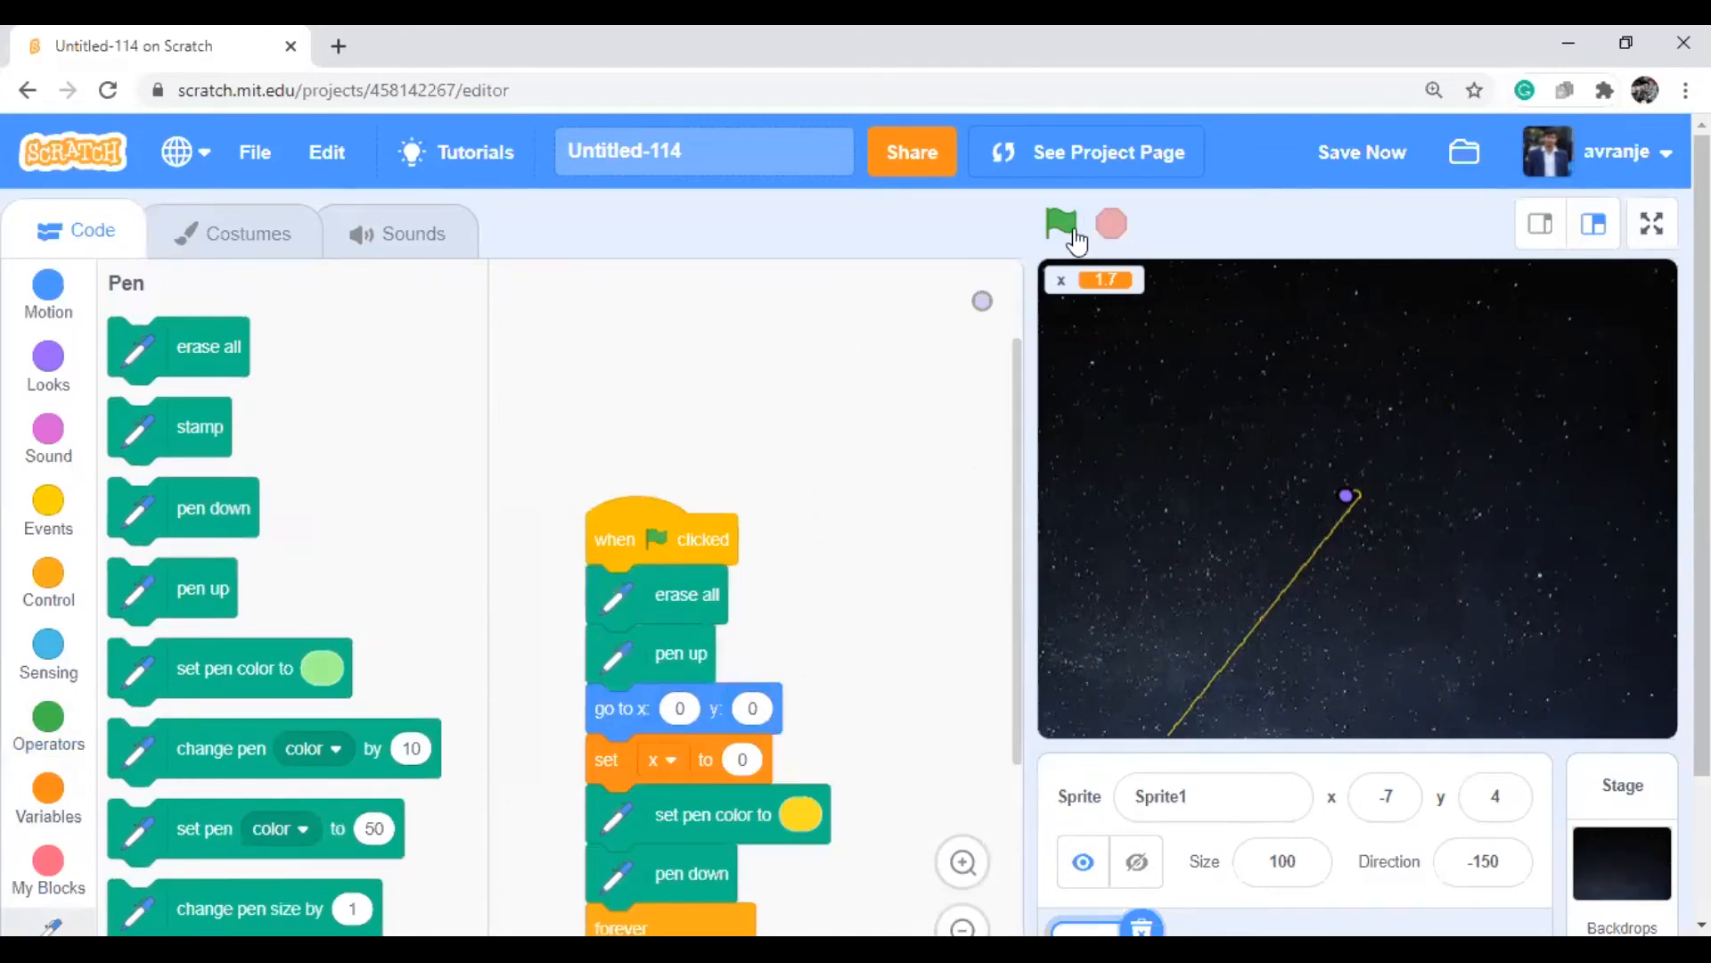
Run the script to draw the tight yellow spiral from centre, then save the project
click(1060, 224)
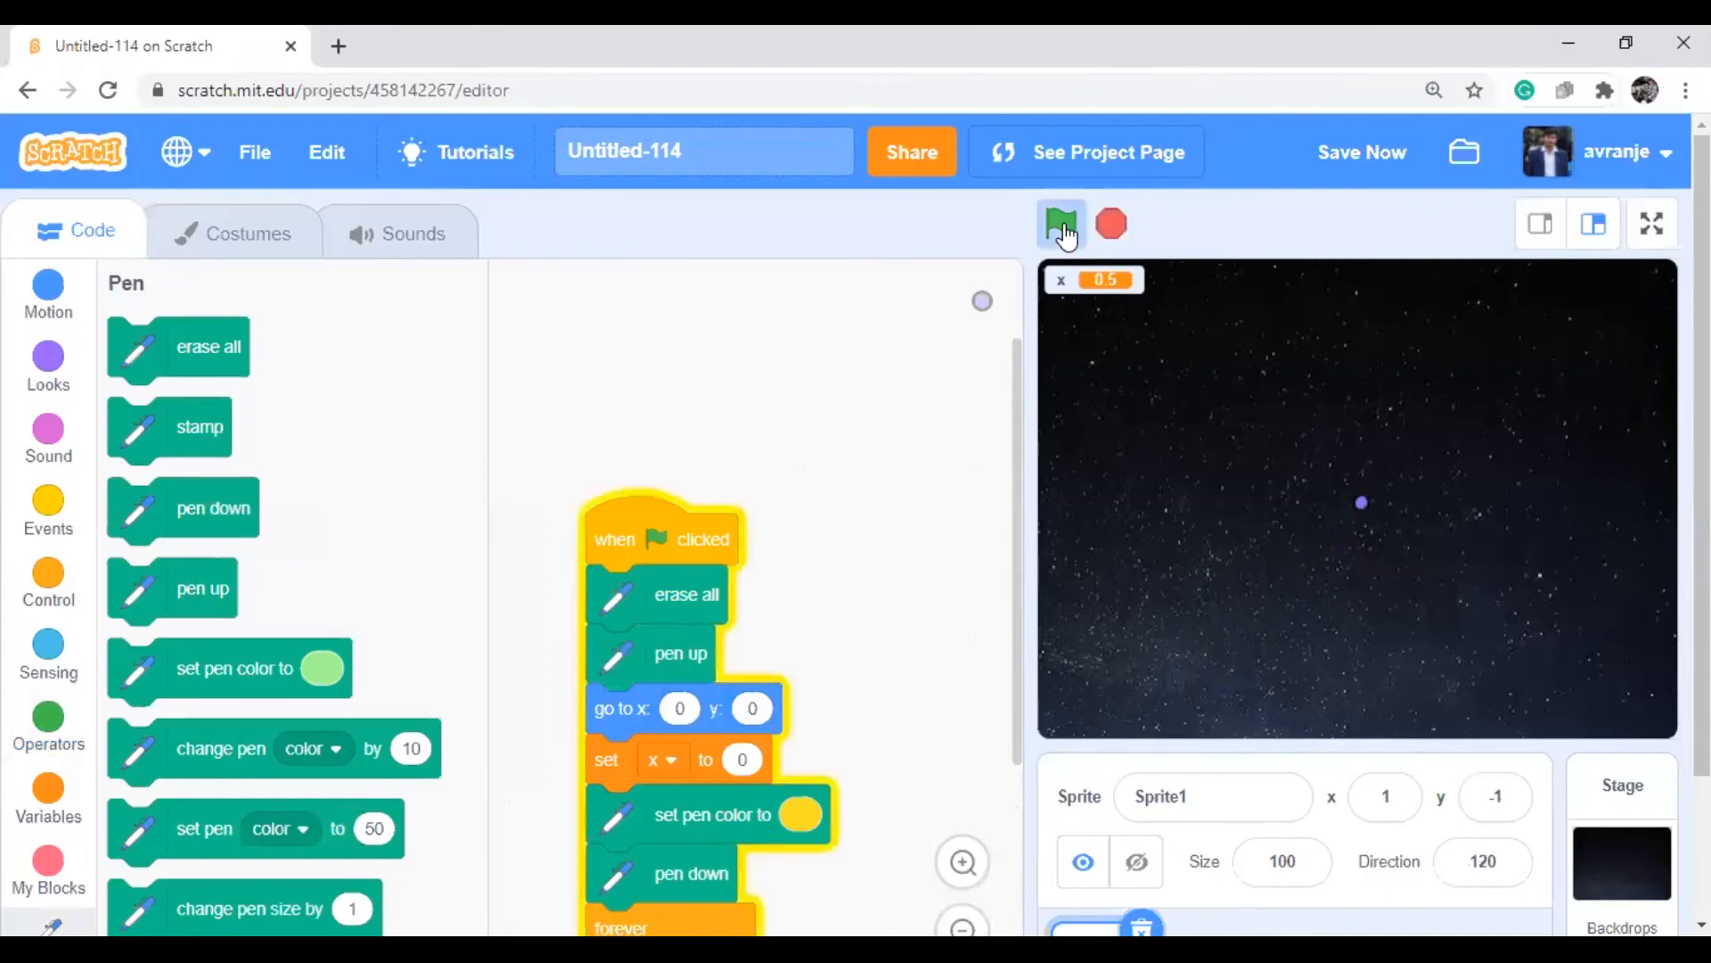
click(1060, 224)
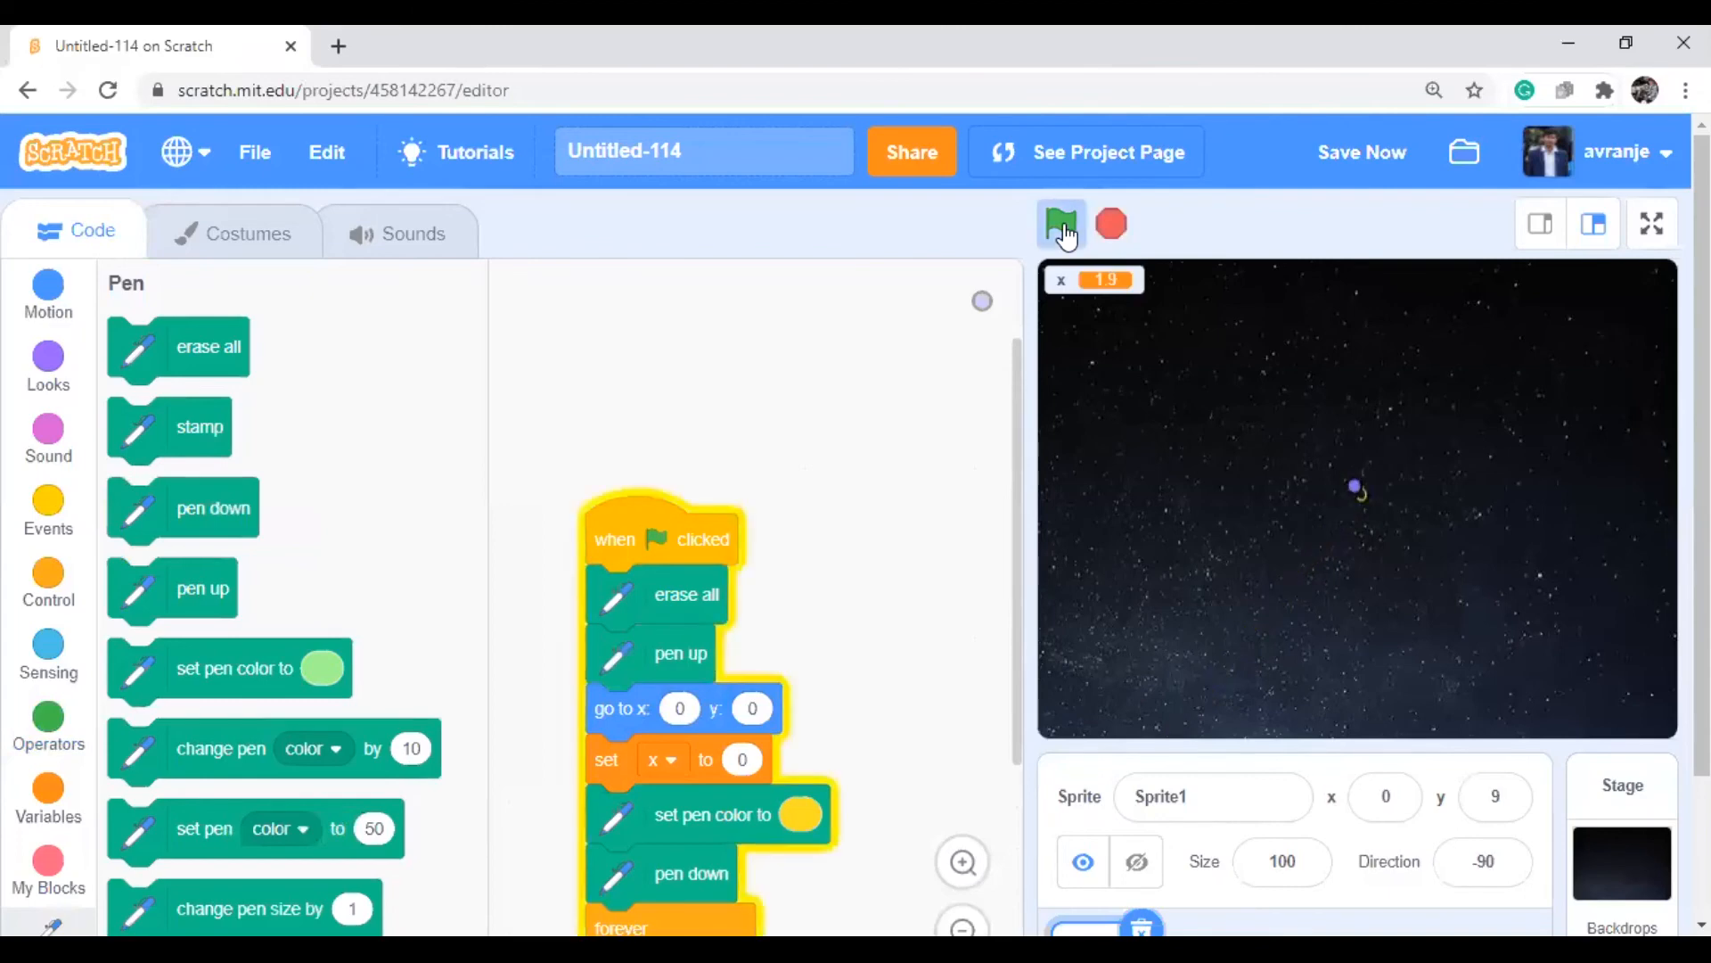
click(1060, 223)
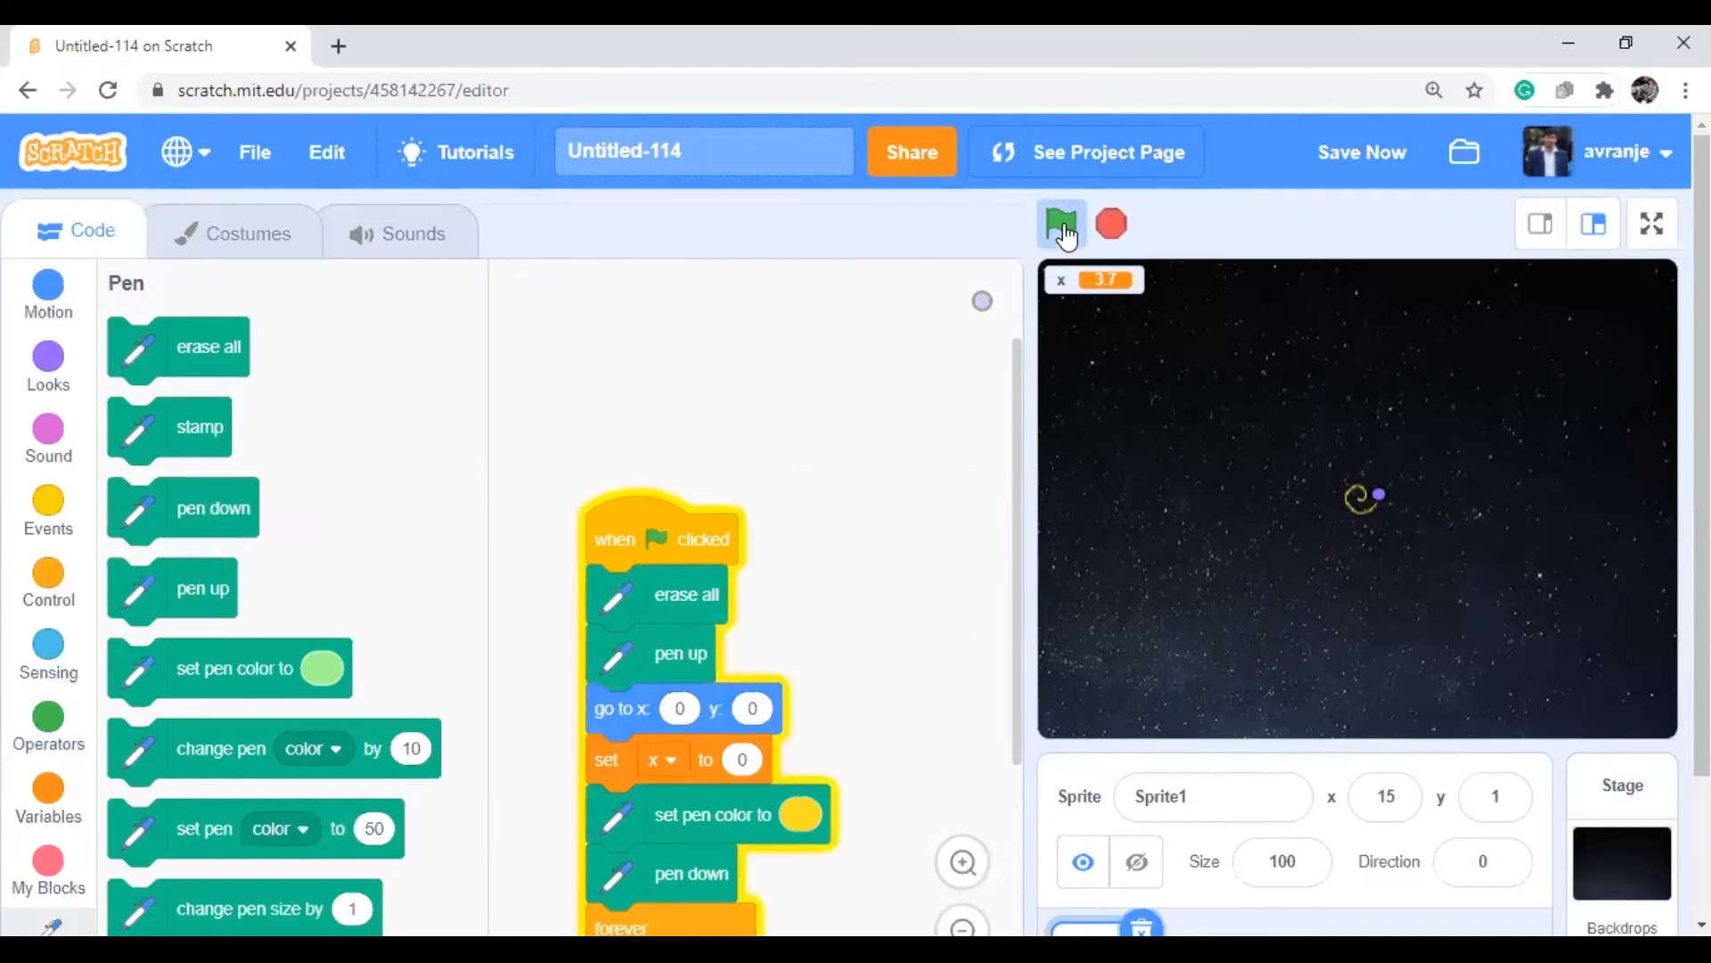
click(1060, 224)
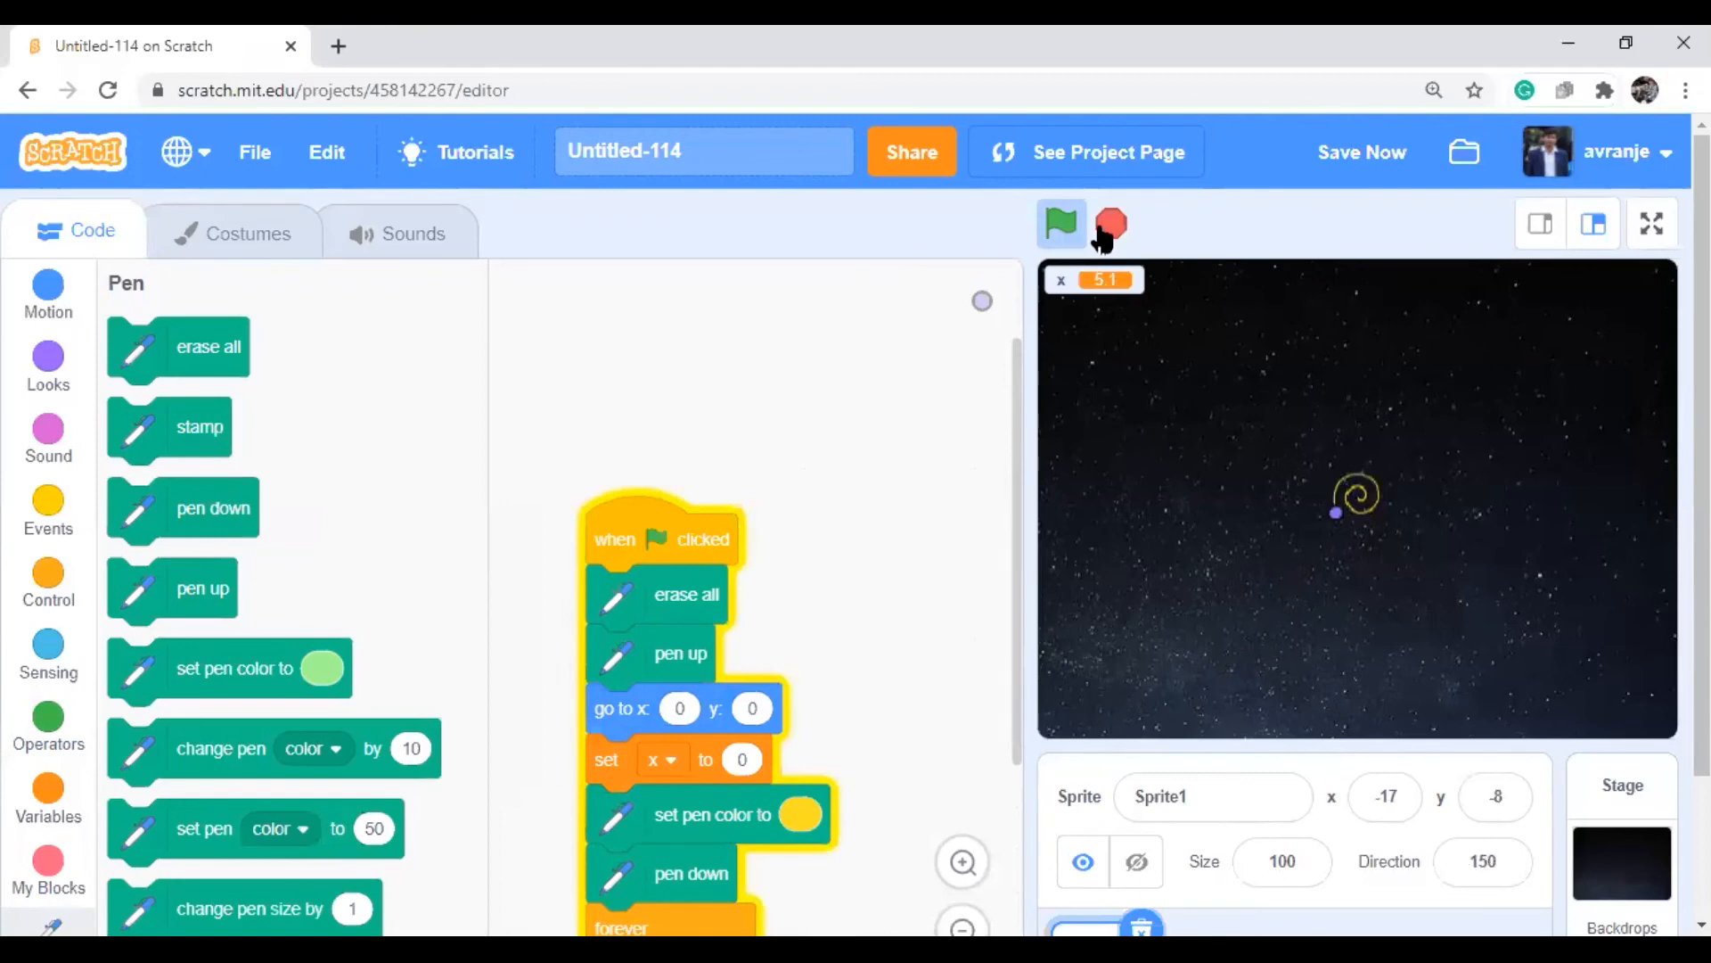
click(1059, 223)
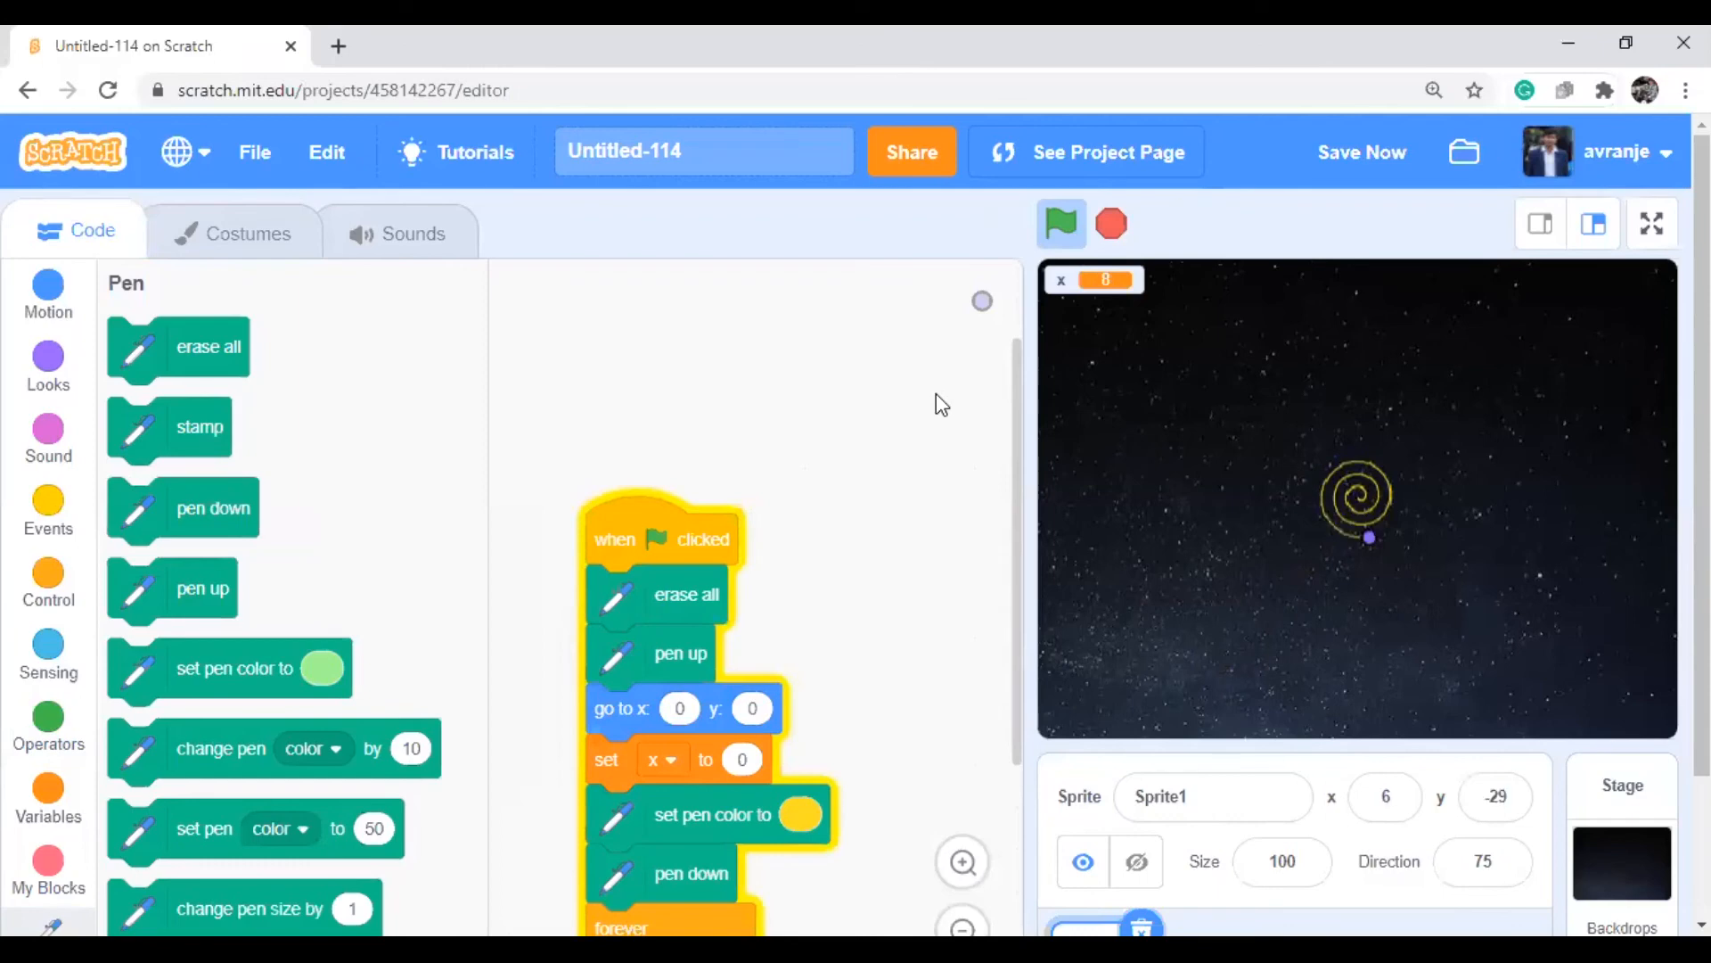
click(1059, 222)
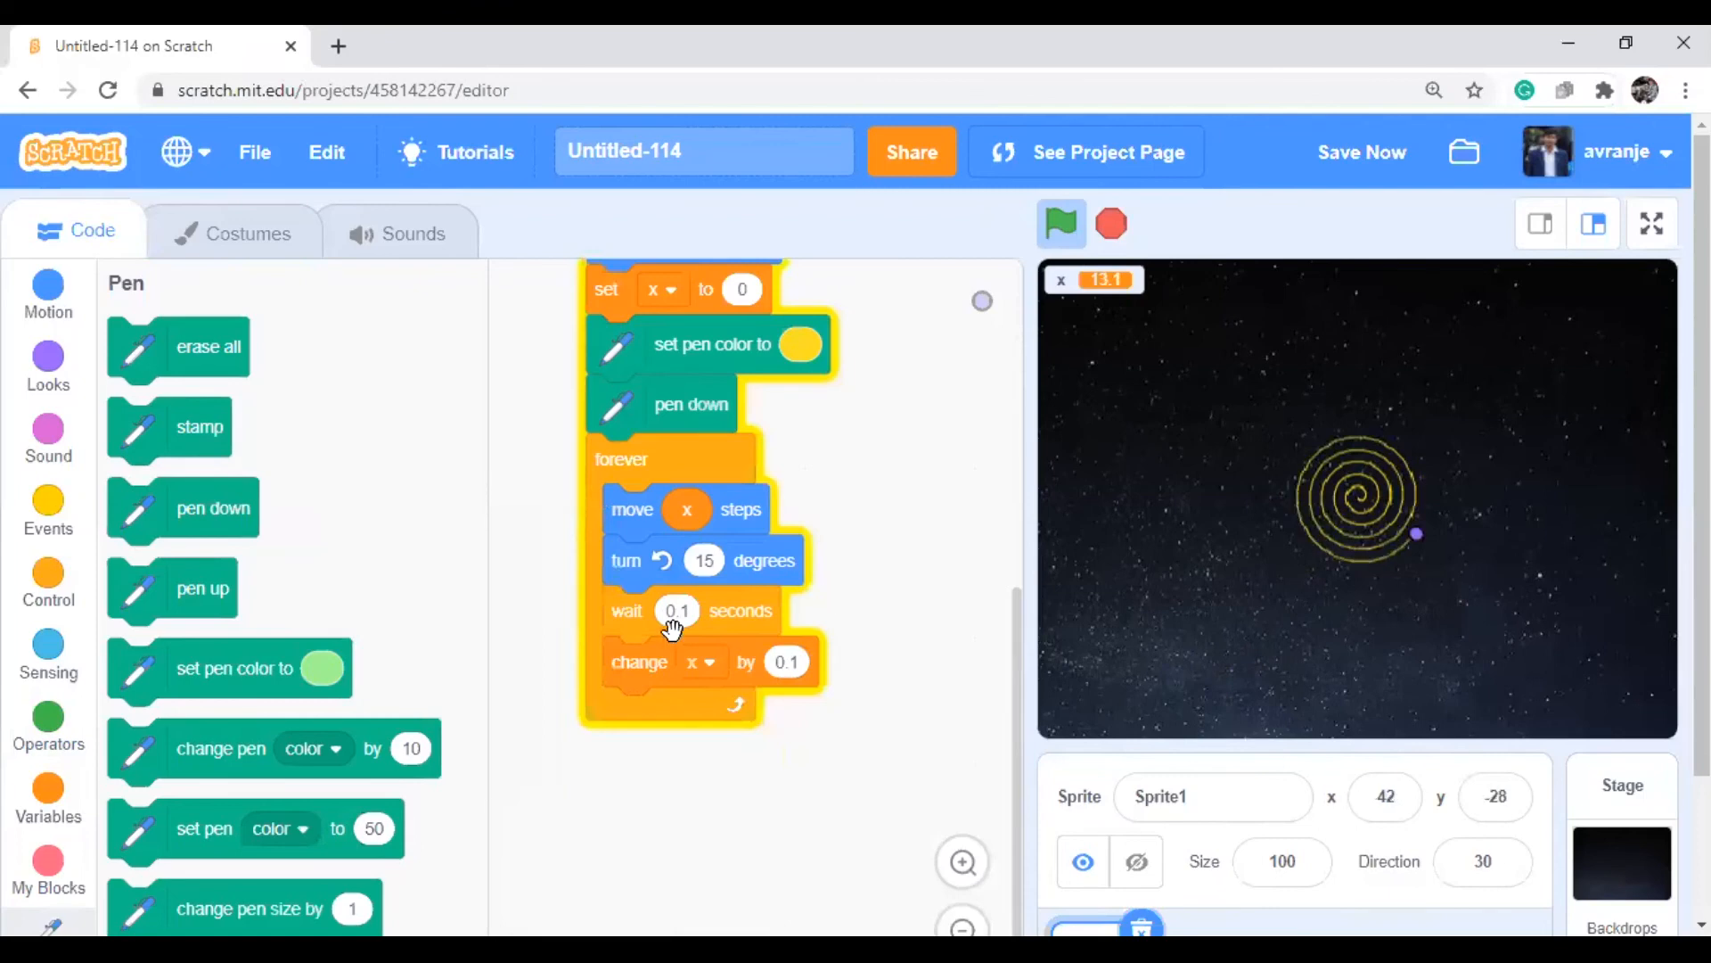
click(1360, 151)
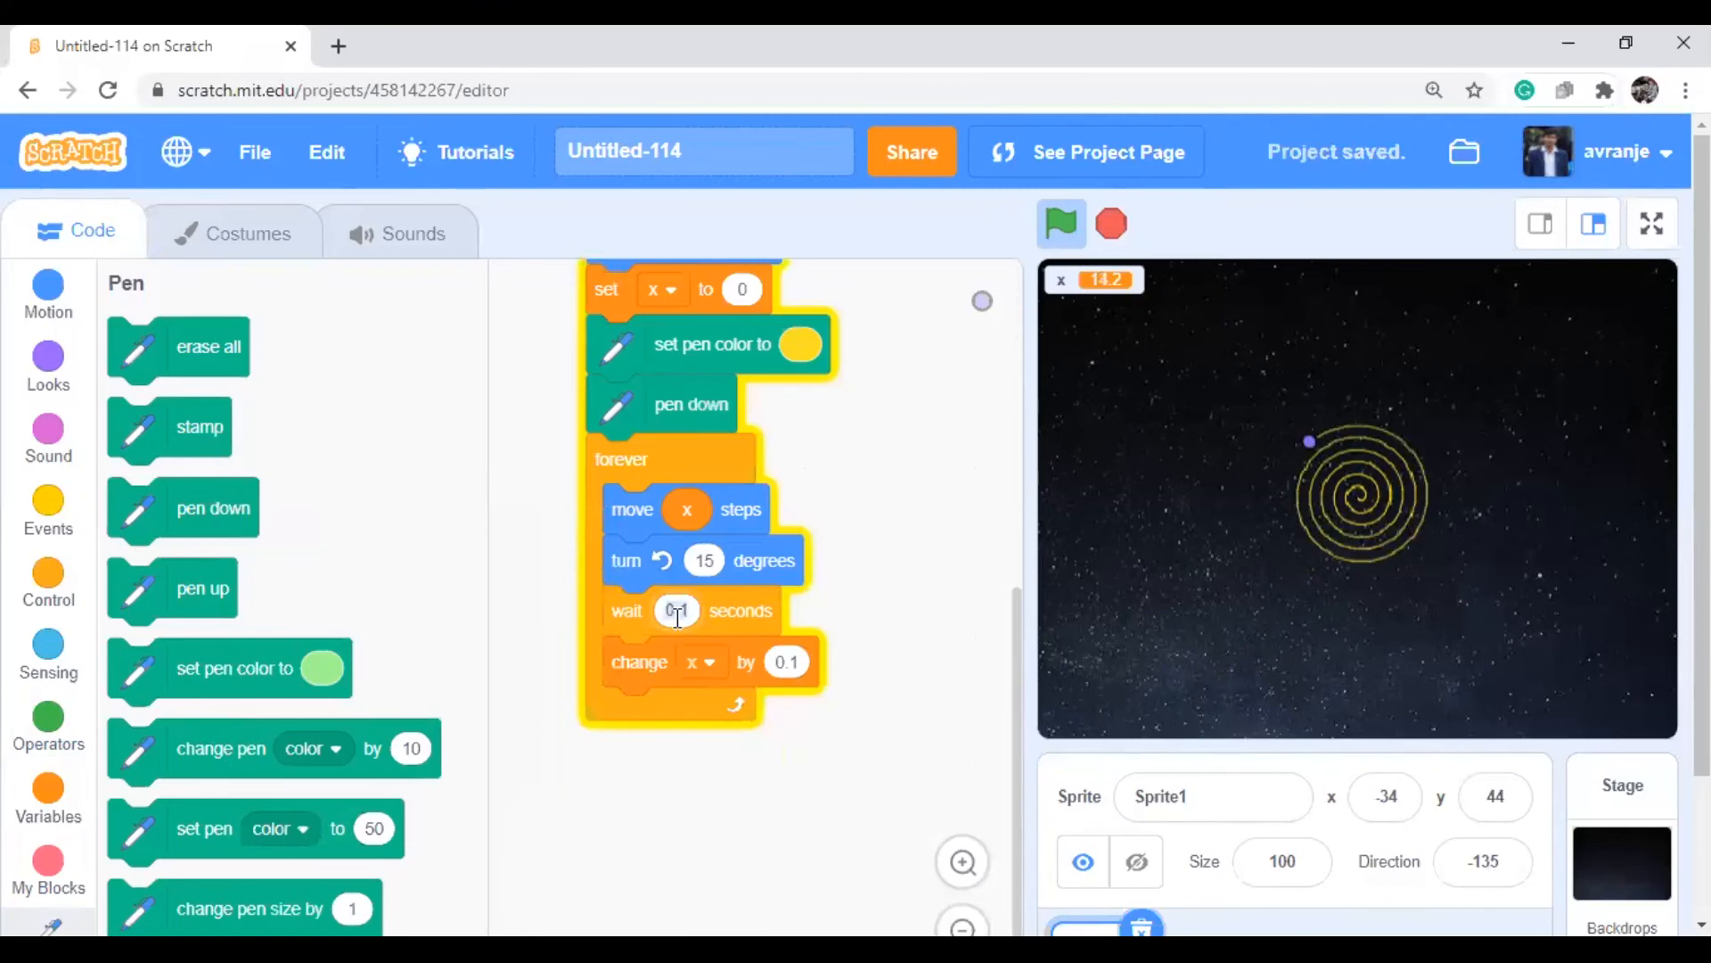